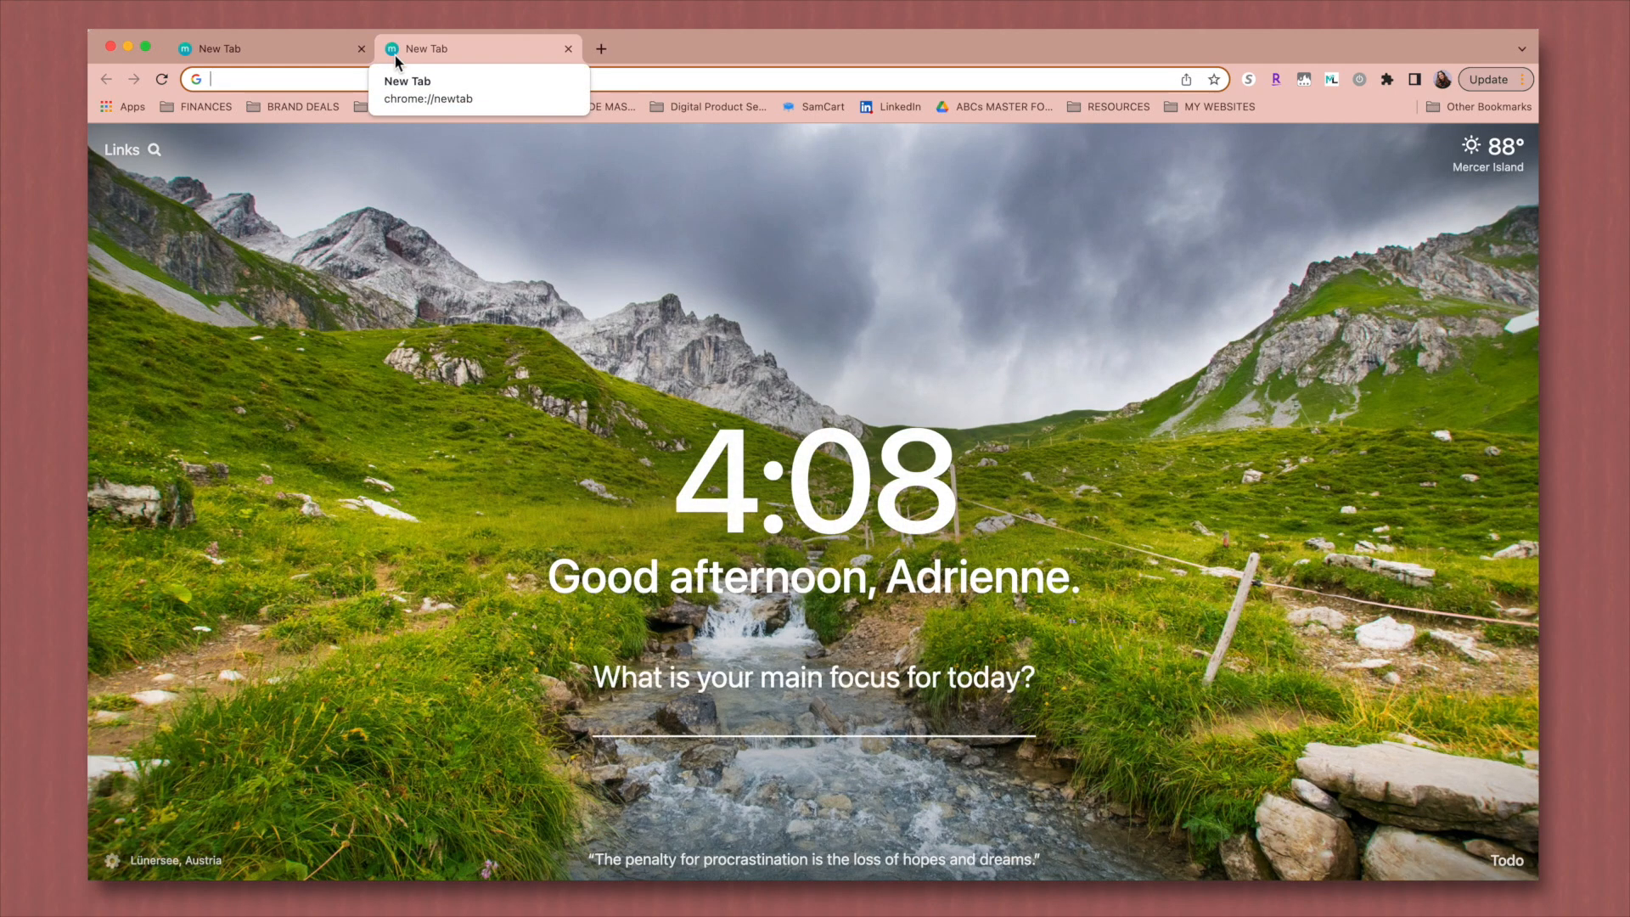
Step: Finish the 'edit youtube vid' entry and look through Momentum's General, Mantras and Photos settings
type("edit youtube vid")
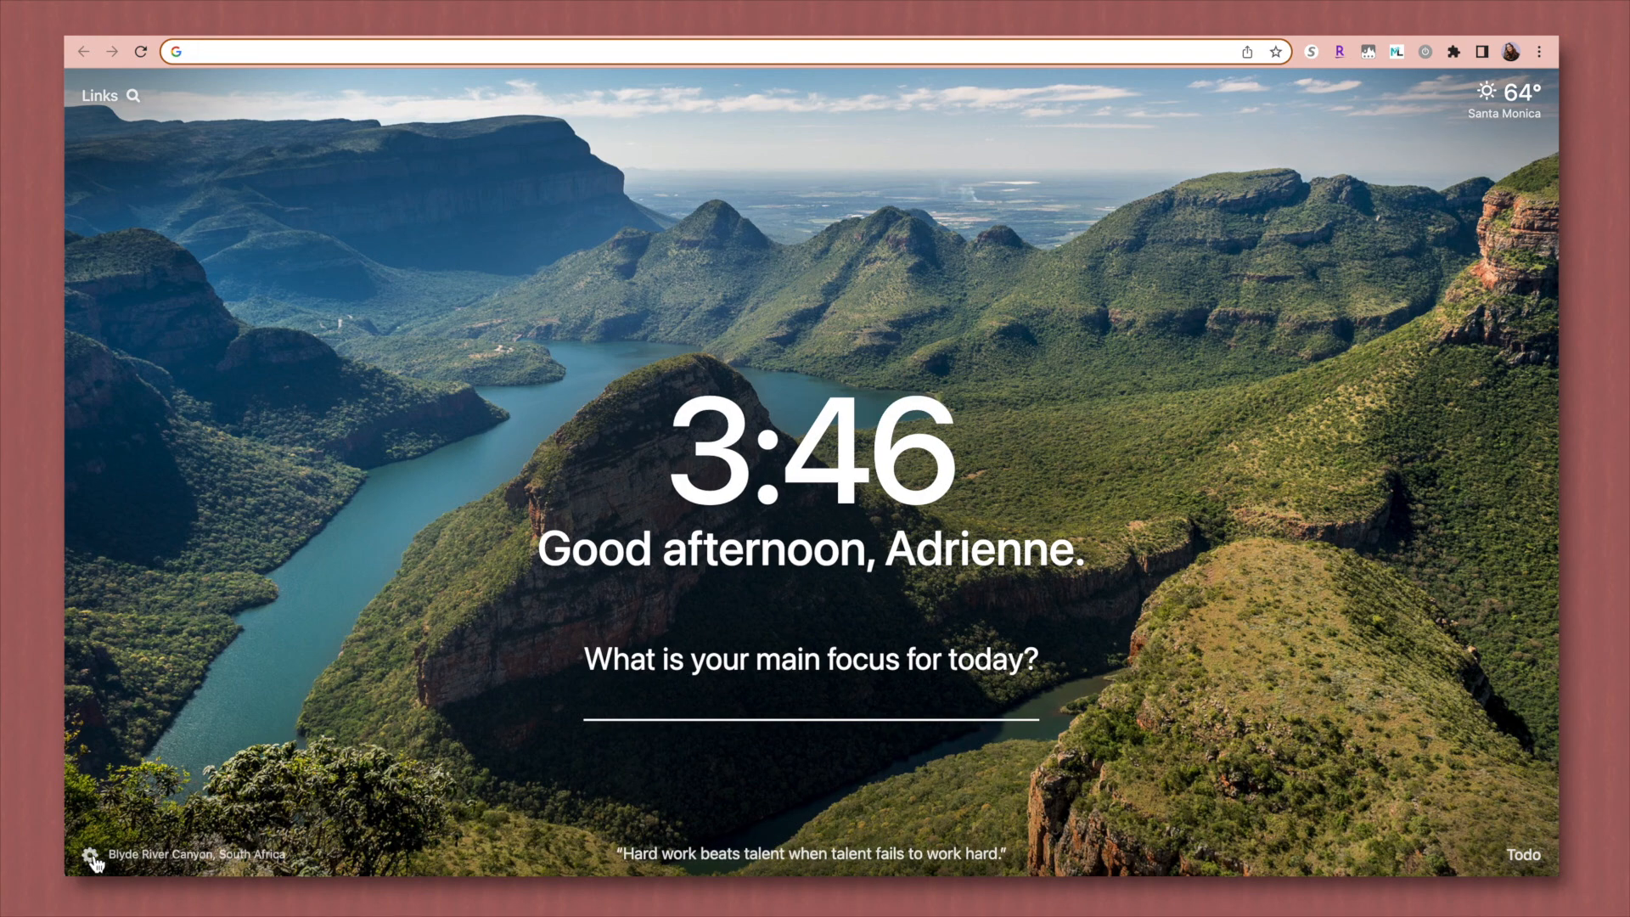
left_click(92, 859)
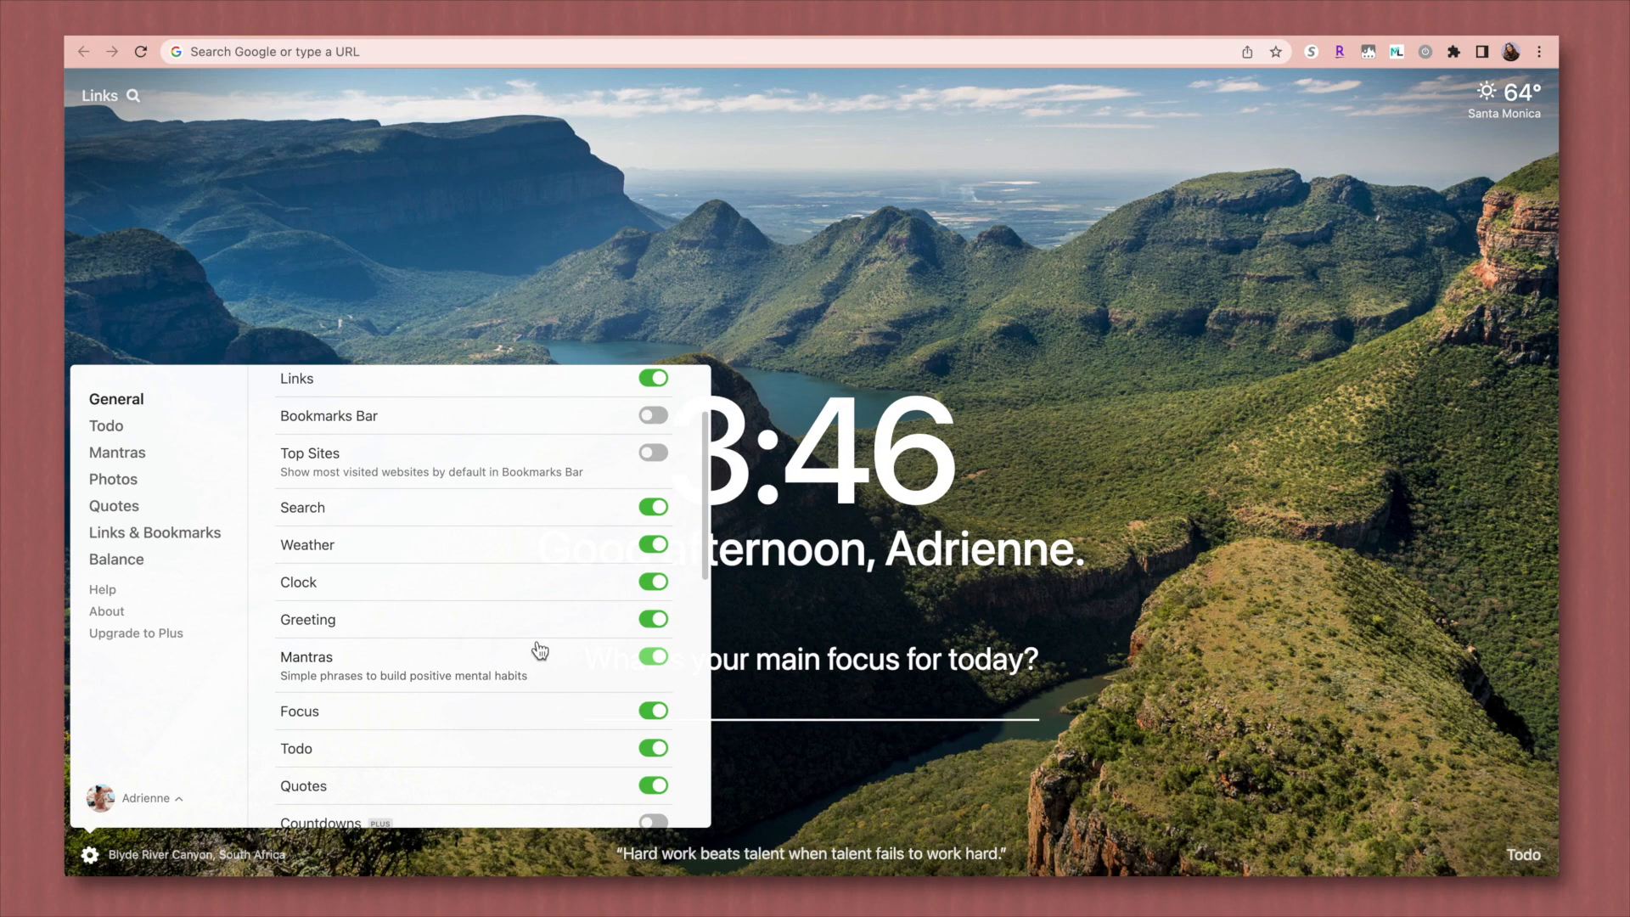
scroll("down", 3)
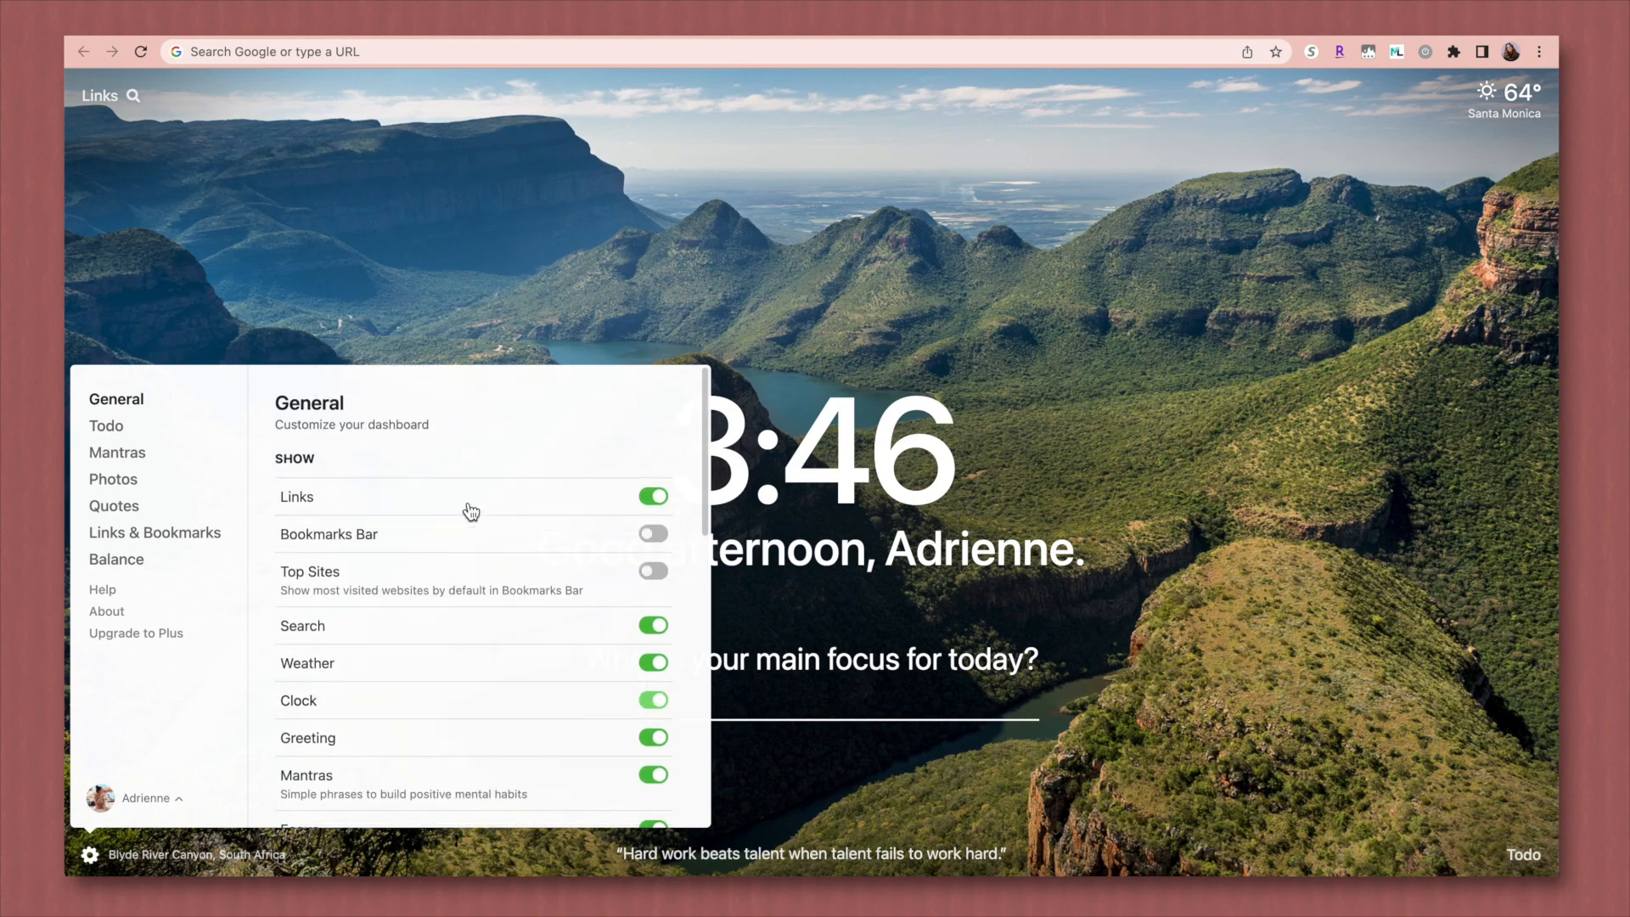
left_click(117, 451)
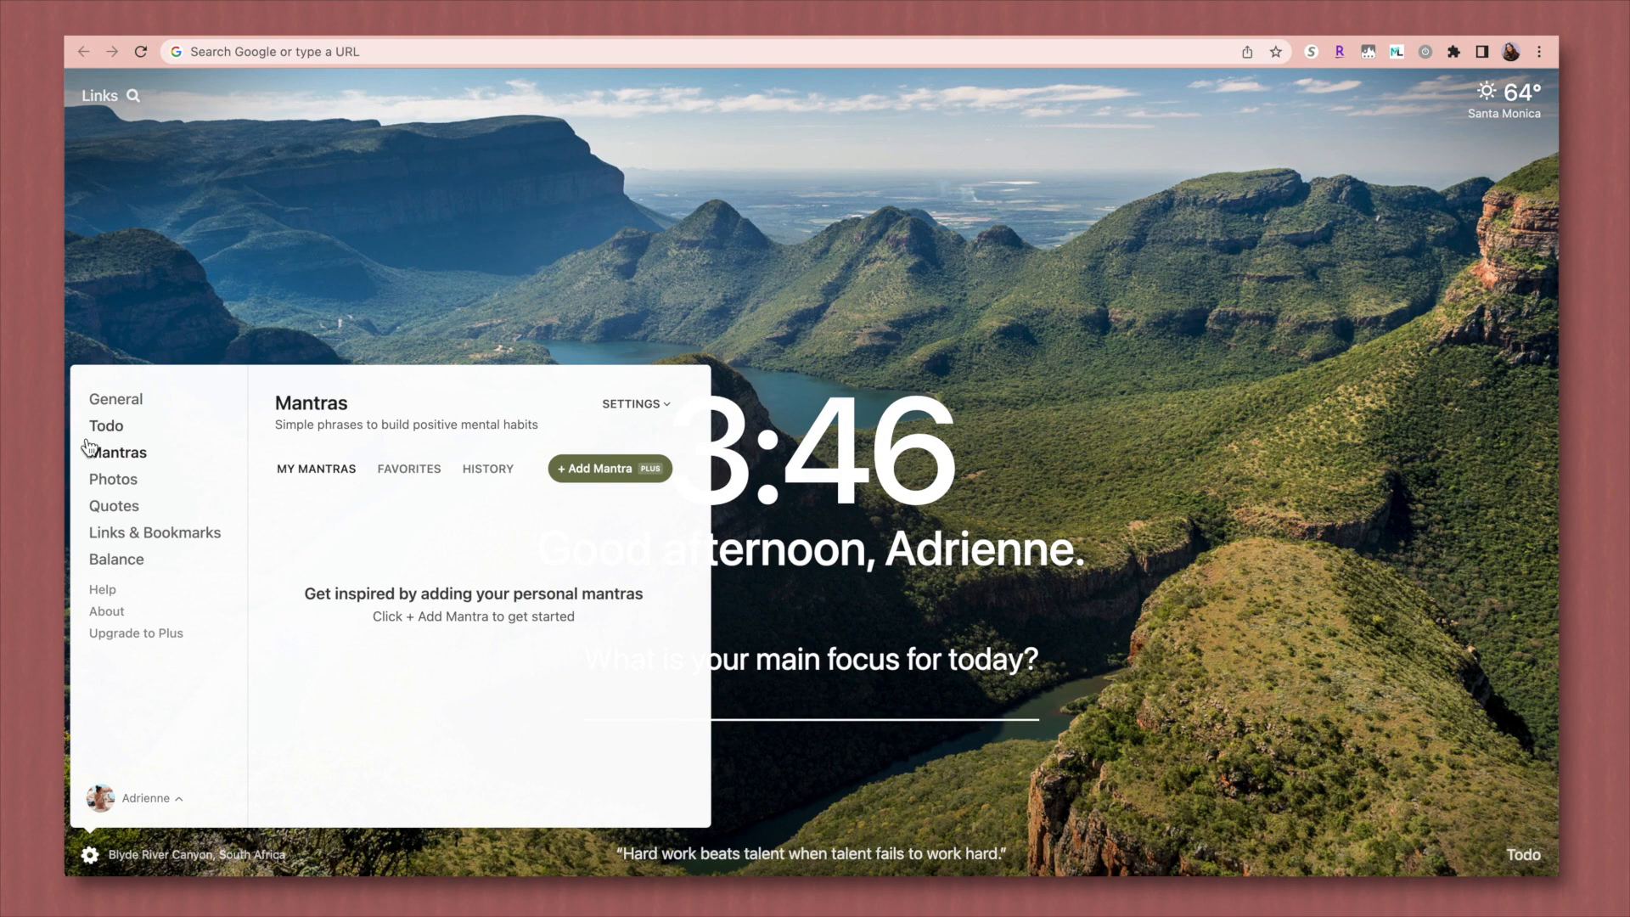
left_click(114, 479)
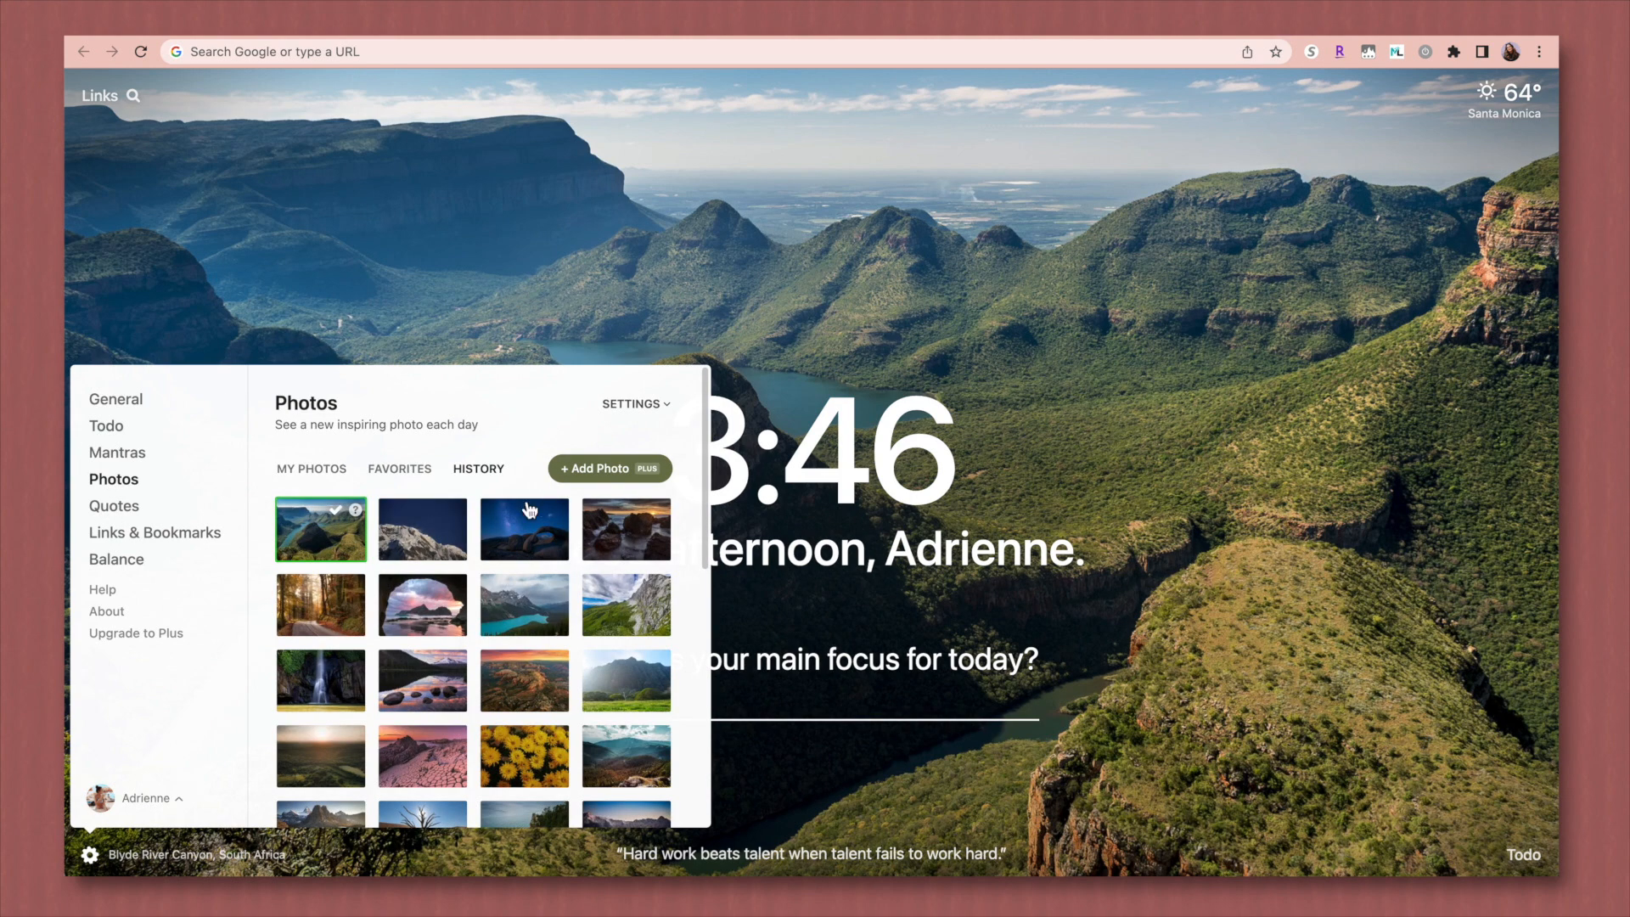
left_click(116, 399)
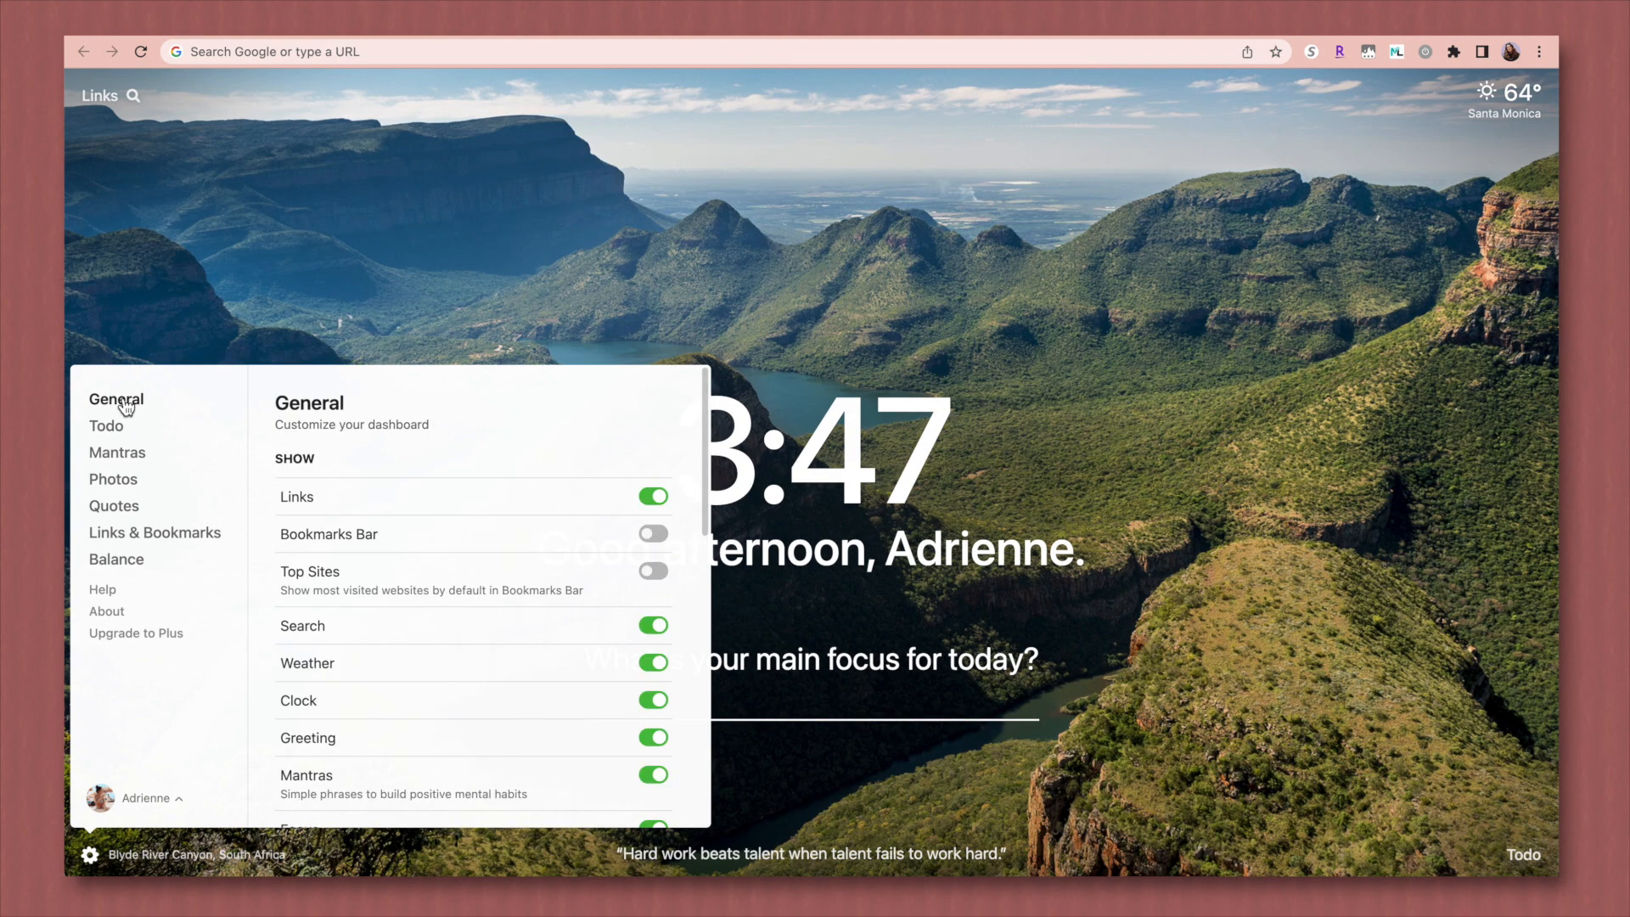
left_click(1149, 386)
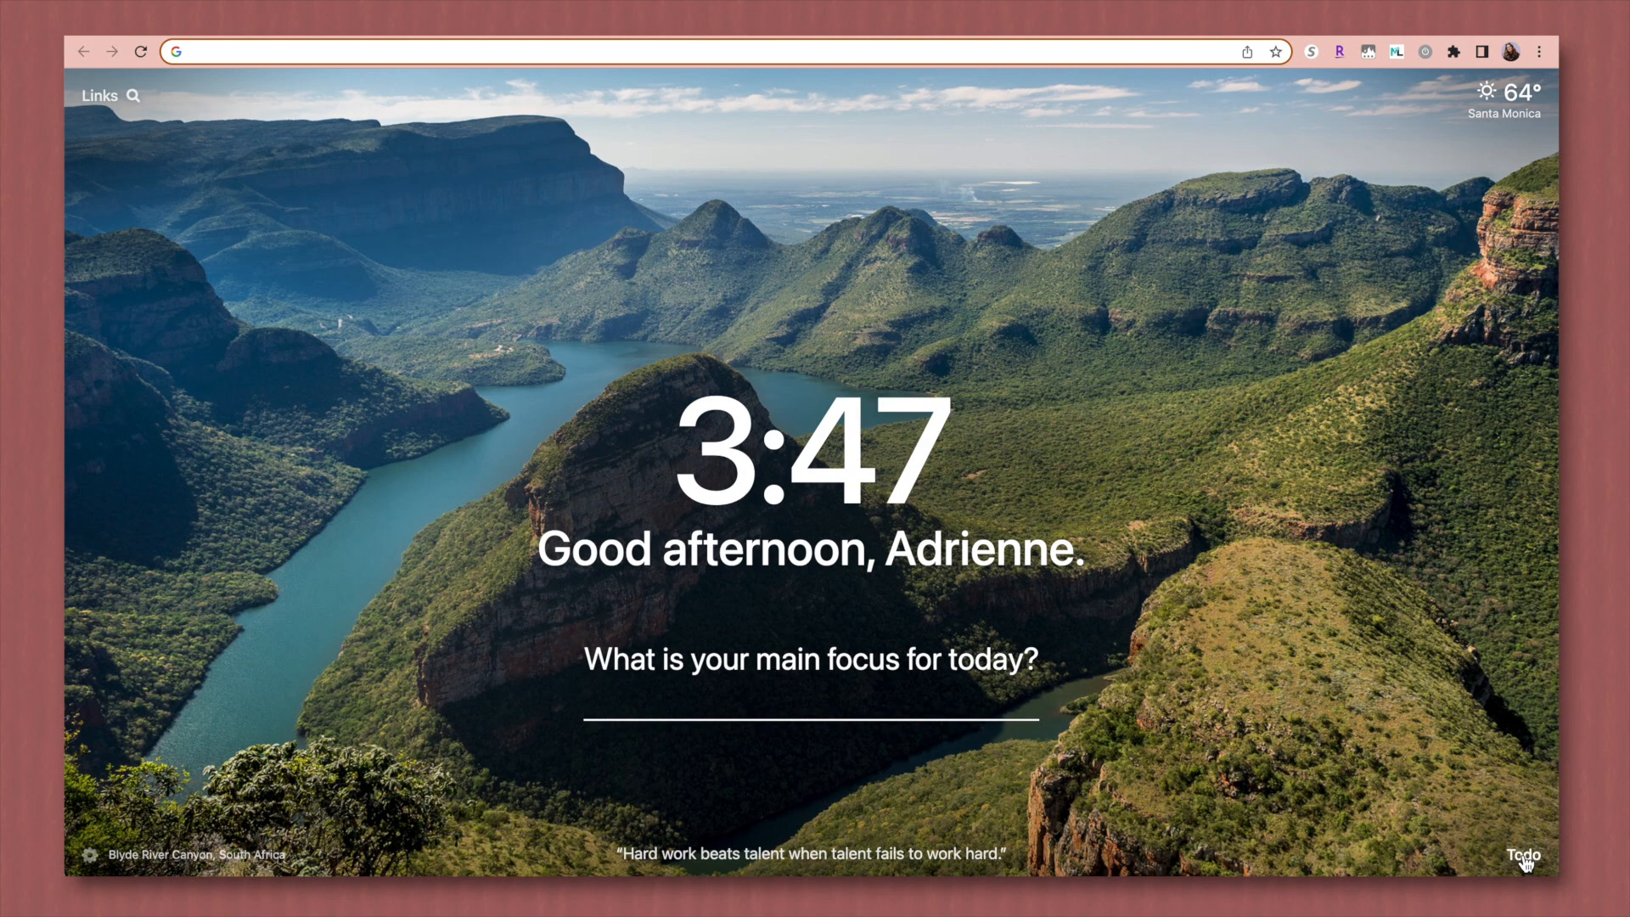
Step: Add a 'film video' task to today's Momentum to-do list
left_click(1522, 854)
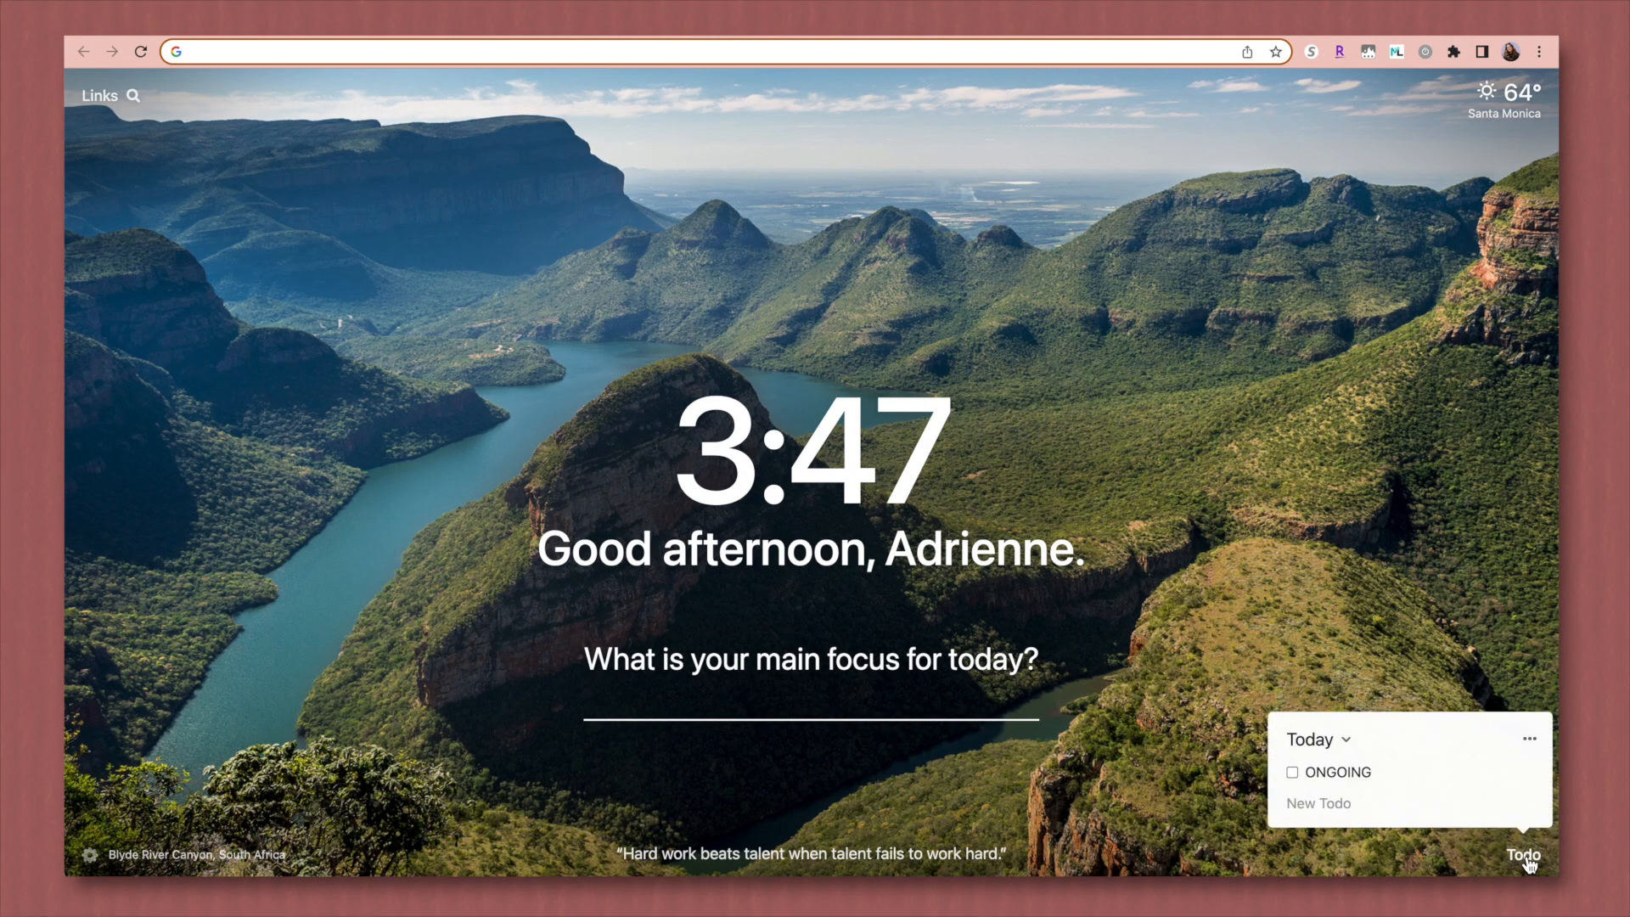
type("film")
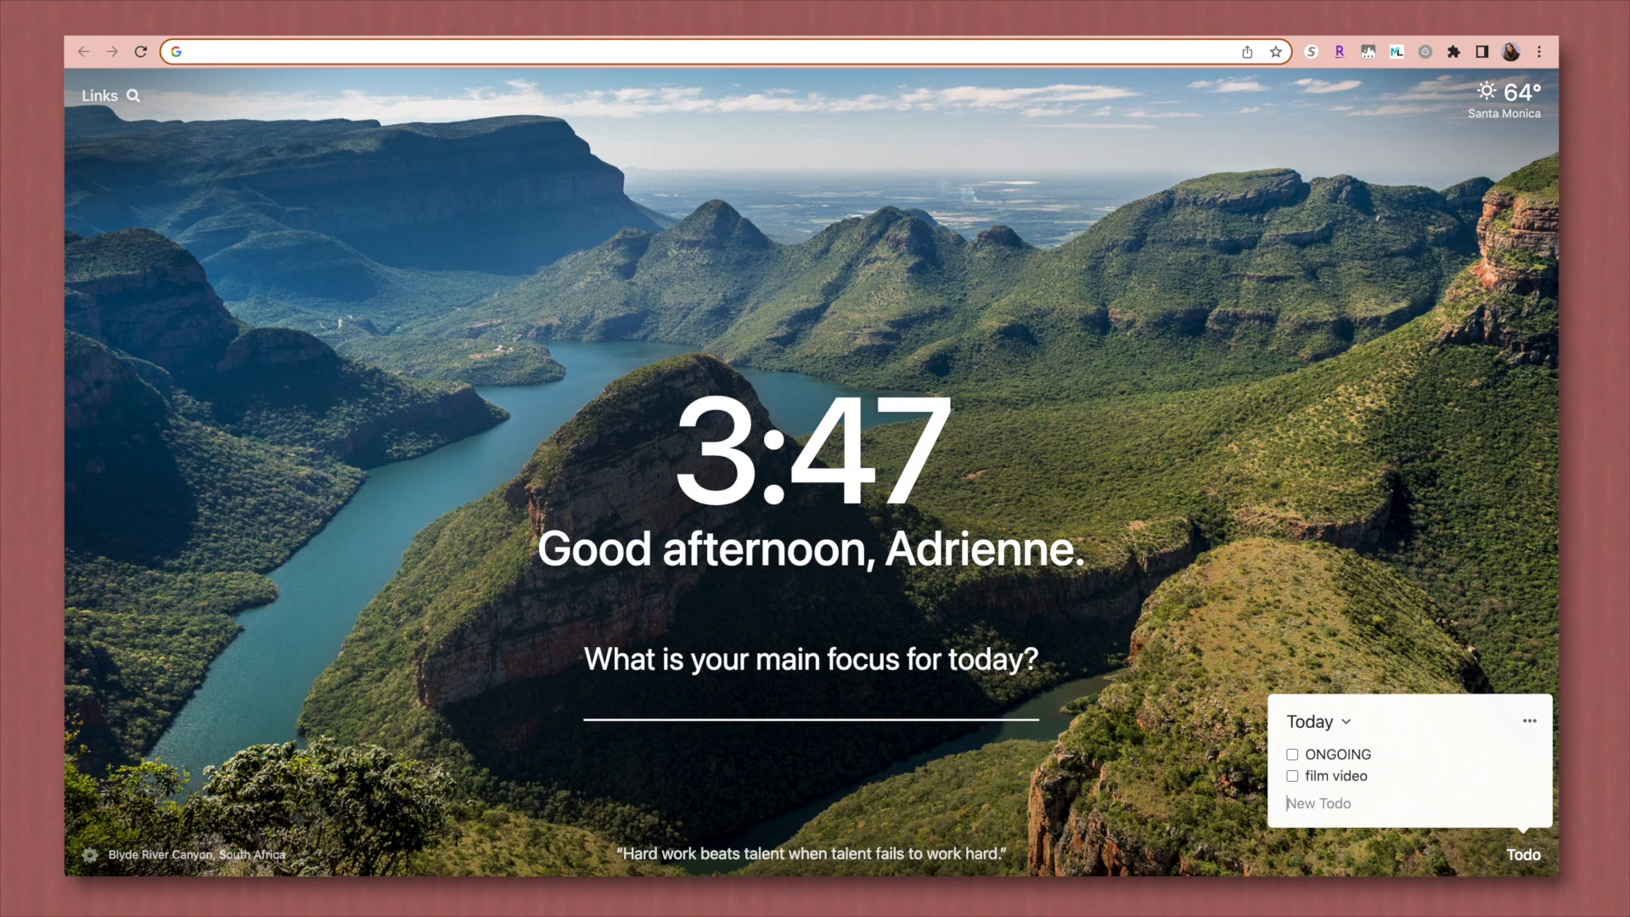
left_click(1292, 776)
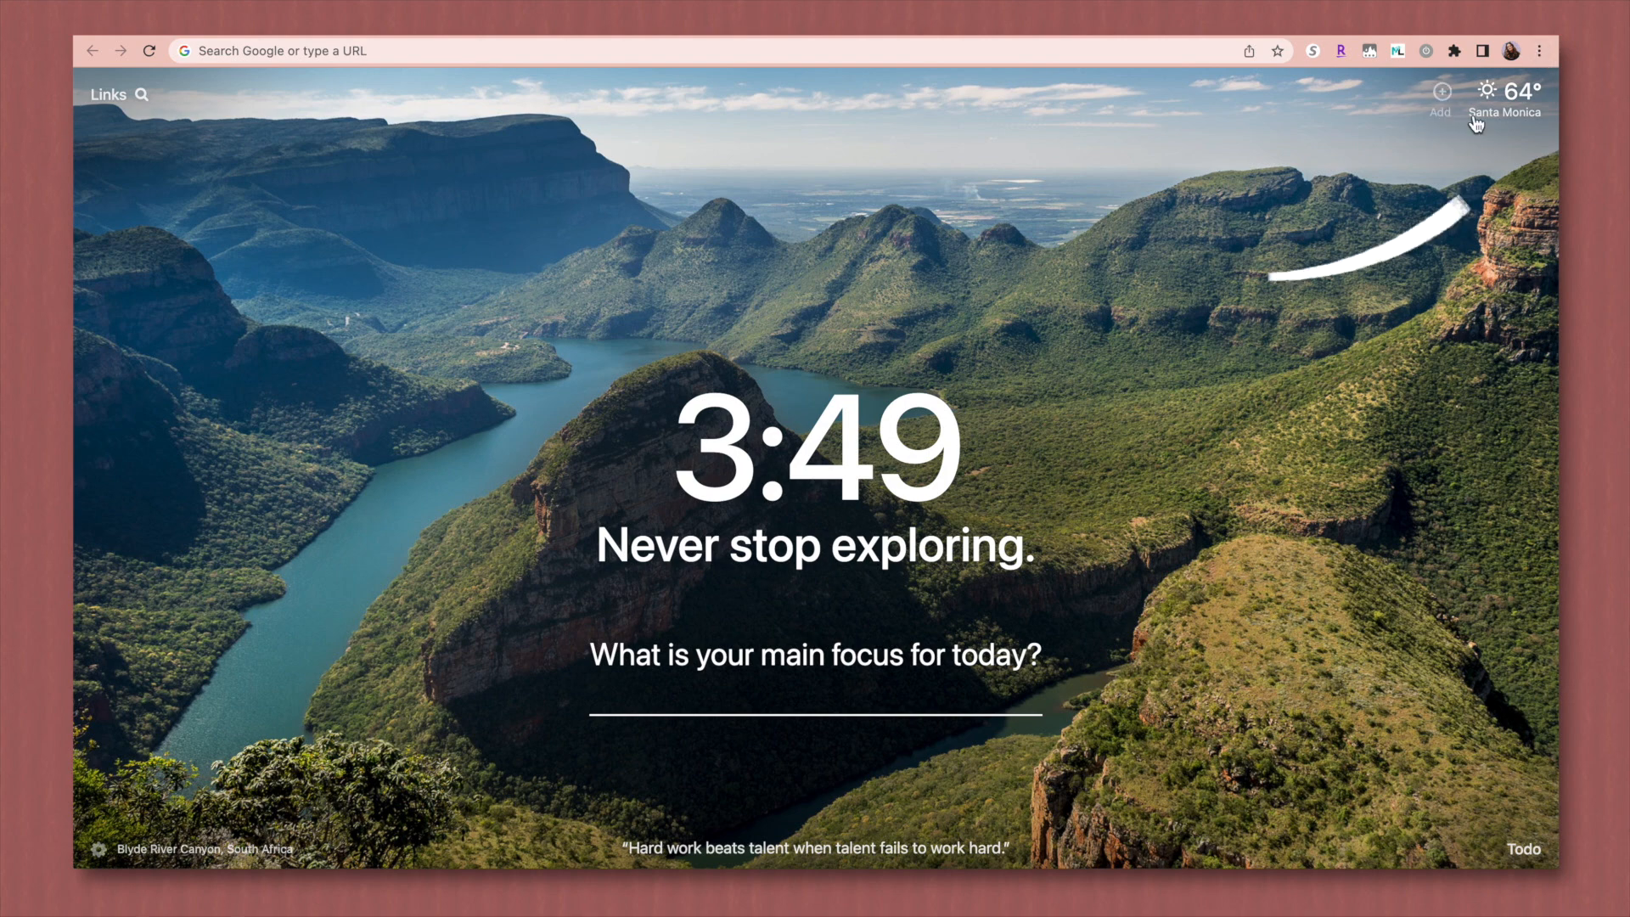
Step: From Chrome's Appearance settings, open the installed Rose theme's Chrome Web Store page
left_click(1540, 49)
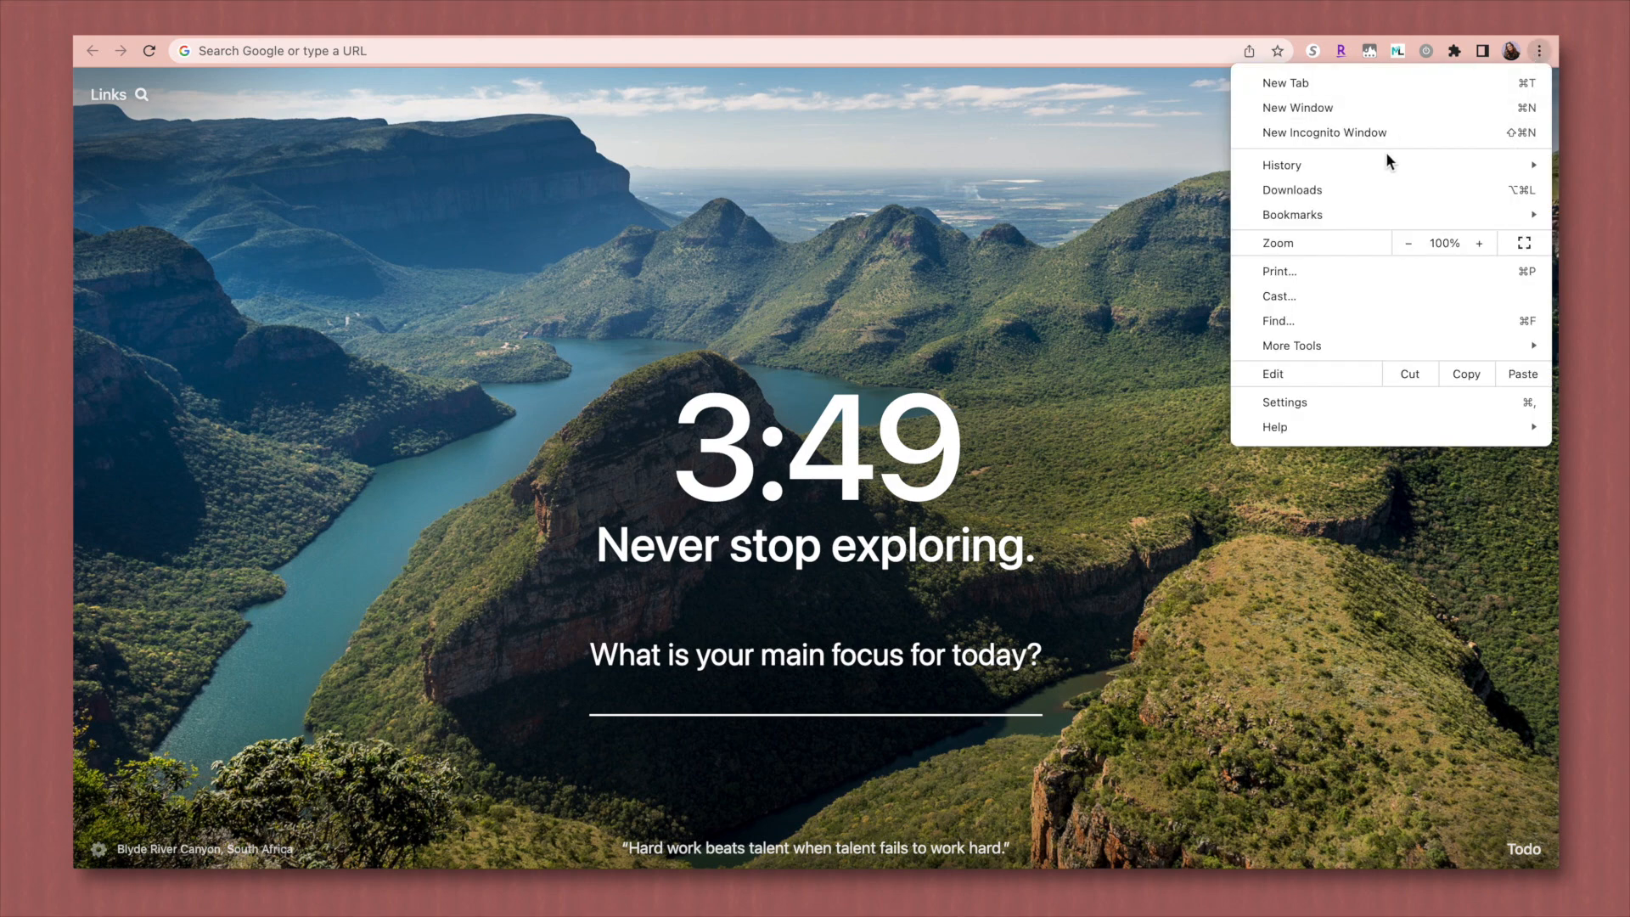
left_click(1283, 403)
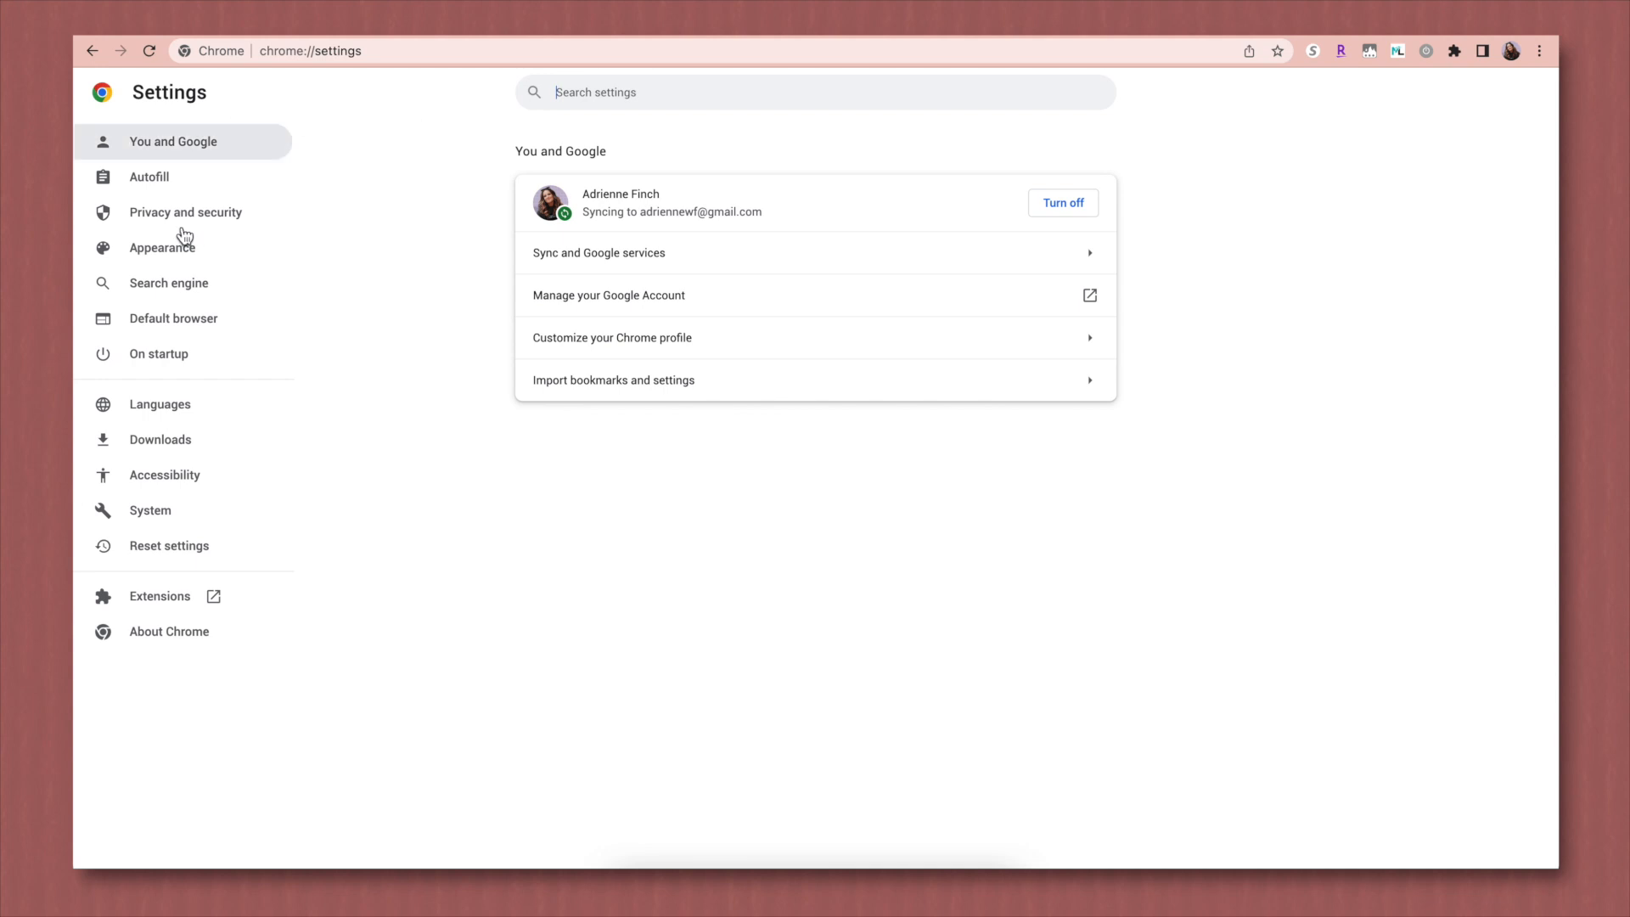
left_click(163, 246)
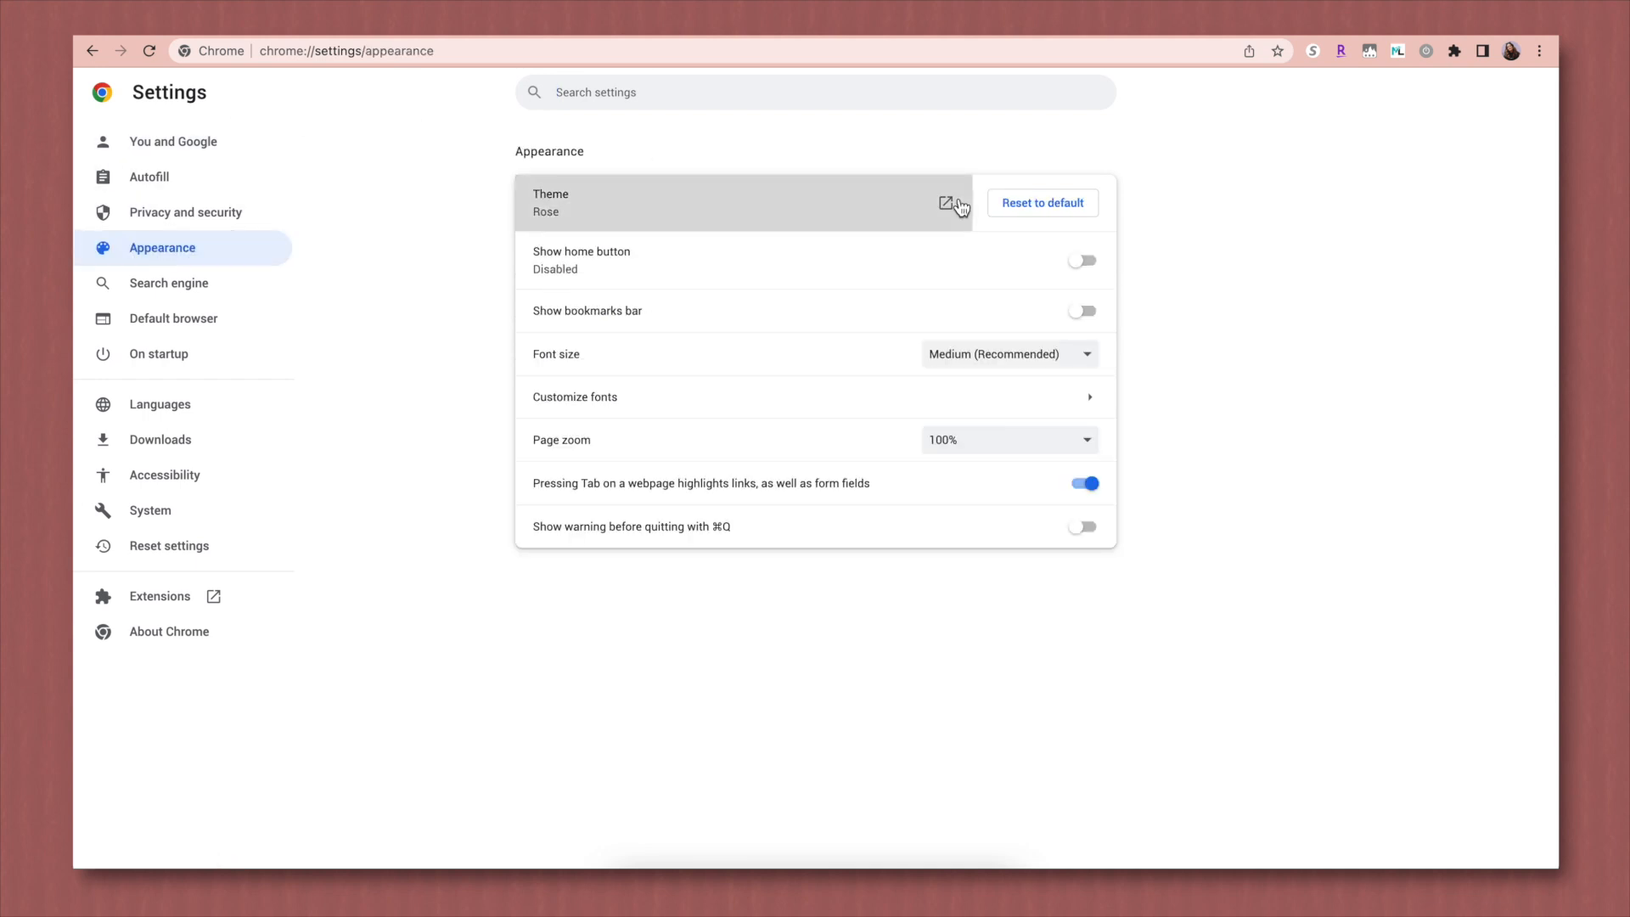
left_click(944, 202)
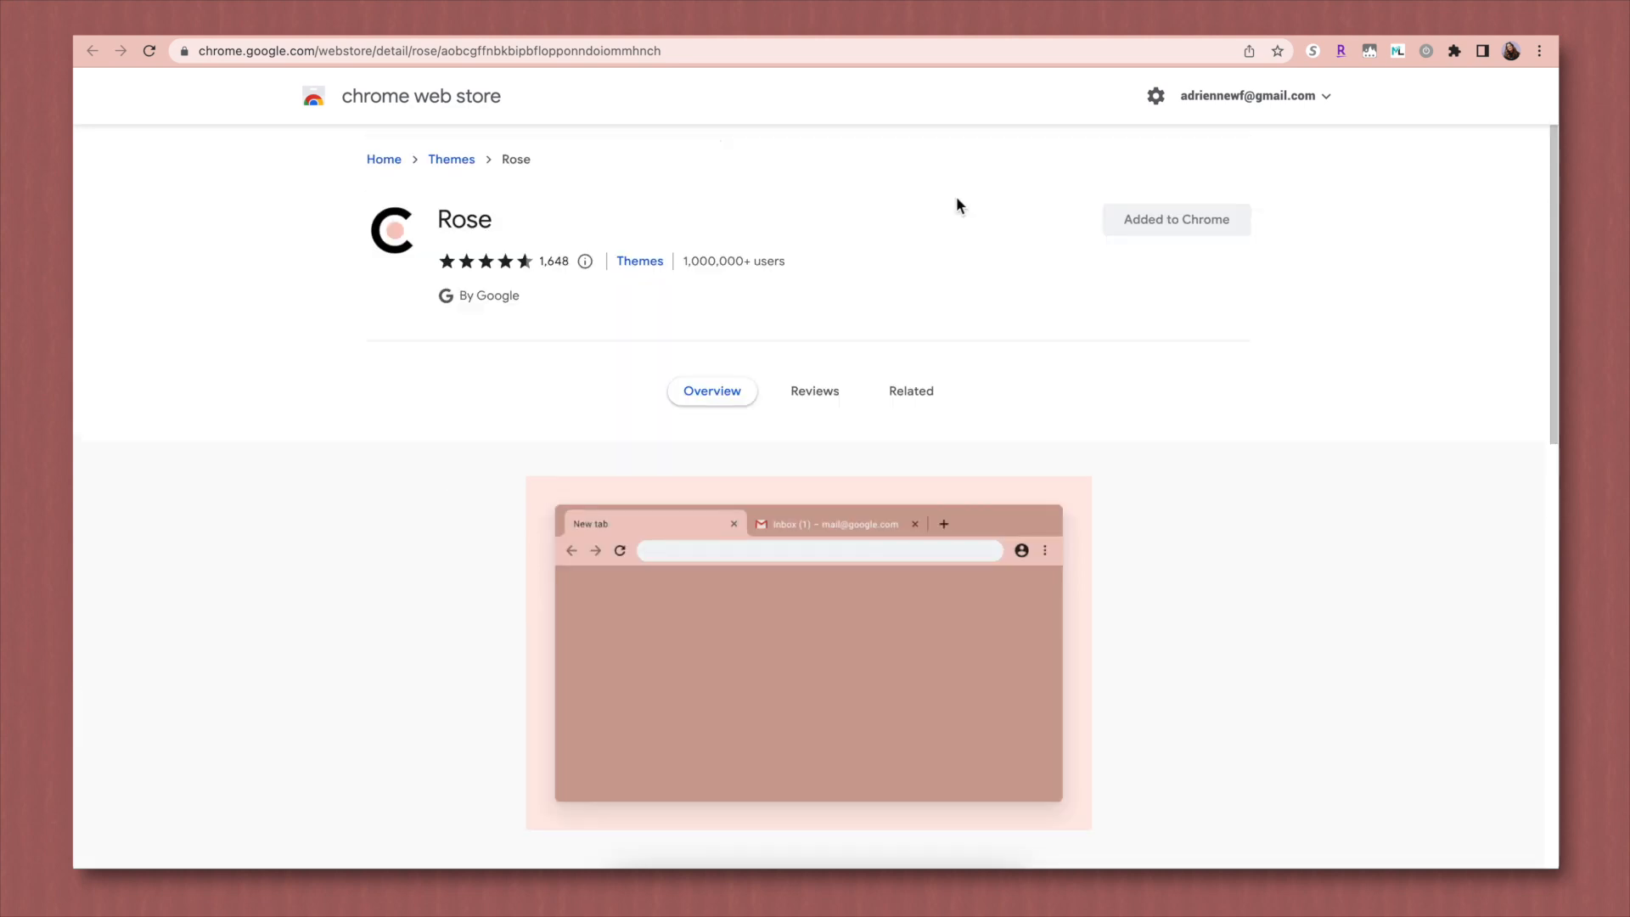
mouse_move(451, 173)
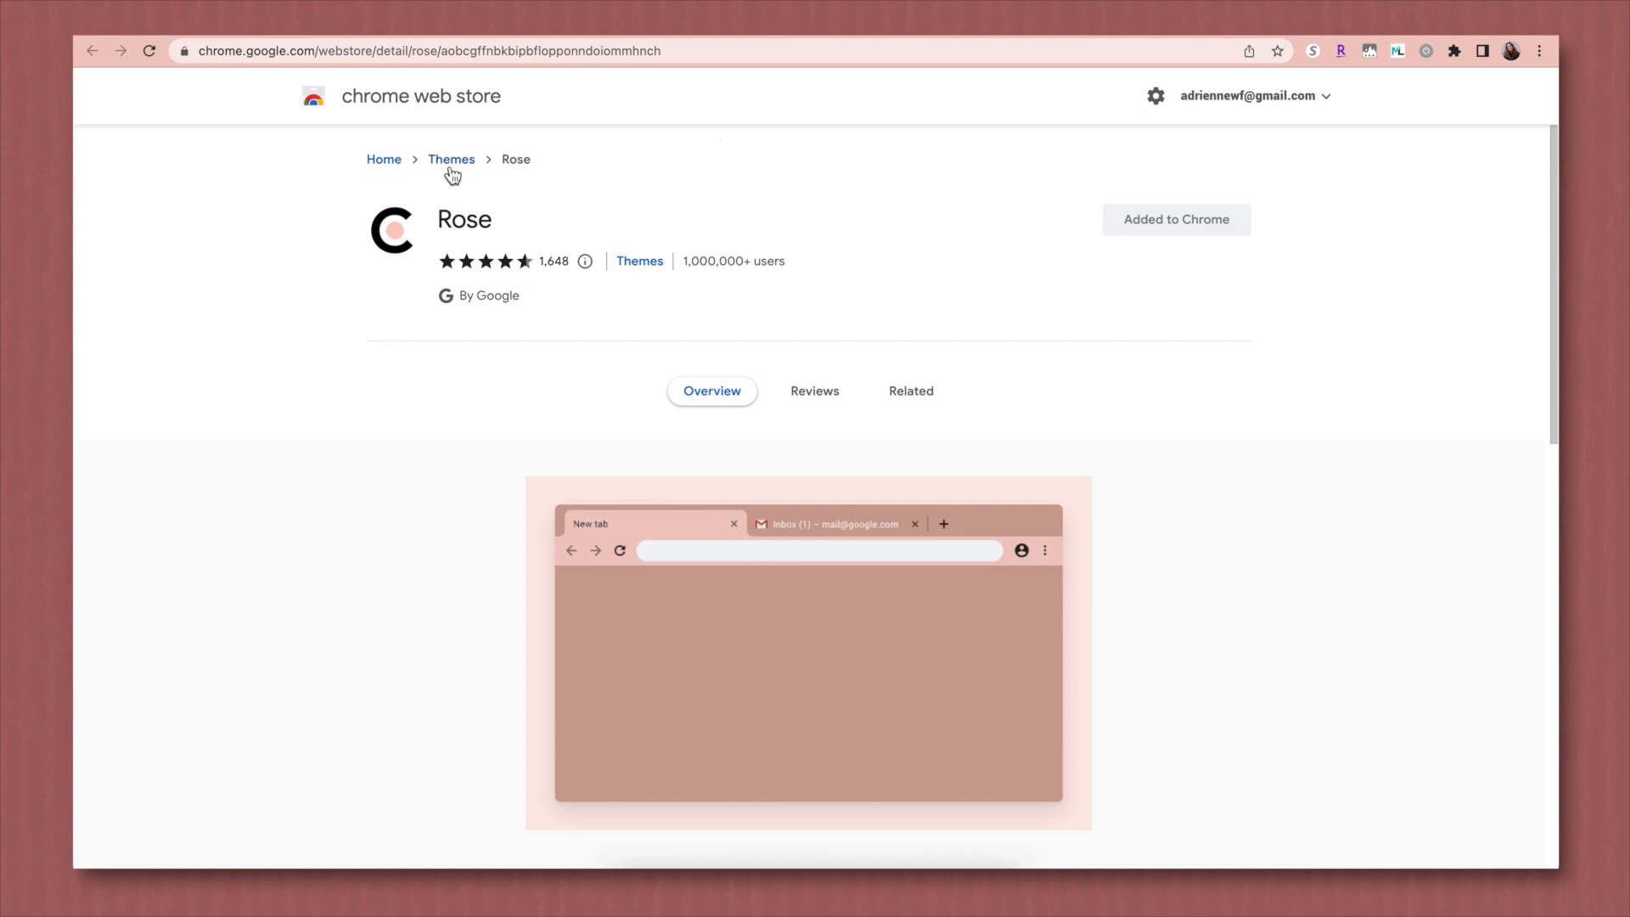
Step: Browse the Web Store Themes catalogue, scrolling through the artist and dark theme collections
left_click(452, 159)
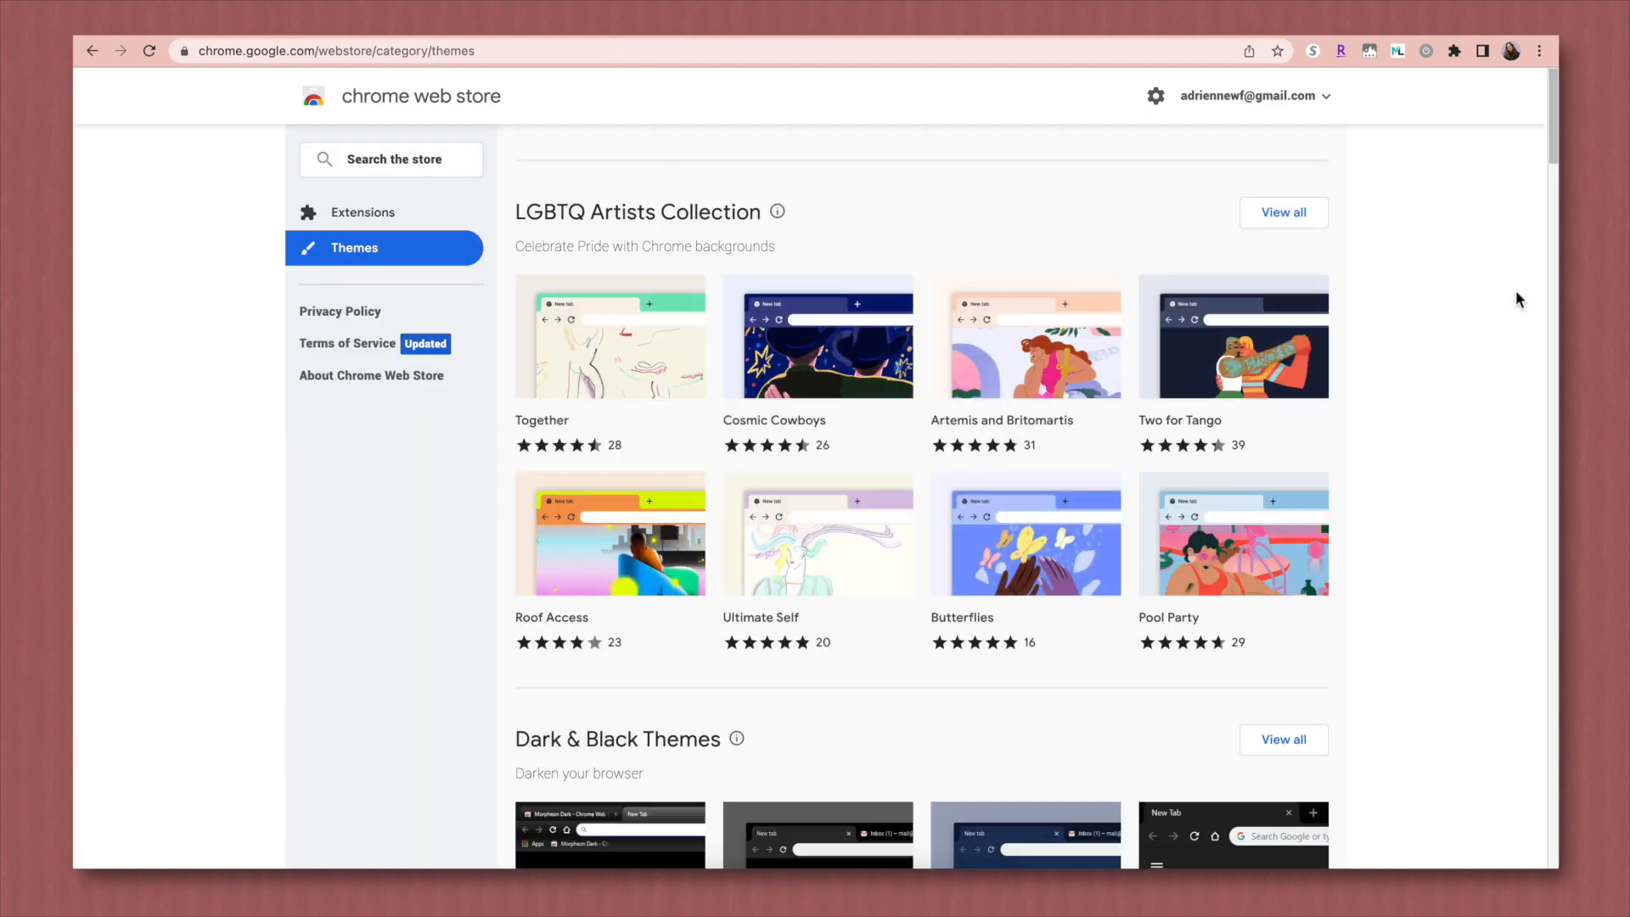
scroll("down", 3)
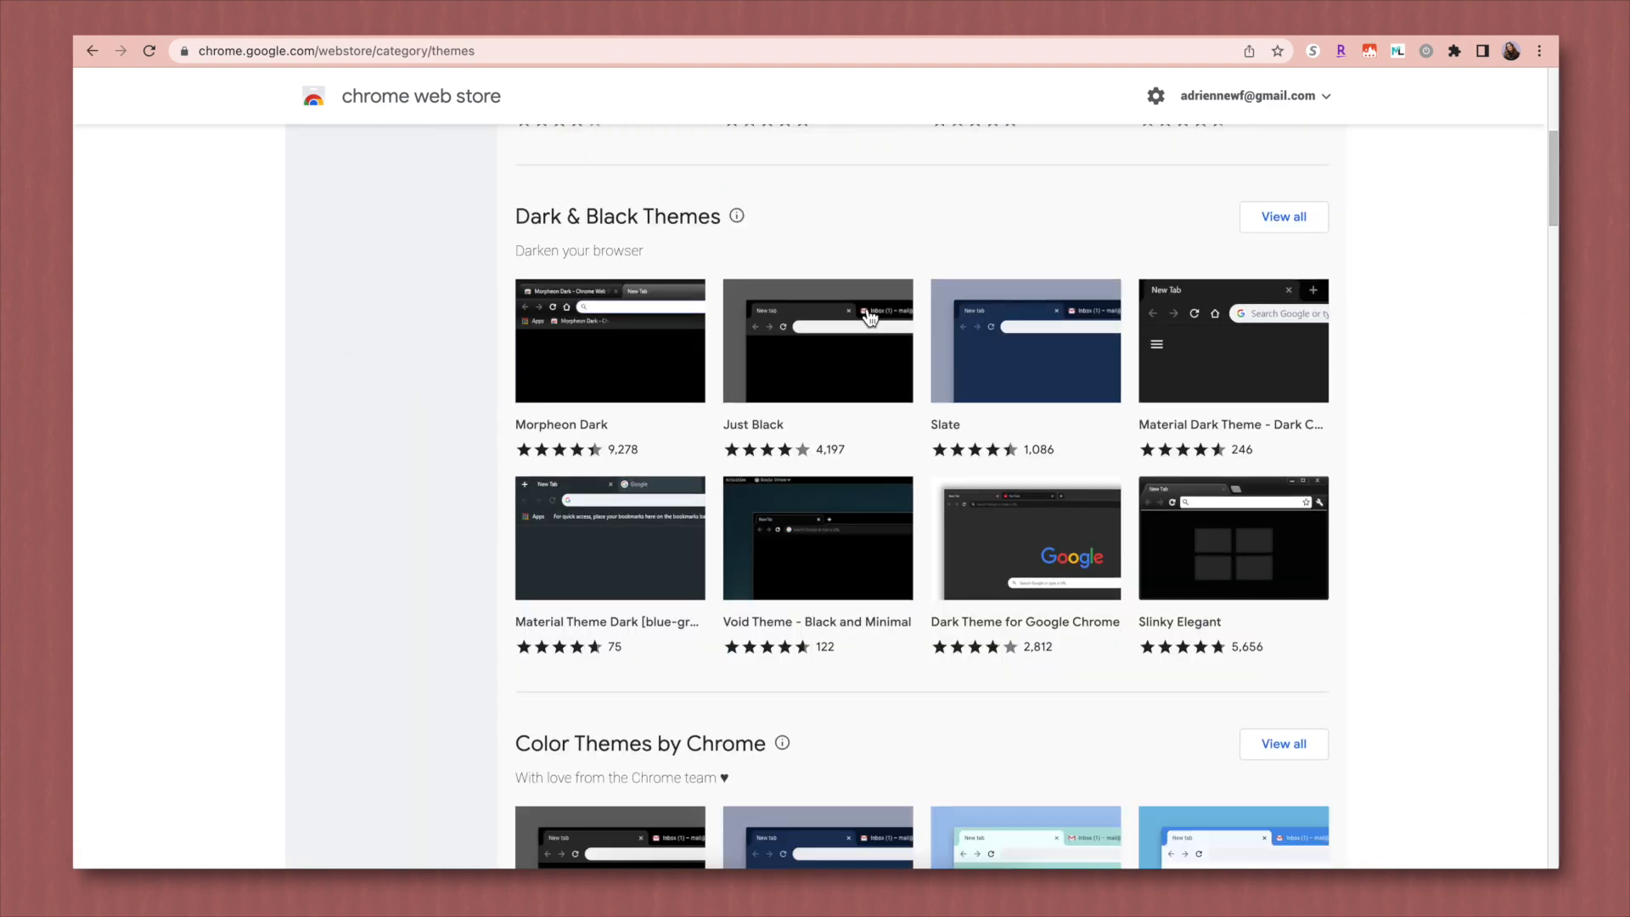
scroll("up", 3)
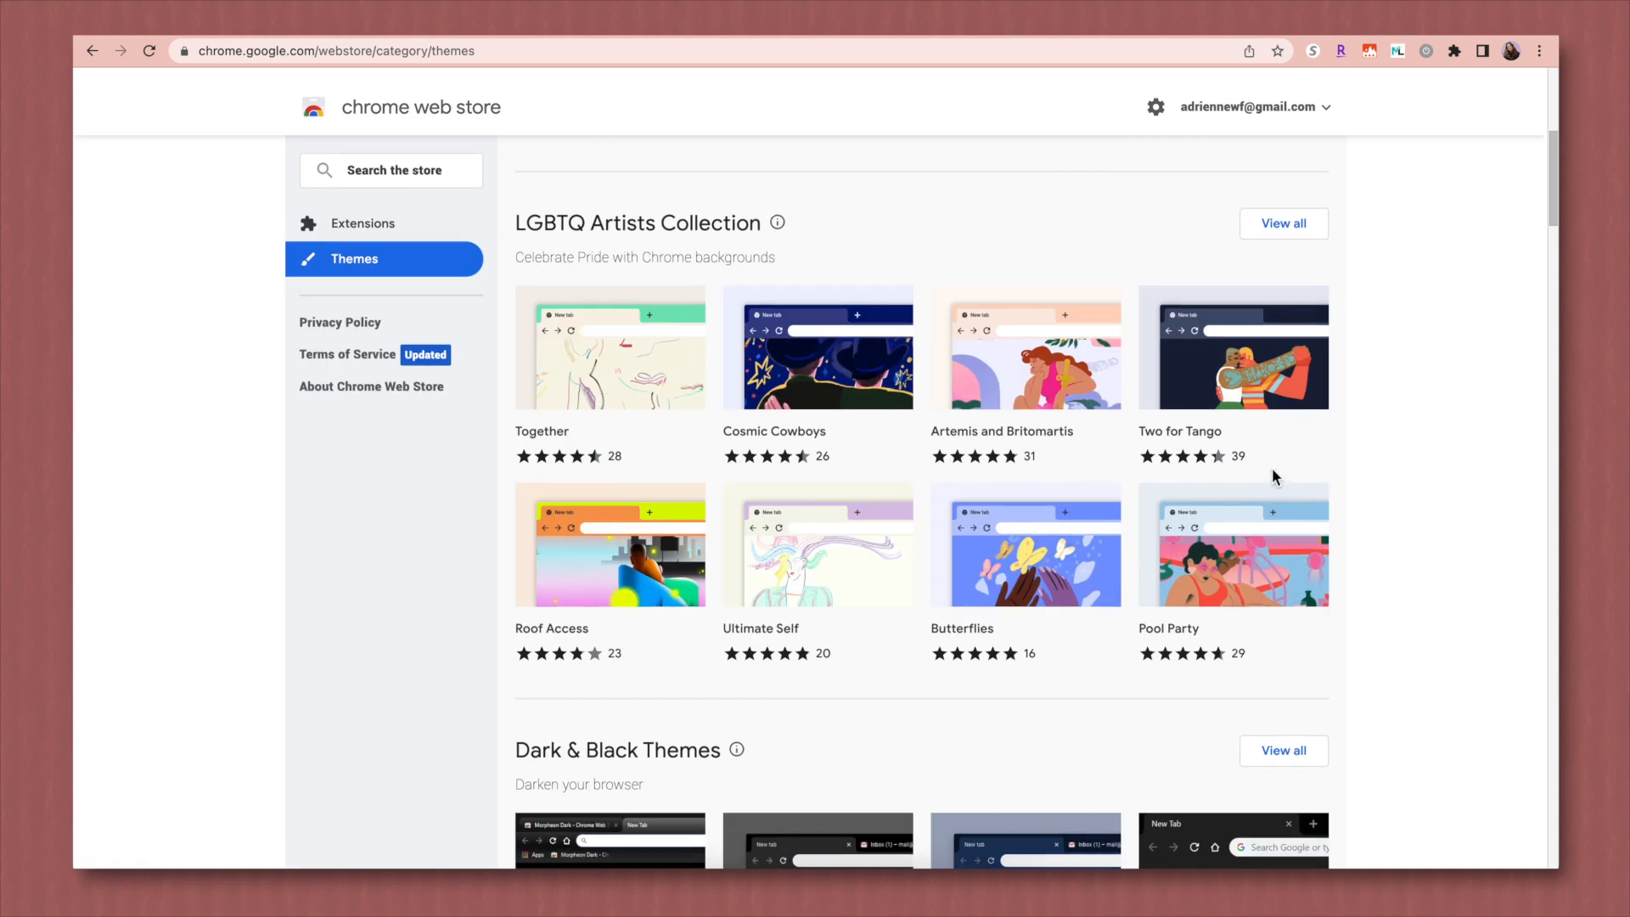
scroll("down", 3)
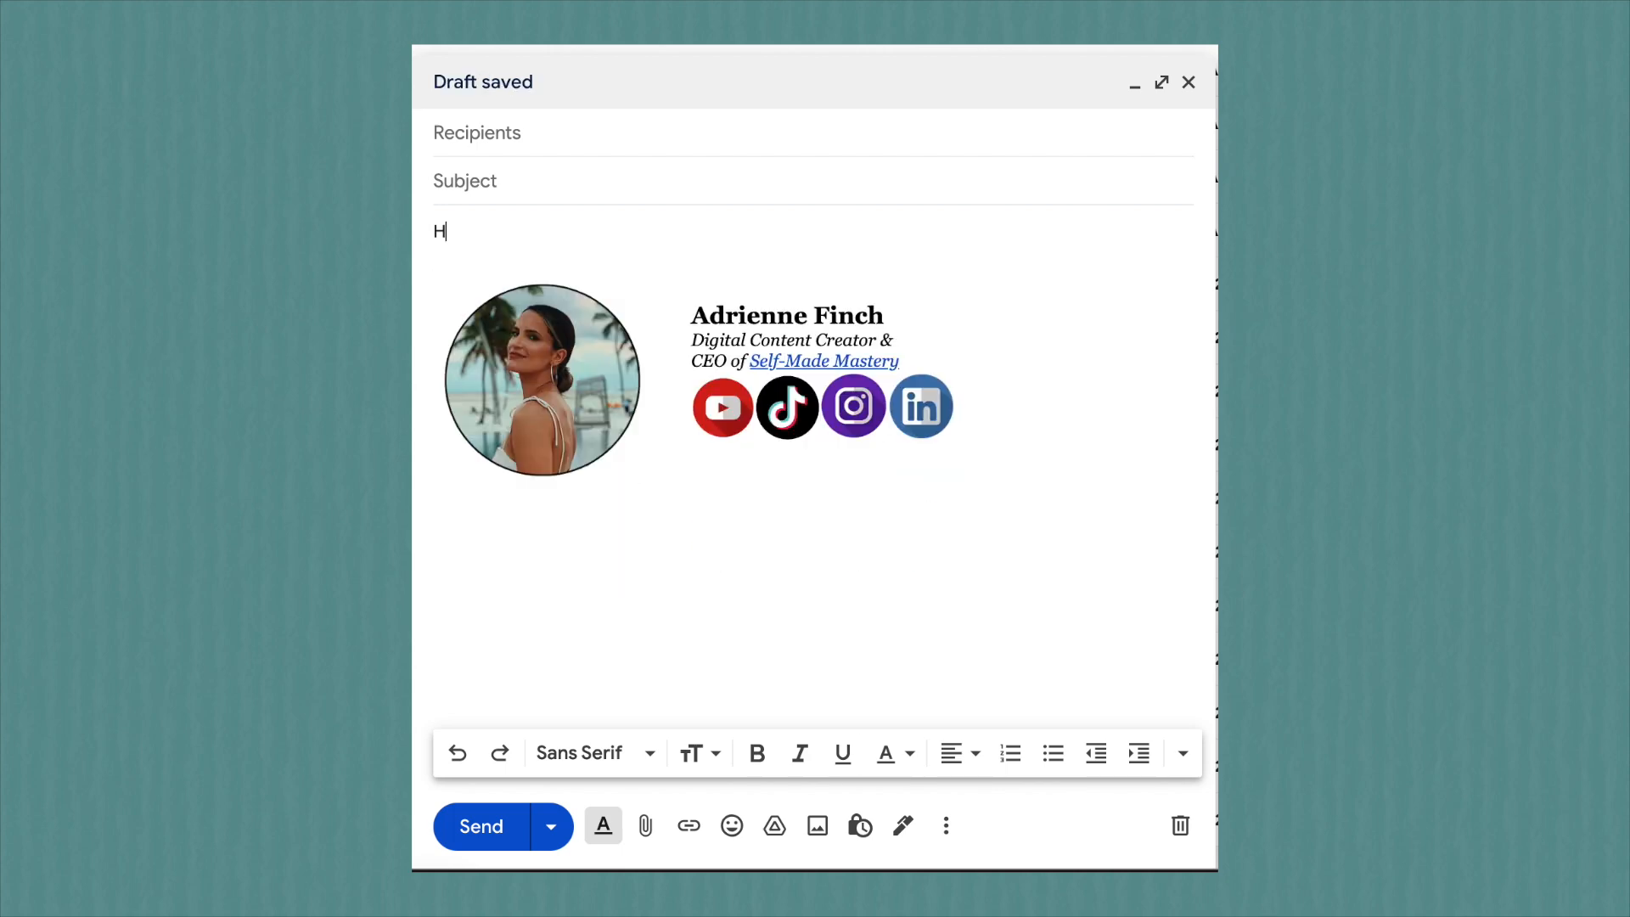
Step: Write the draft: 'Hi {gmail-firstname}' greeting, then 'Thanks for reaching out! I'm definitely interested in partnering with you.'
type("i {gmail-firstname}")
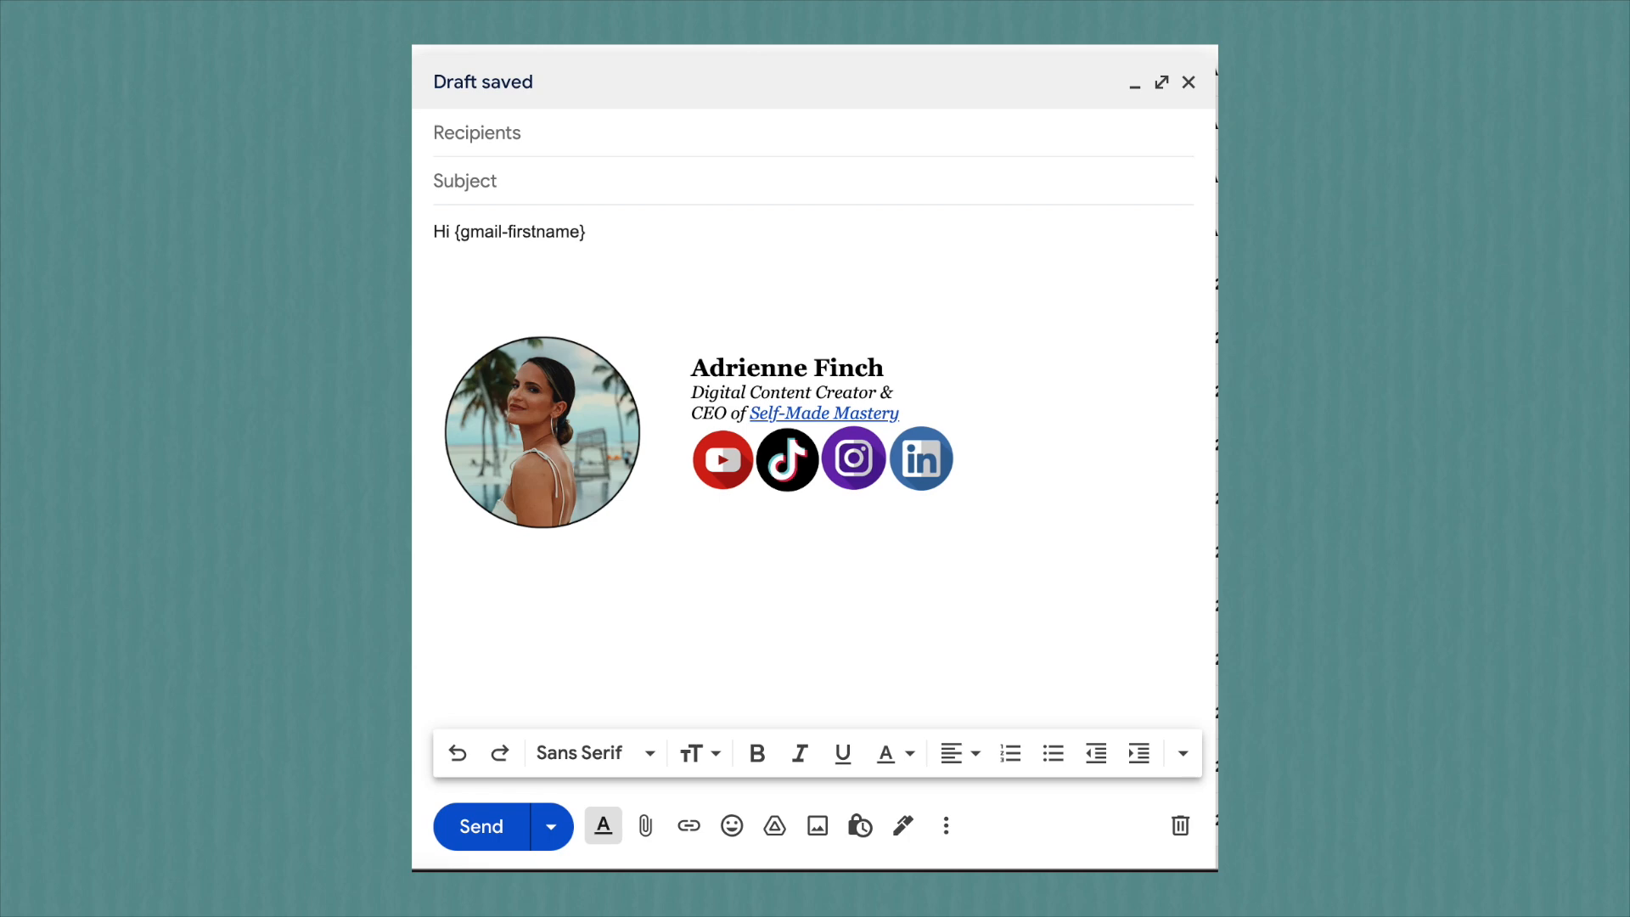
type("Thanks for reaching out! I'm definitely interested in partnering with you.")
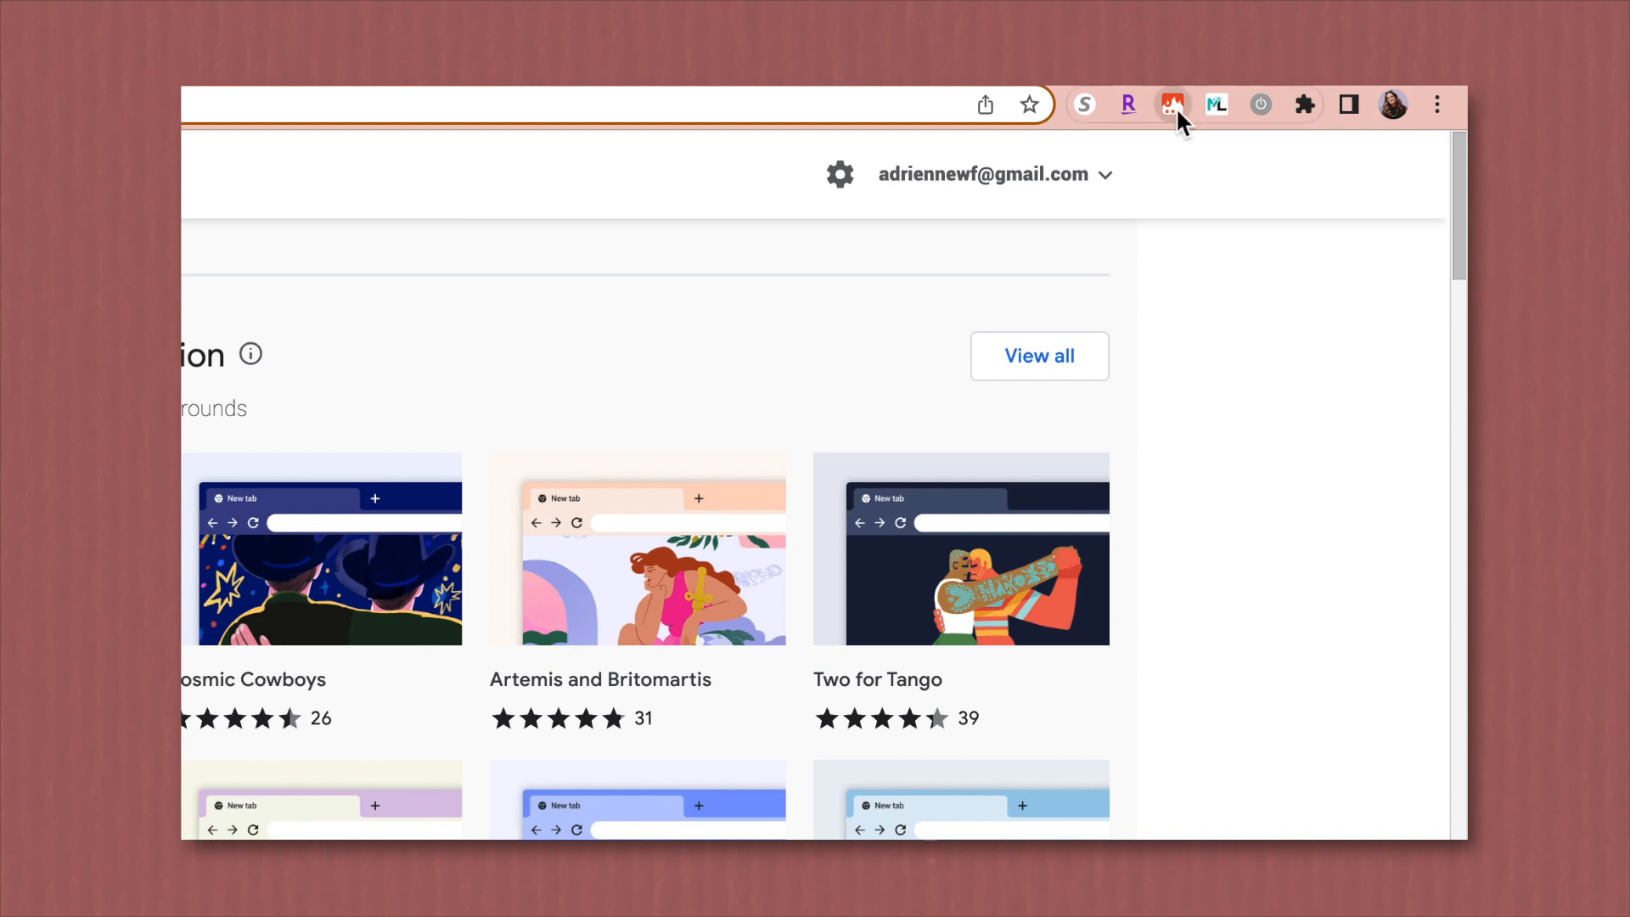
Step: In the Text Blaze dashboard, create a new snippet inside the Video folder
left_click(1174, 103)
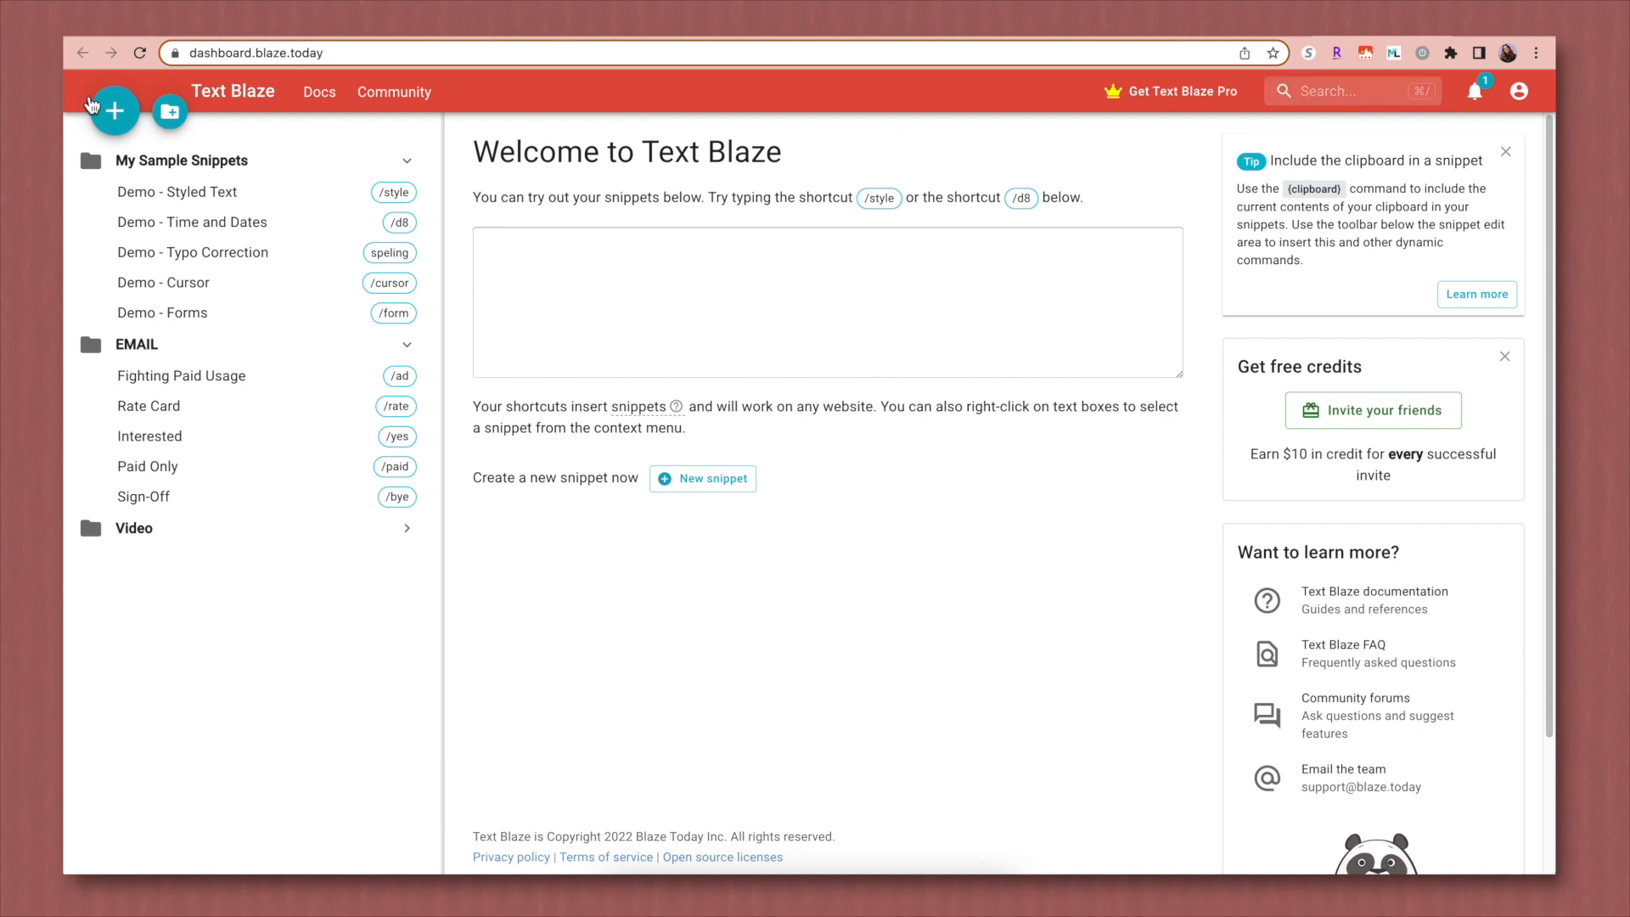
left_click(114, 110)
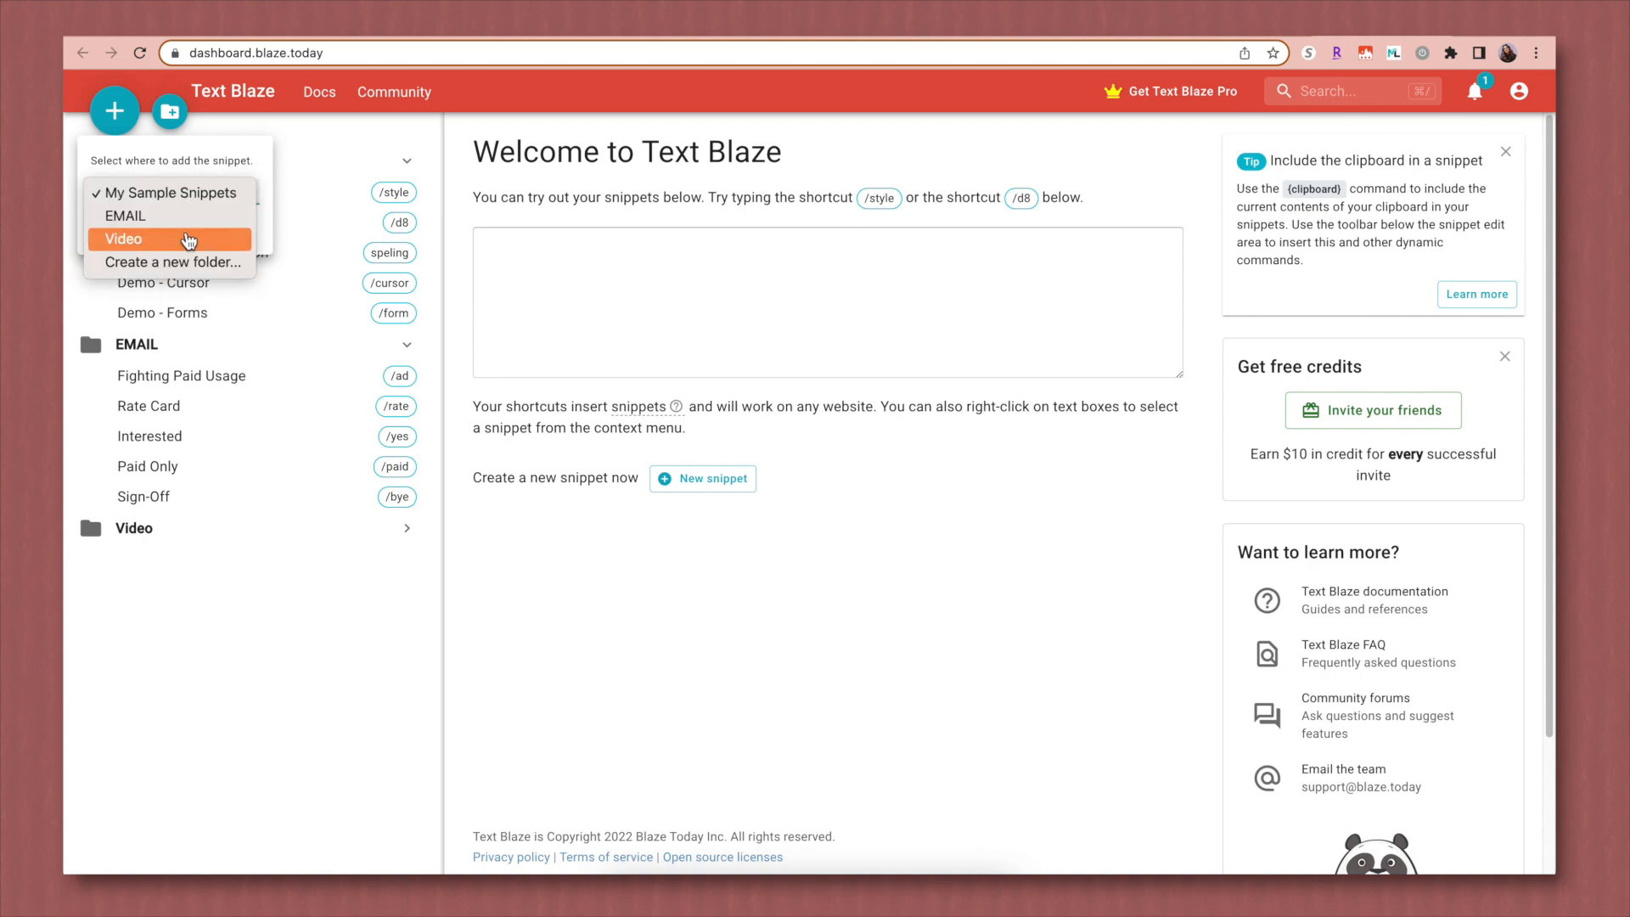
left_click(124, 239)
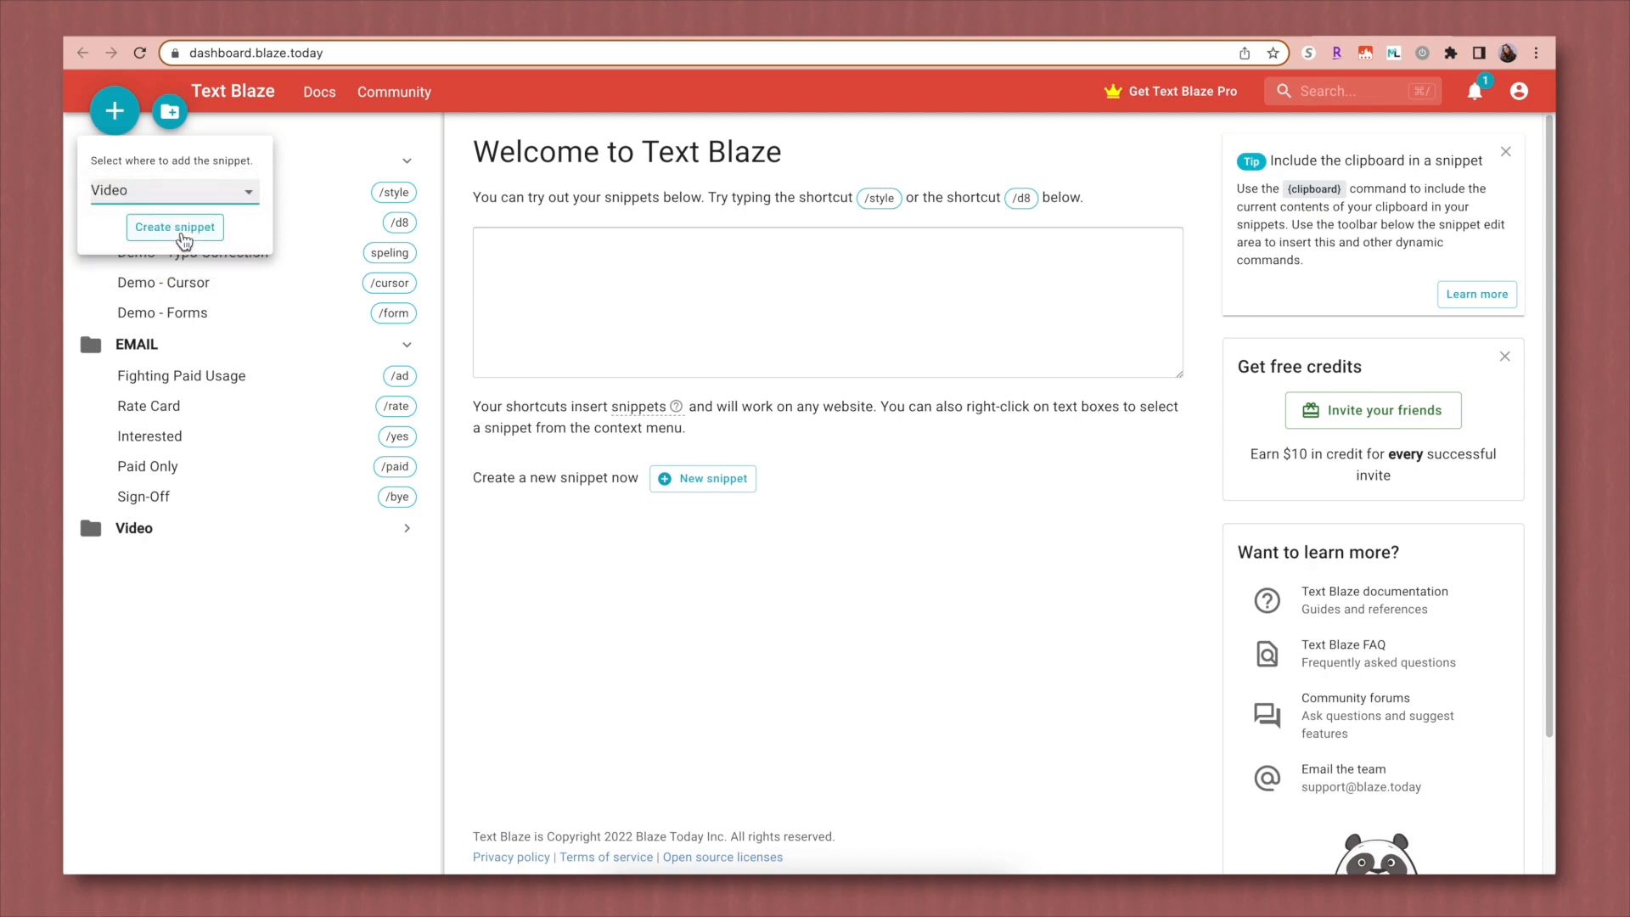
left_click(175, 226)
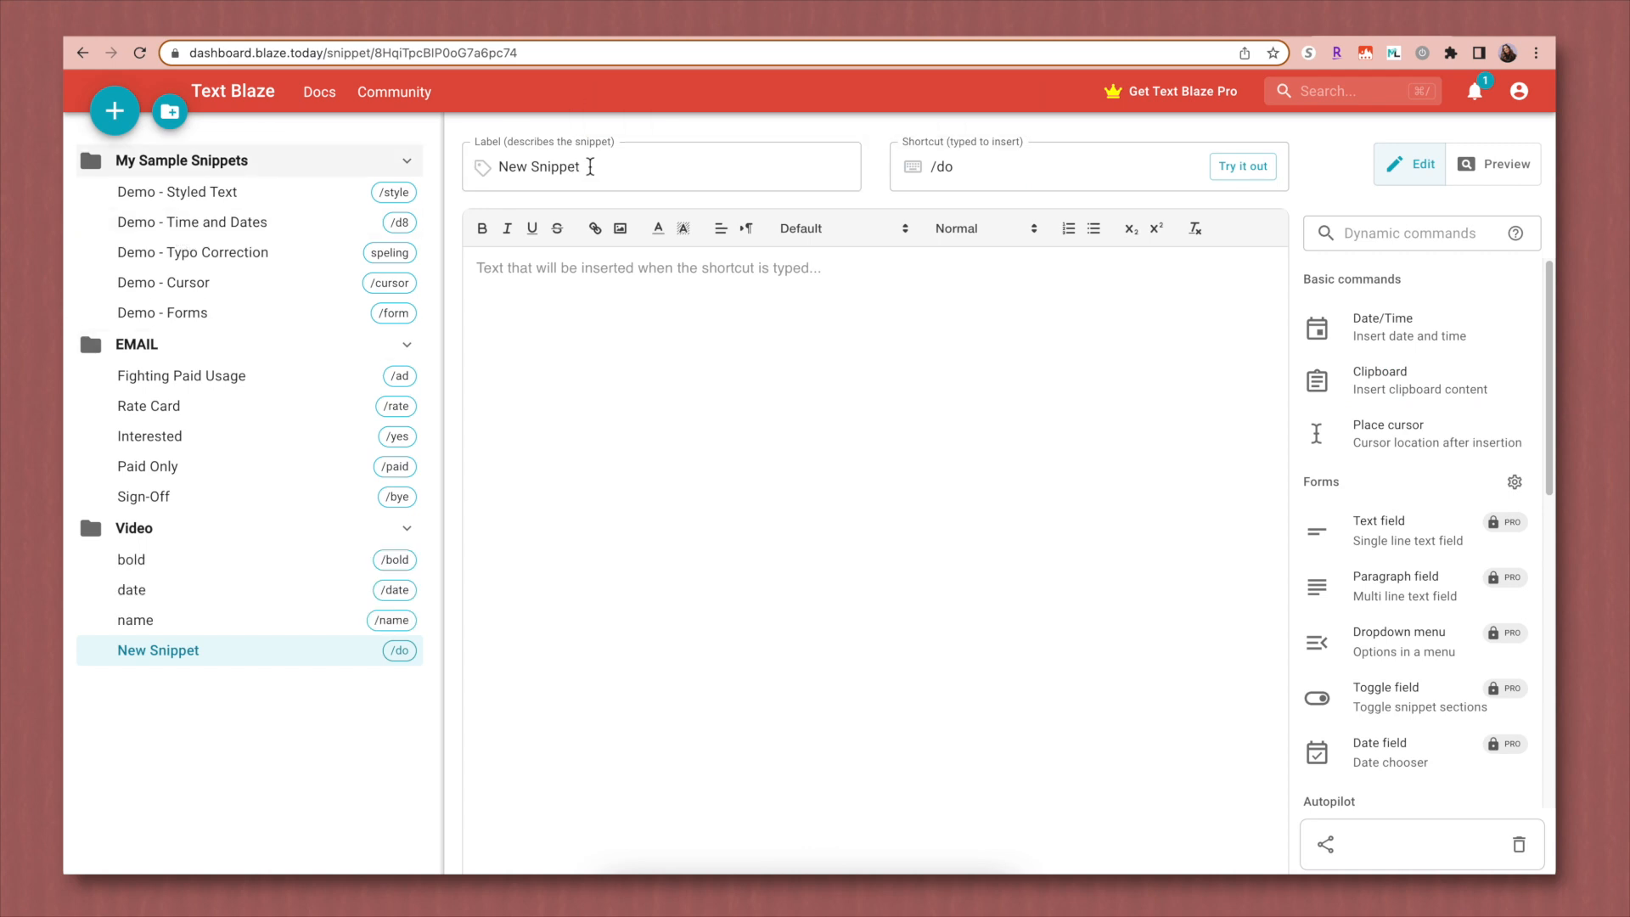
Step: Name the snippet 'Youtube Link' and give it the shortcut /yt
double_click(540, 166)
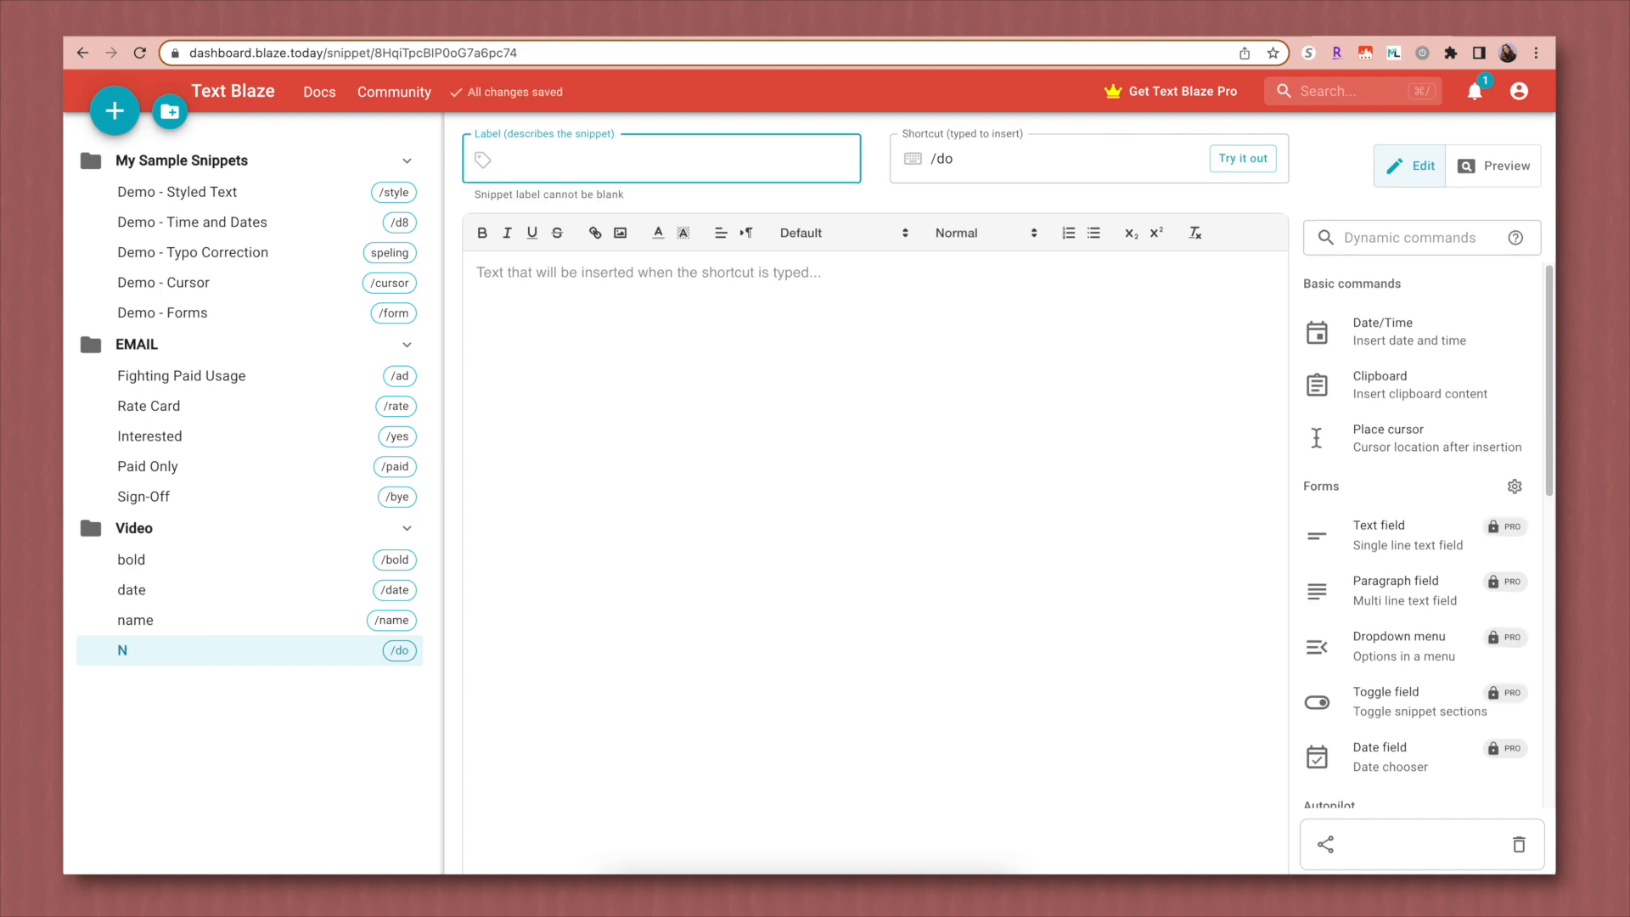
type("Youtube Link")
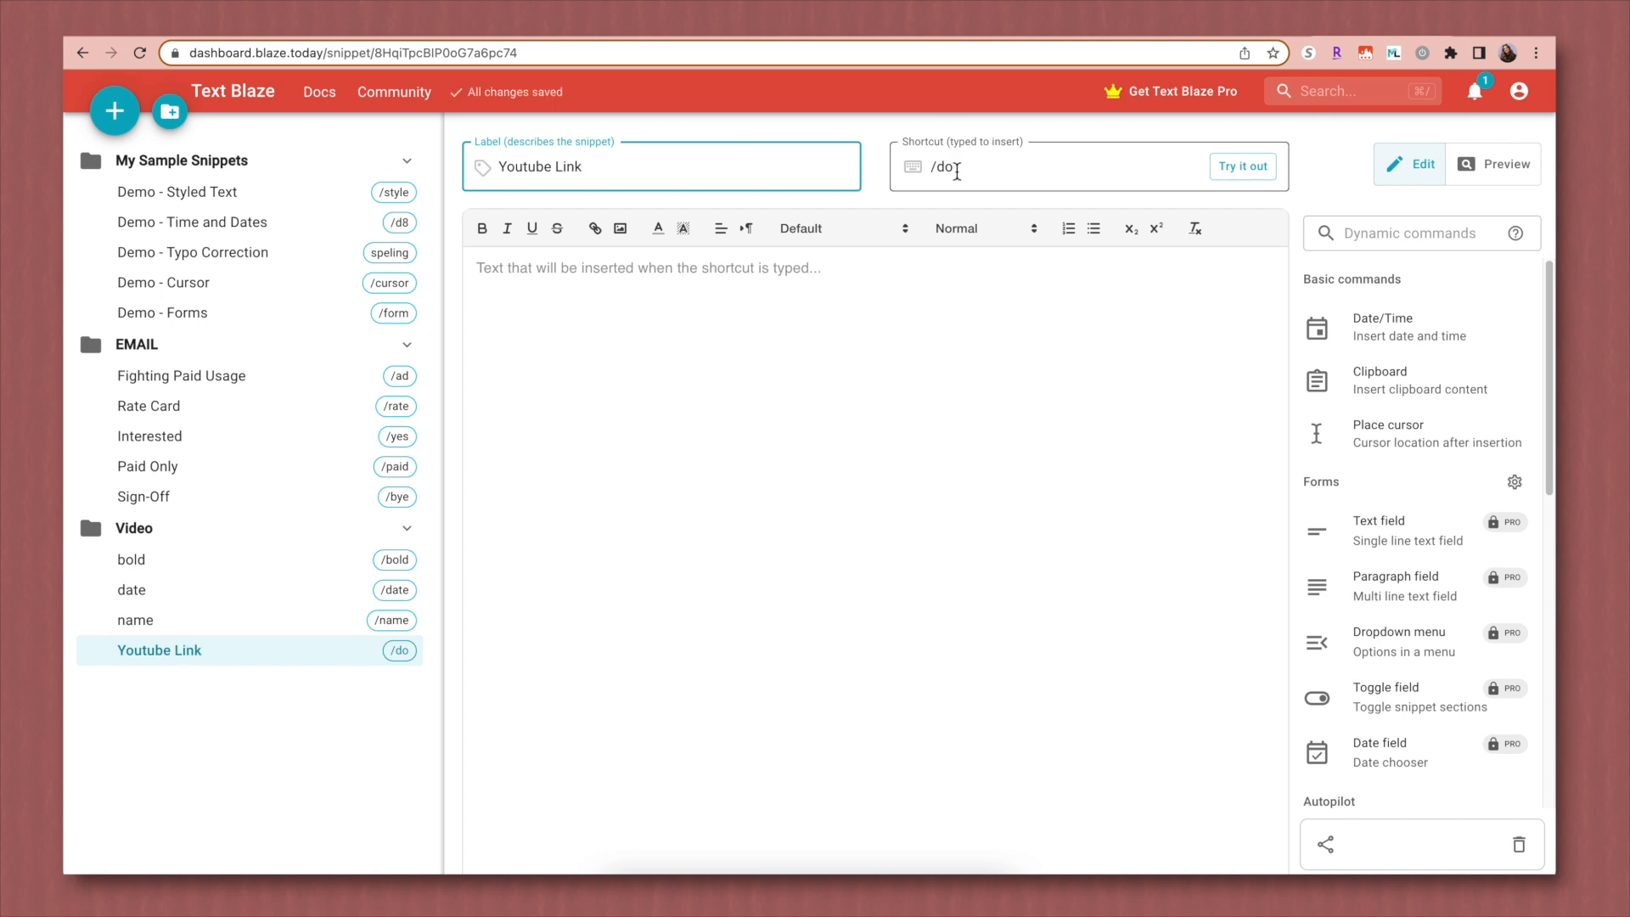
left_click(1082, 166)
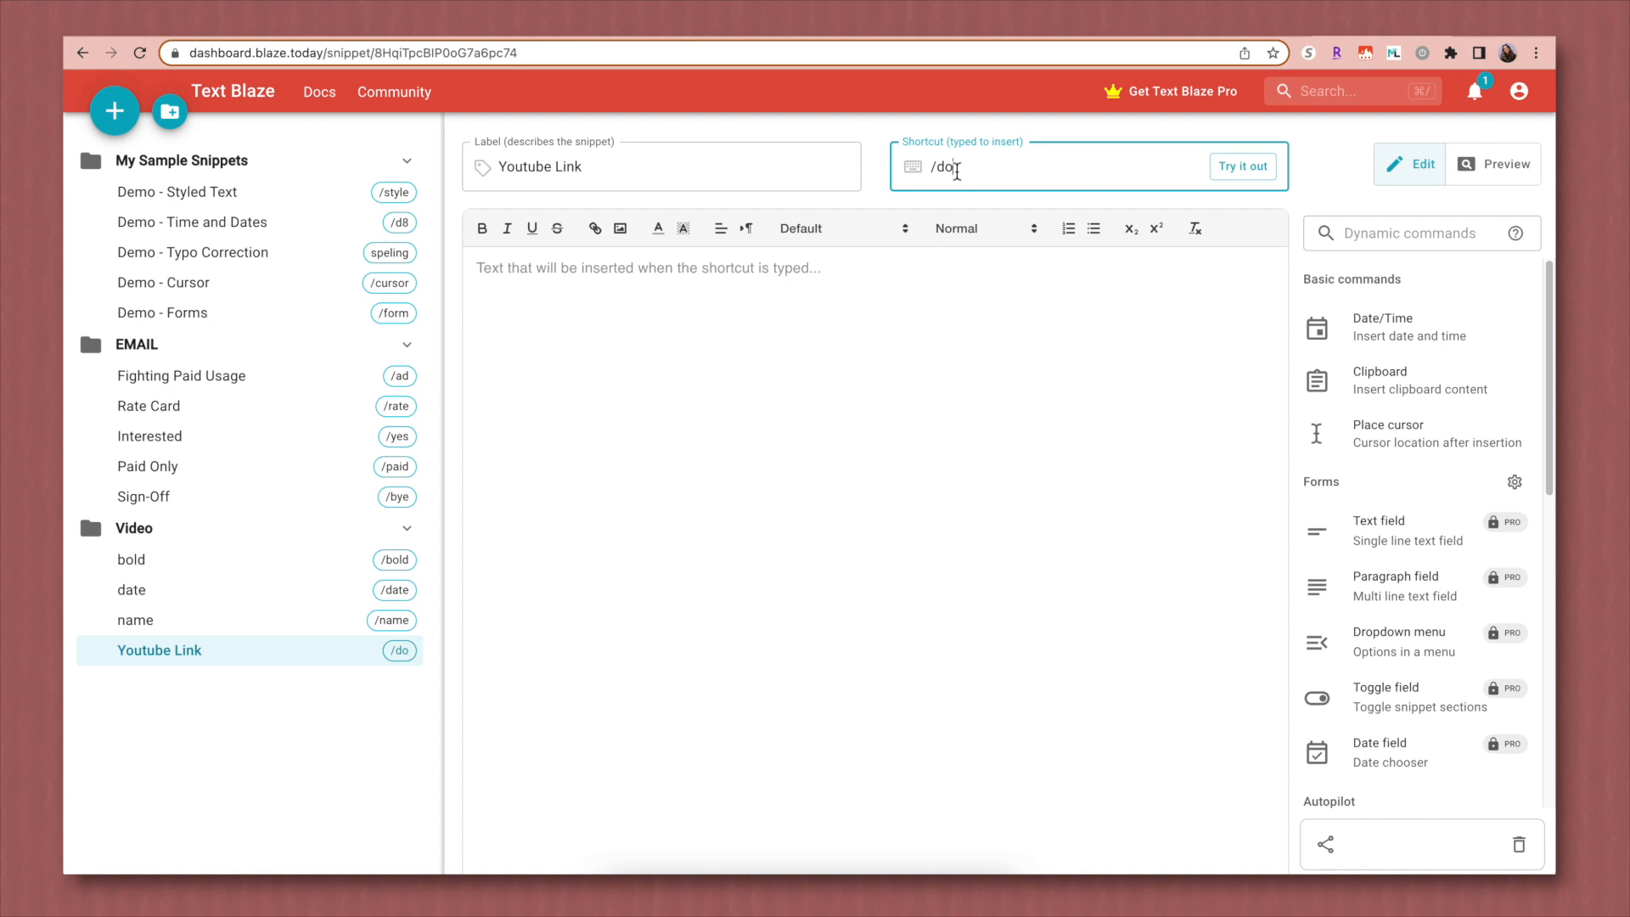
type("yt")
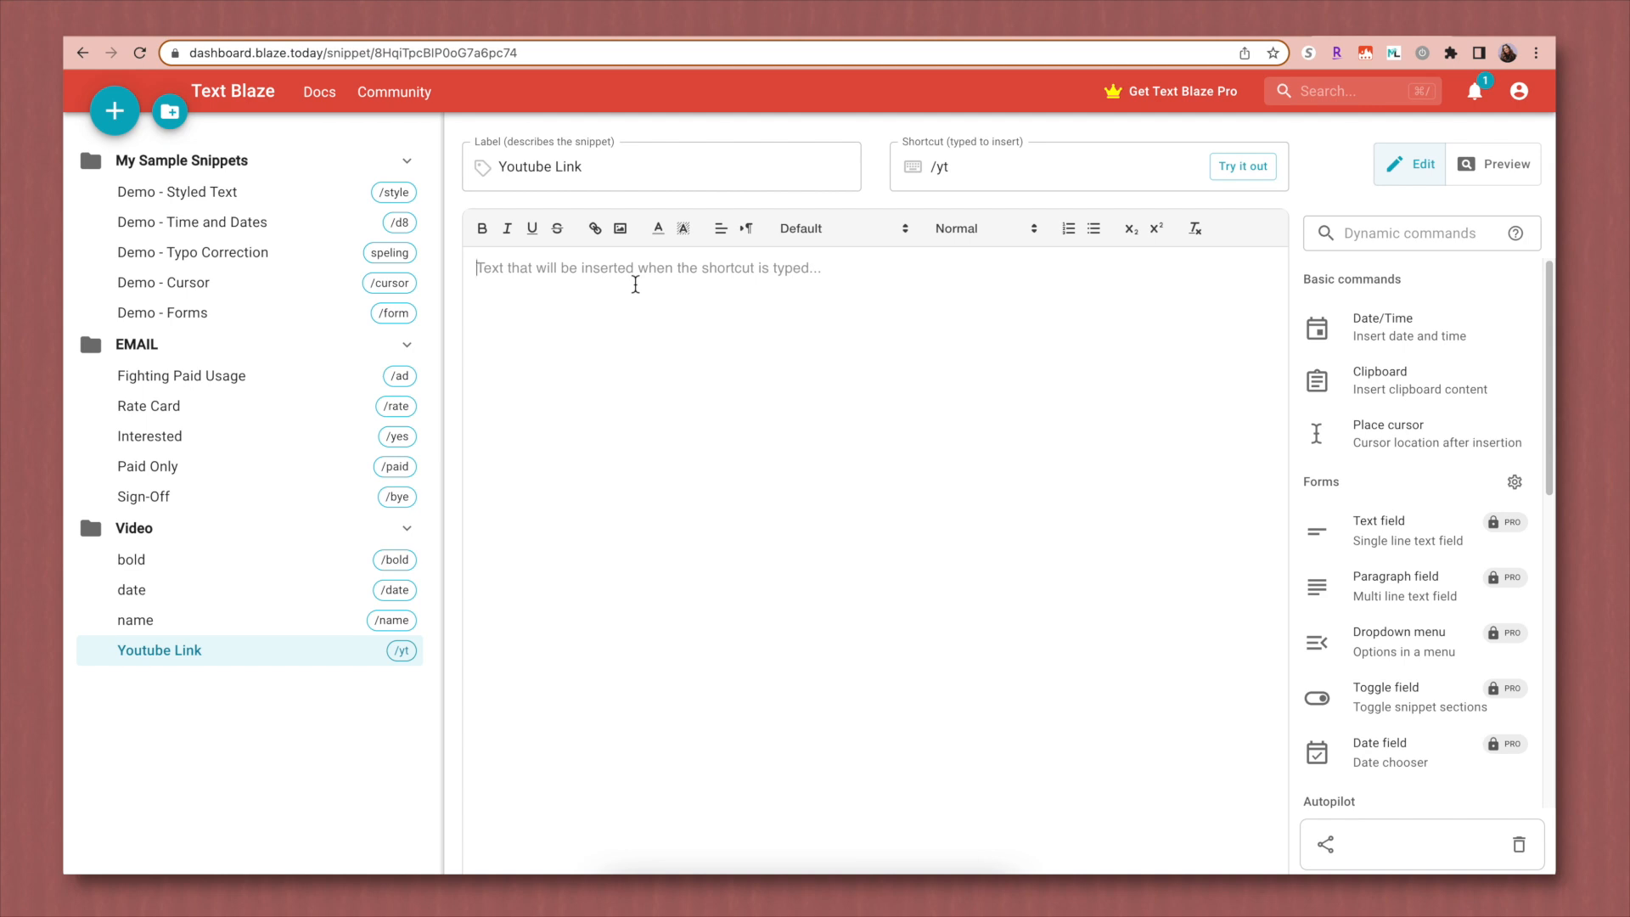
Step: Enter 'YouTube Channel' in the snippet body and link it to the YouTube channel URL
type("YouTube Channel")
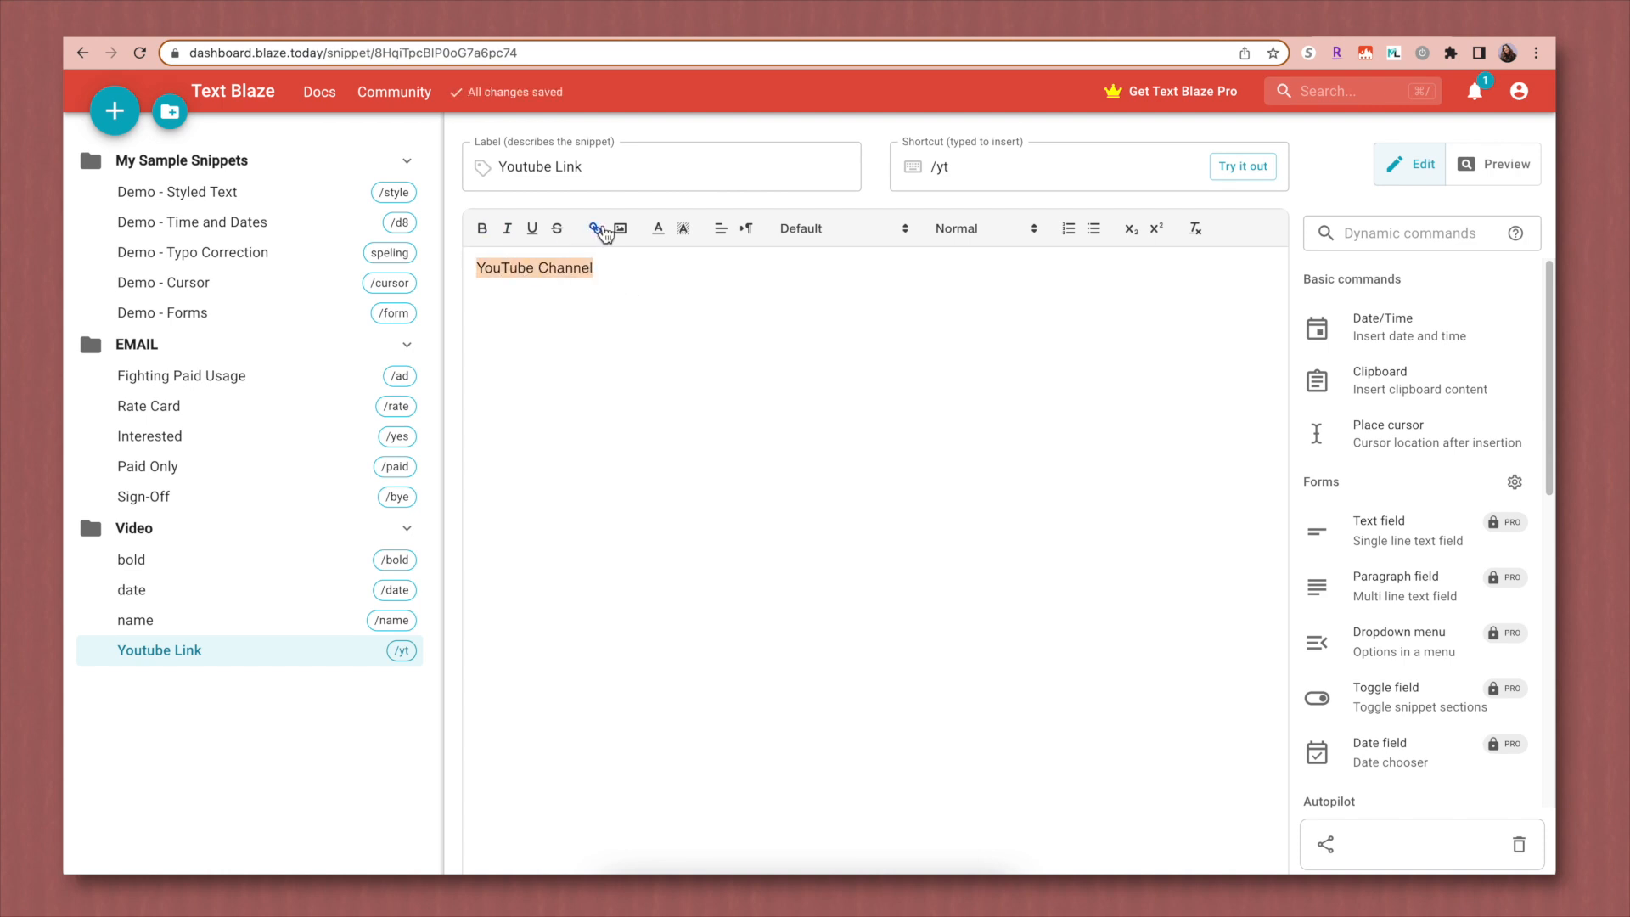
left_click(594, 227)
type("youtube.com/adriennefinch")
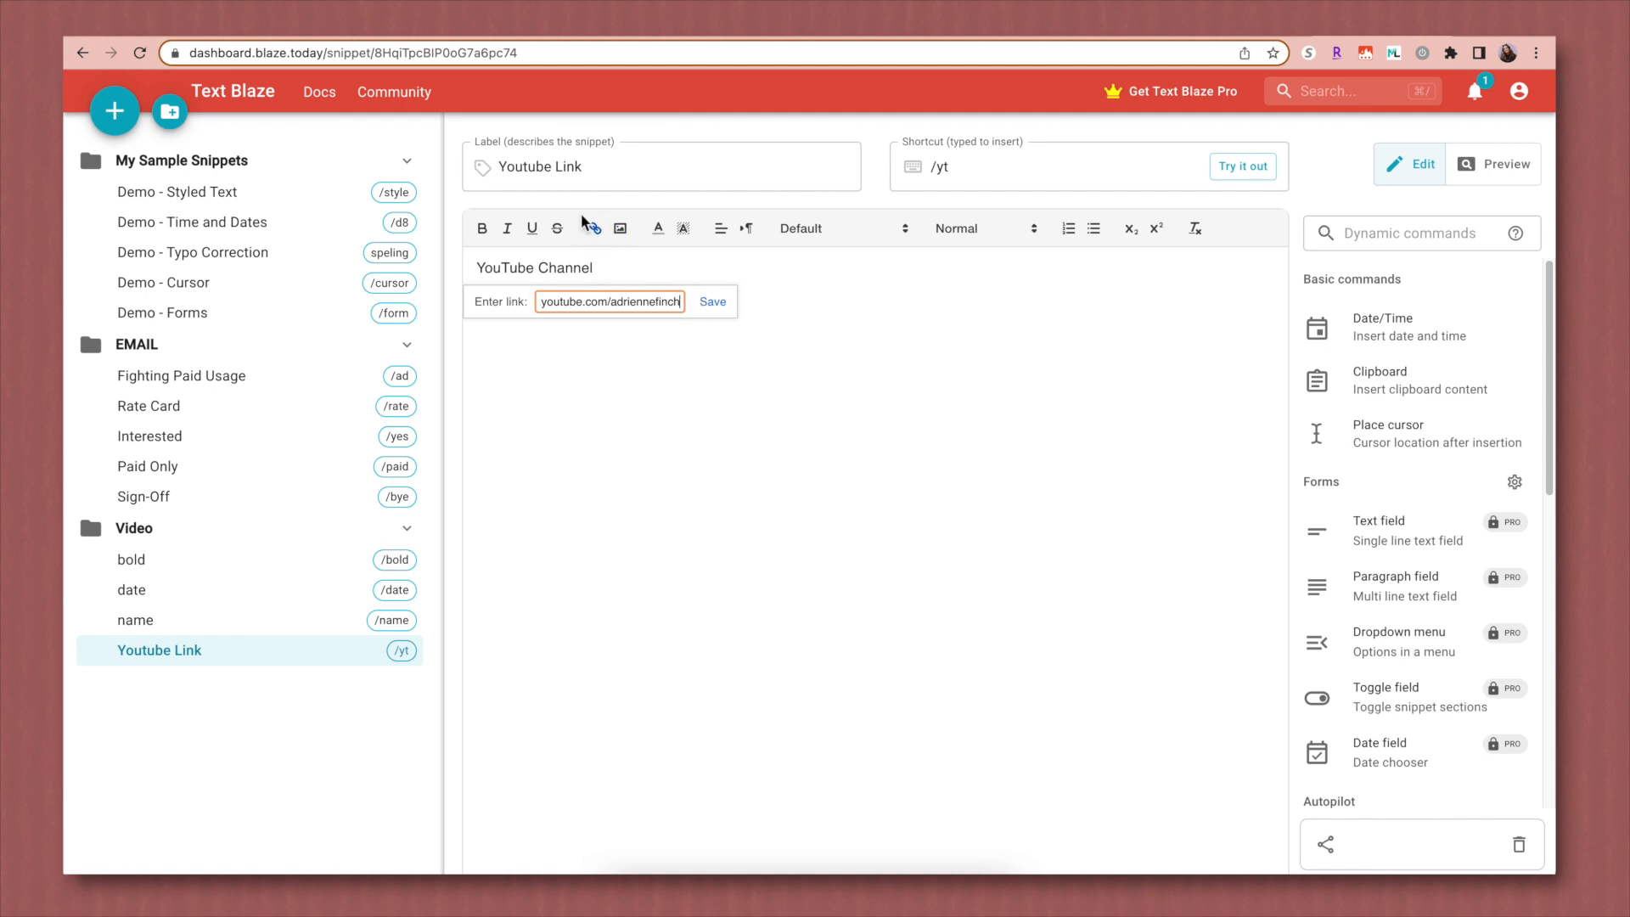
left_click(713, 302)
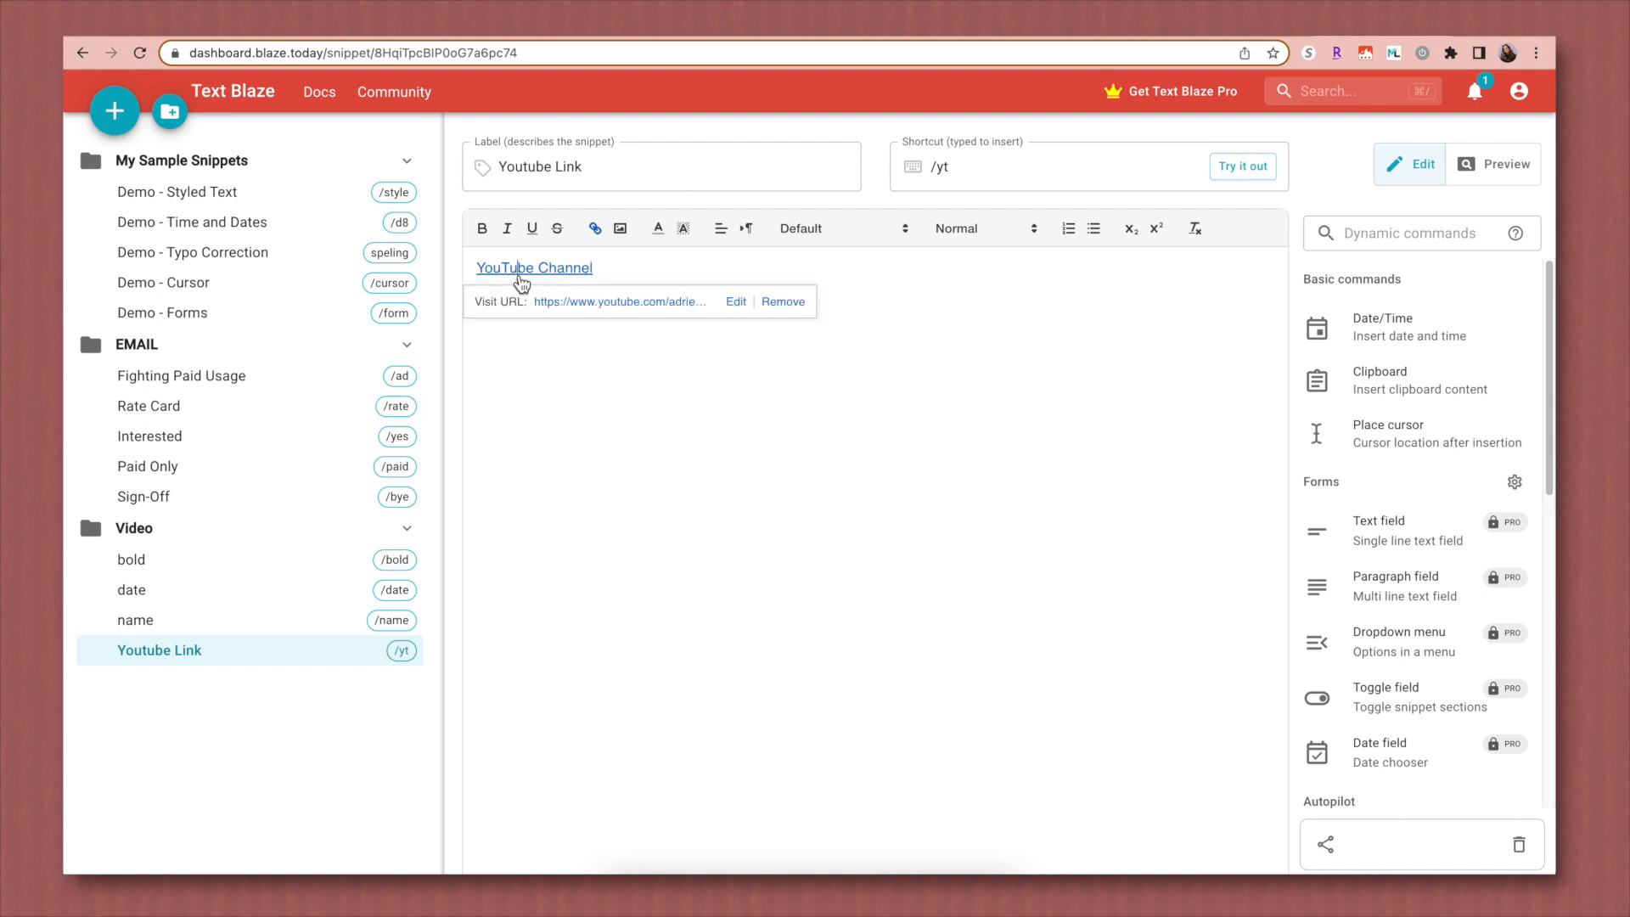
Step: Toggle bold on and off for the YouTube Channel link text, leaving it unbolded
left_click(659, 309)
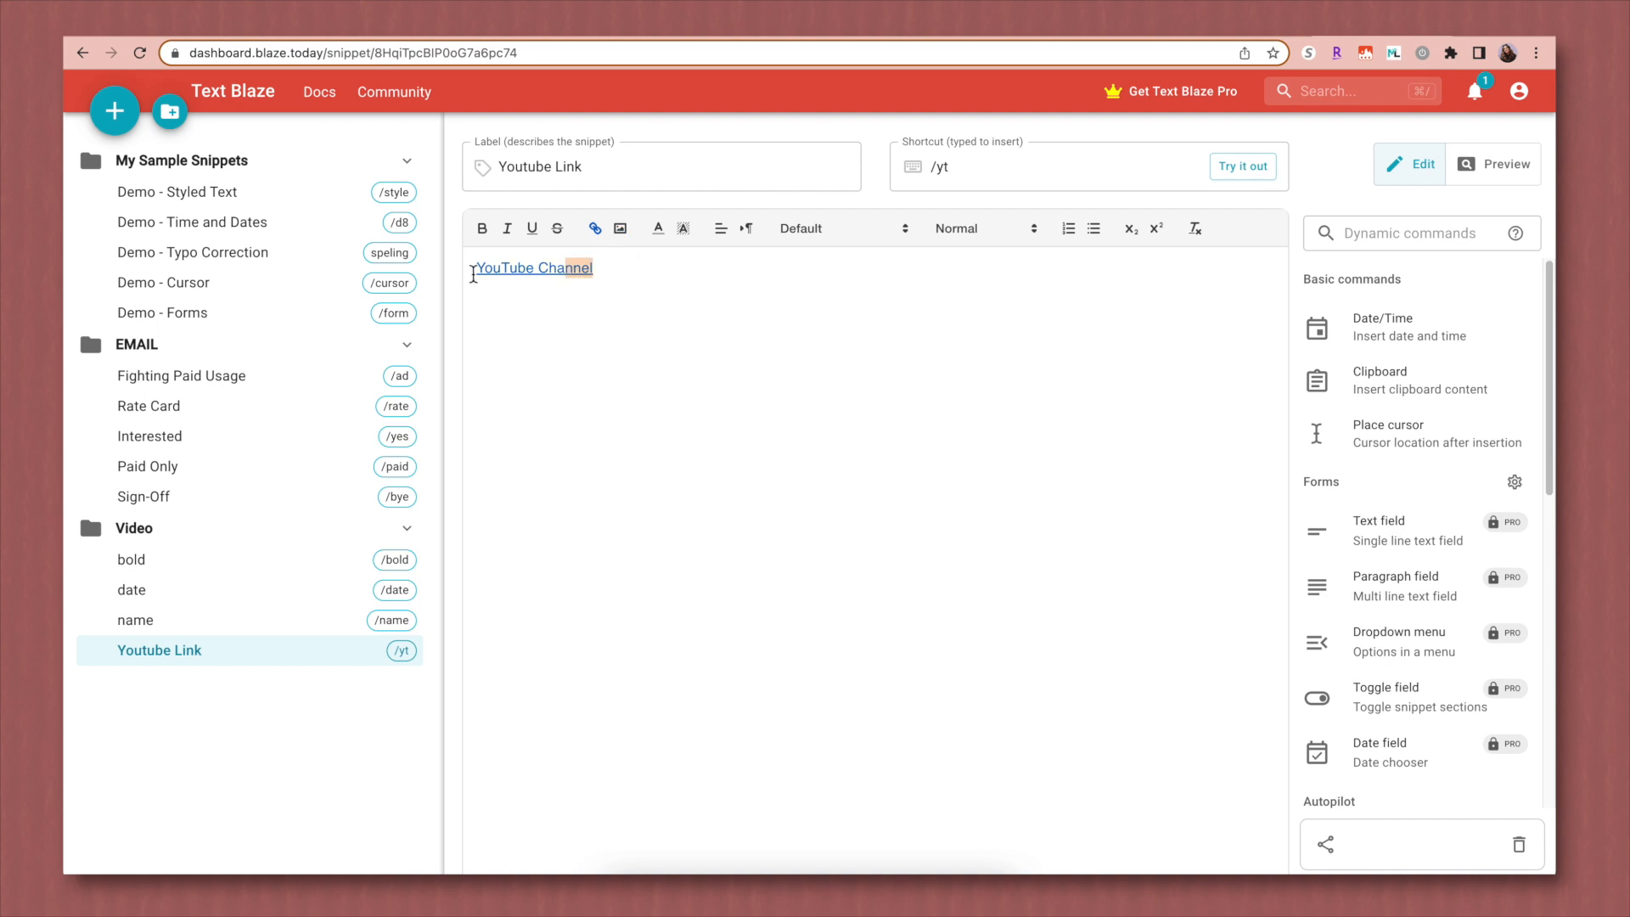
left_click(481, 228)
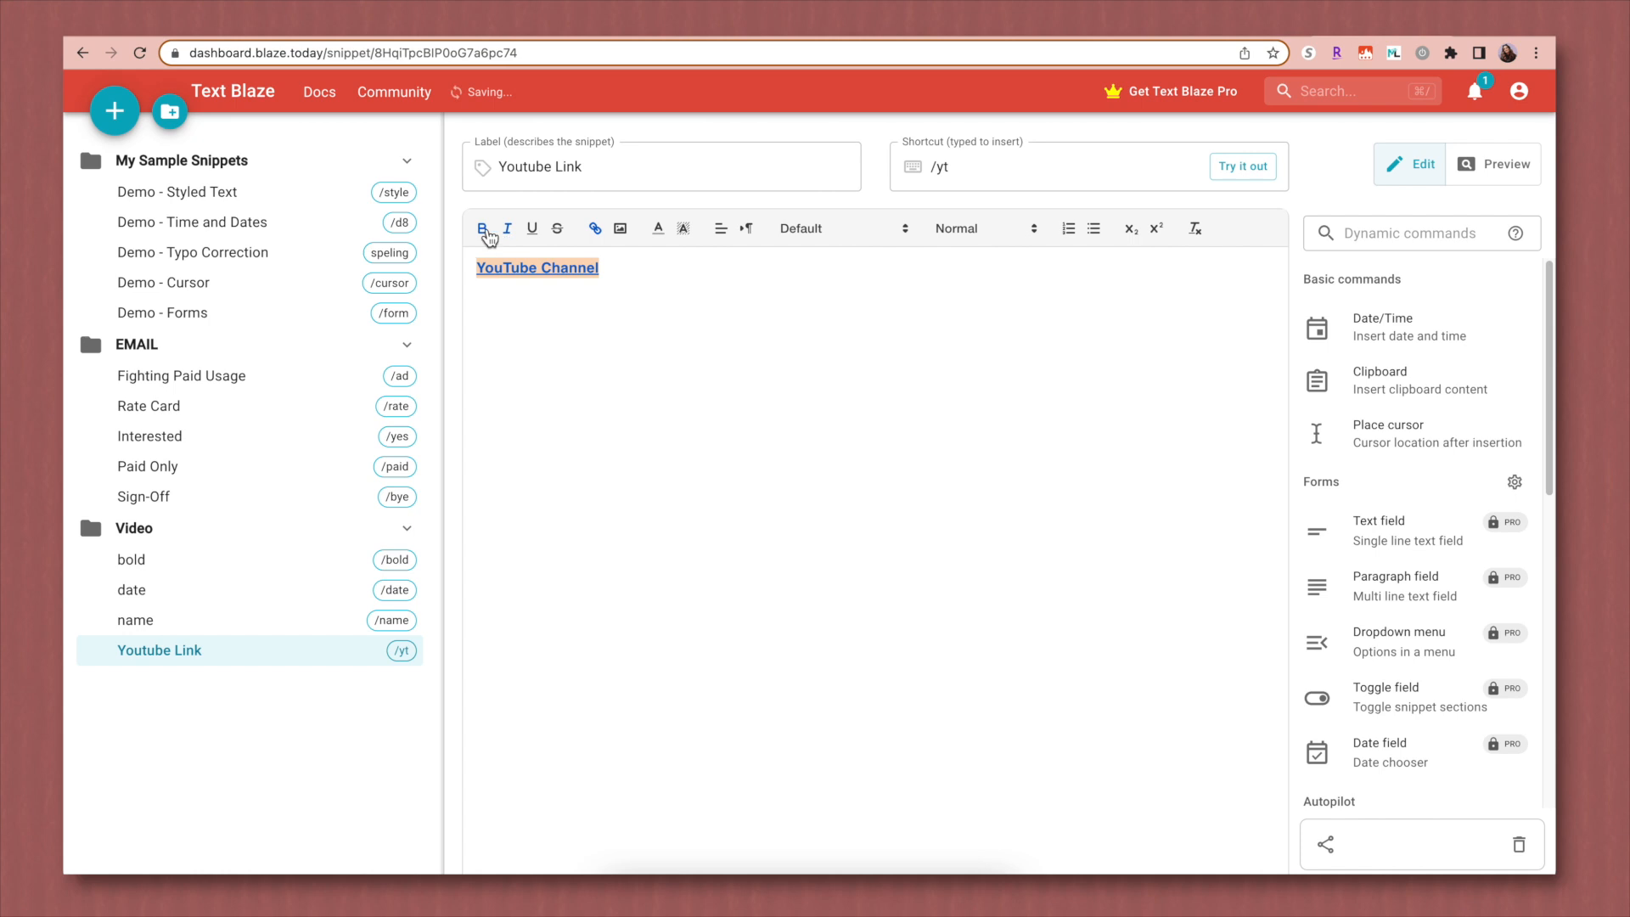
left_click(482, 228)
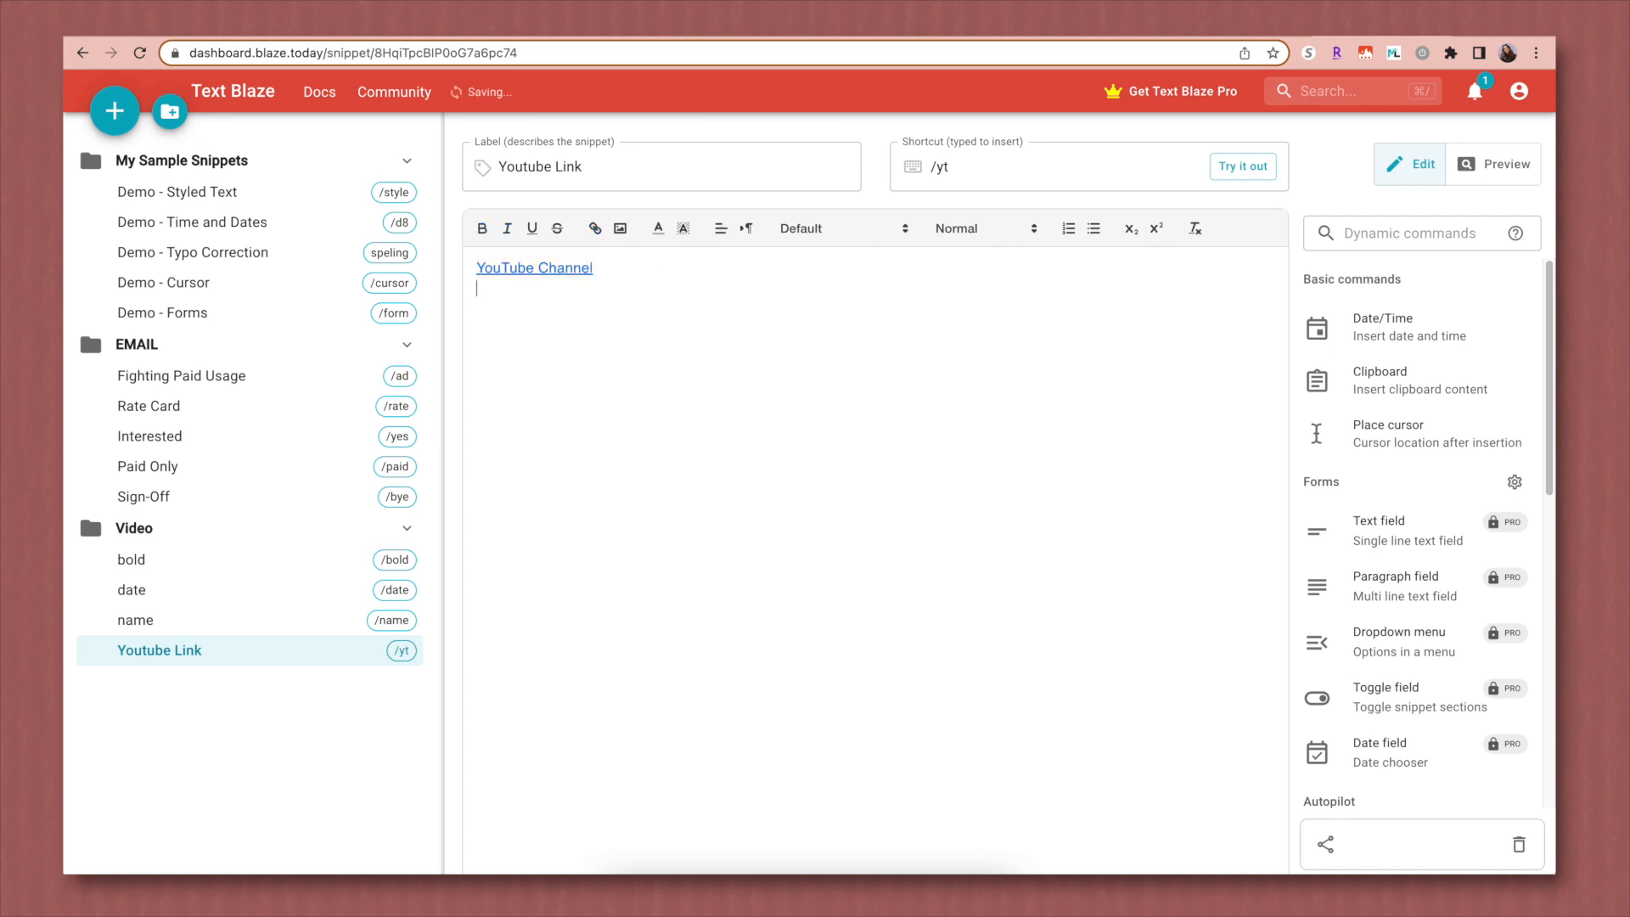
left_click(1380, 328)
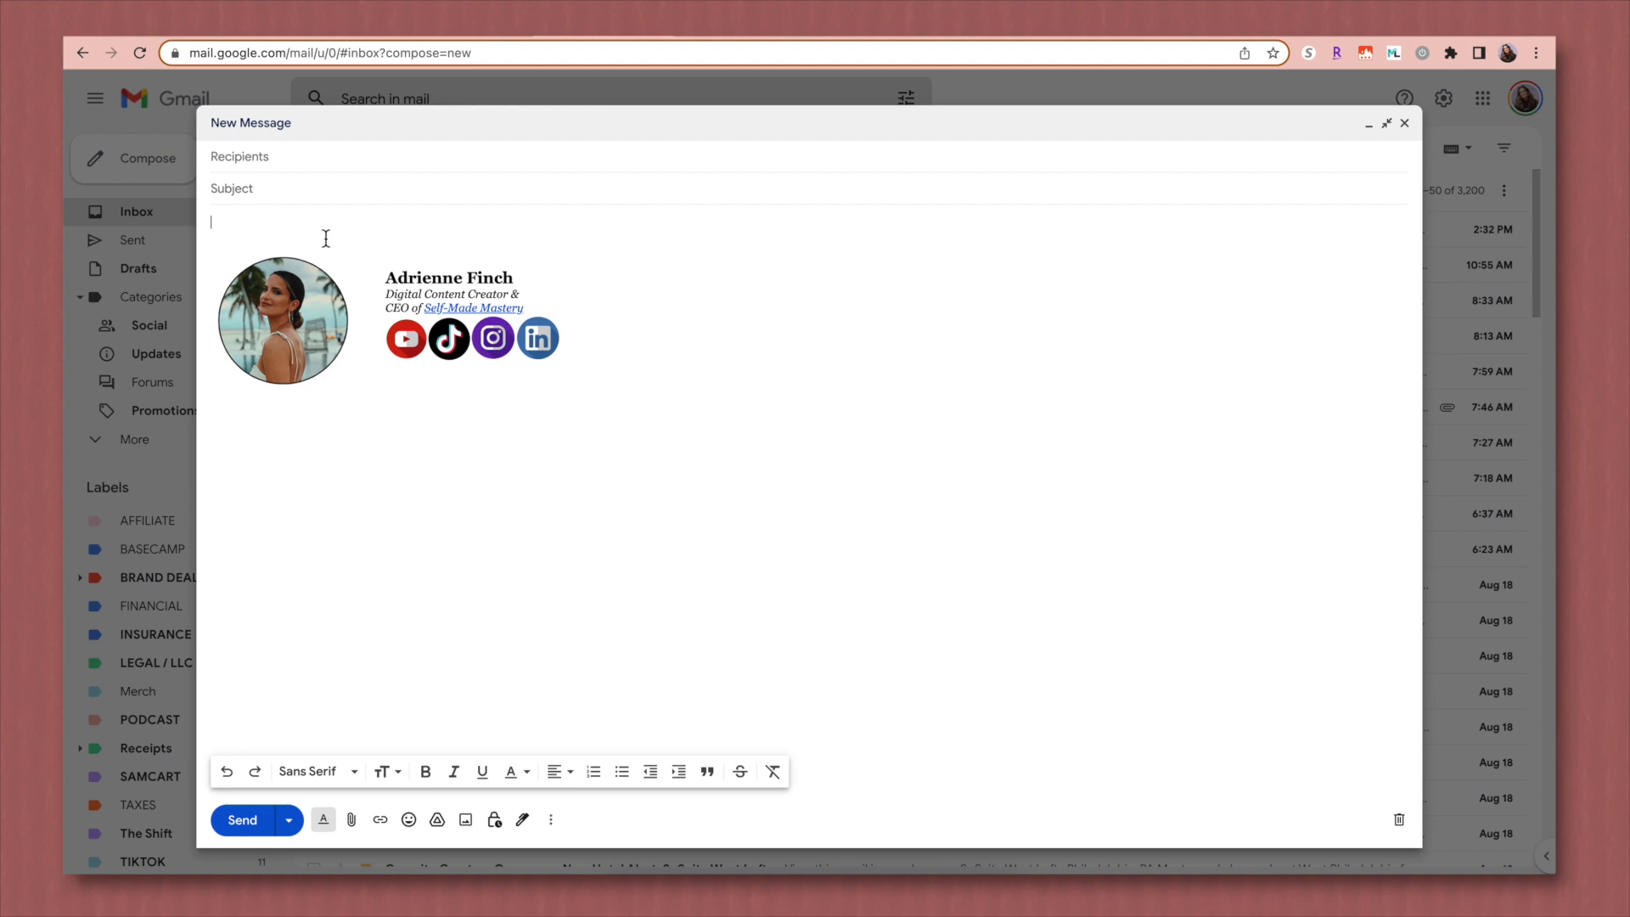
Step: Expand /yt and /bye in the Gmail body to insert the YouTube Channel link and sign-off, then show the snippet assistant
type("/")
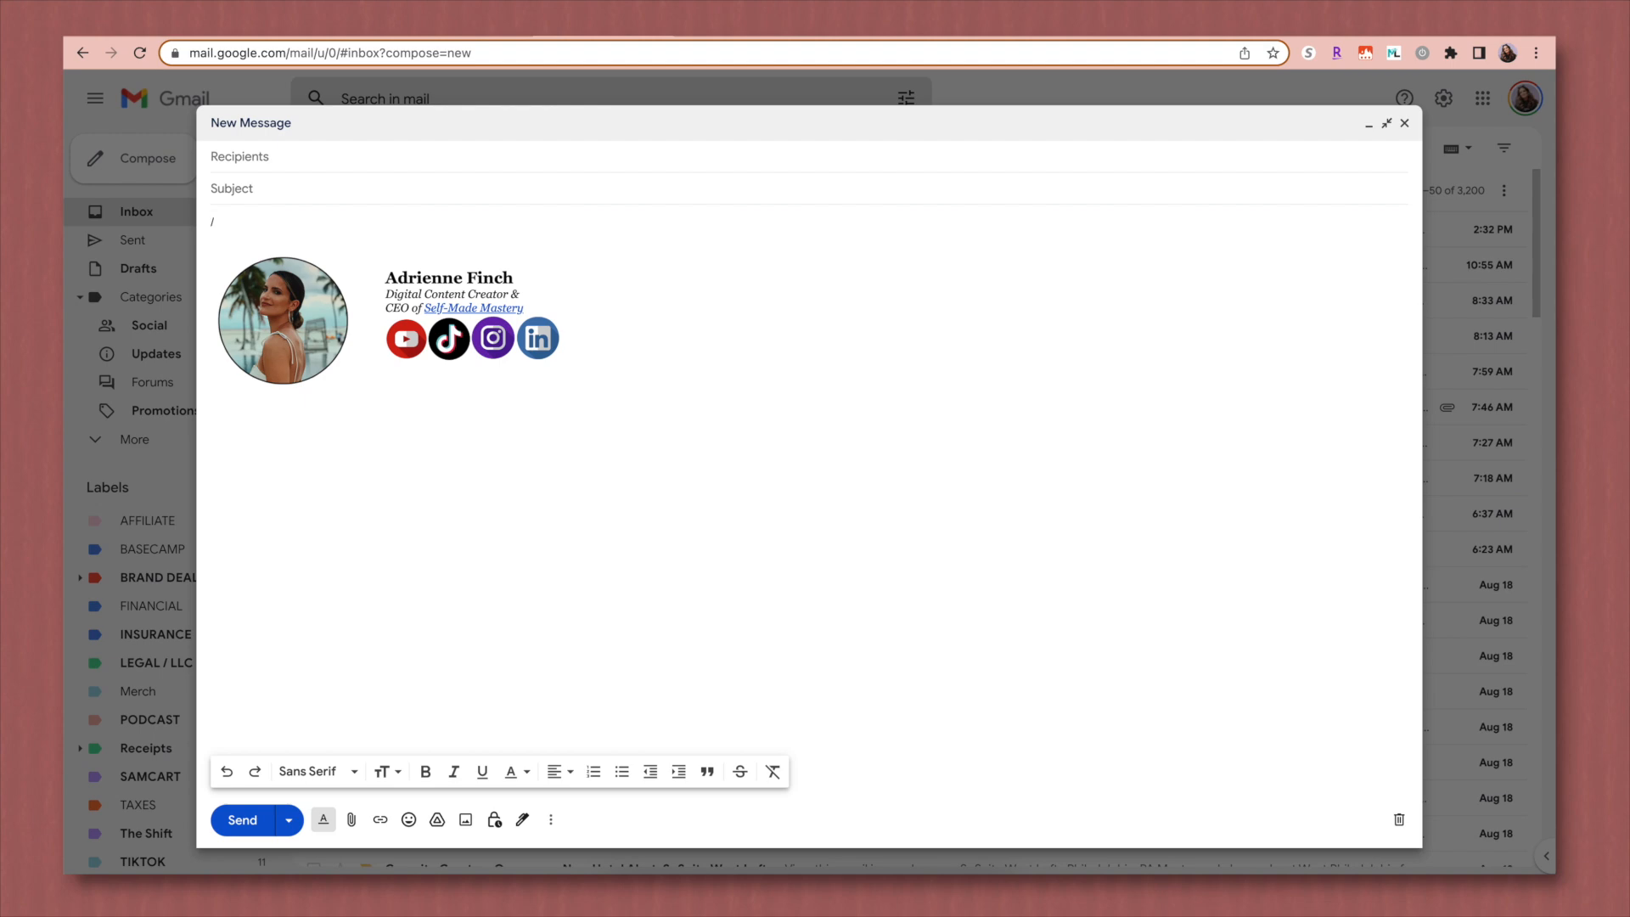
type("YouTube Channel")
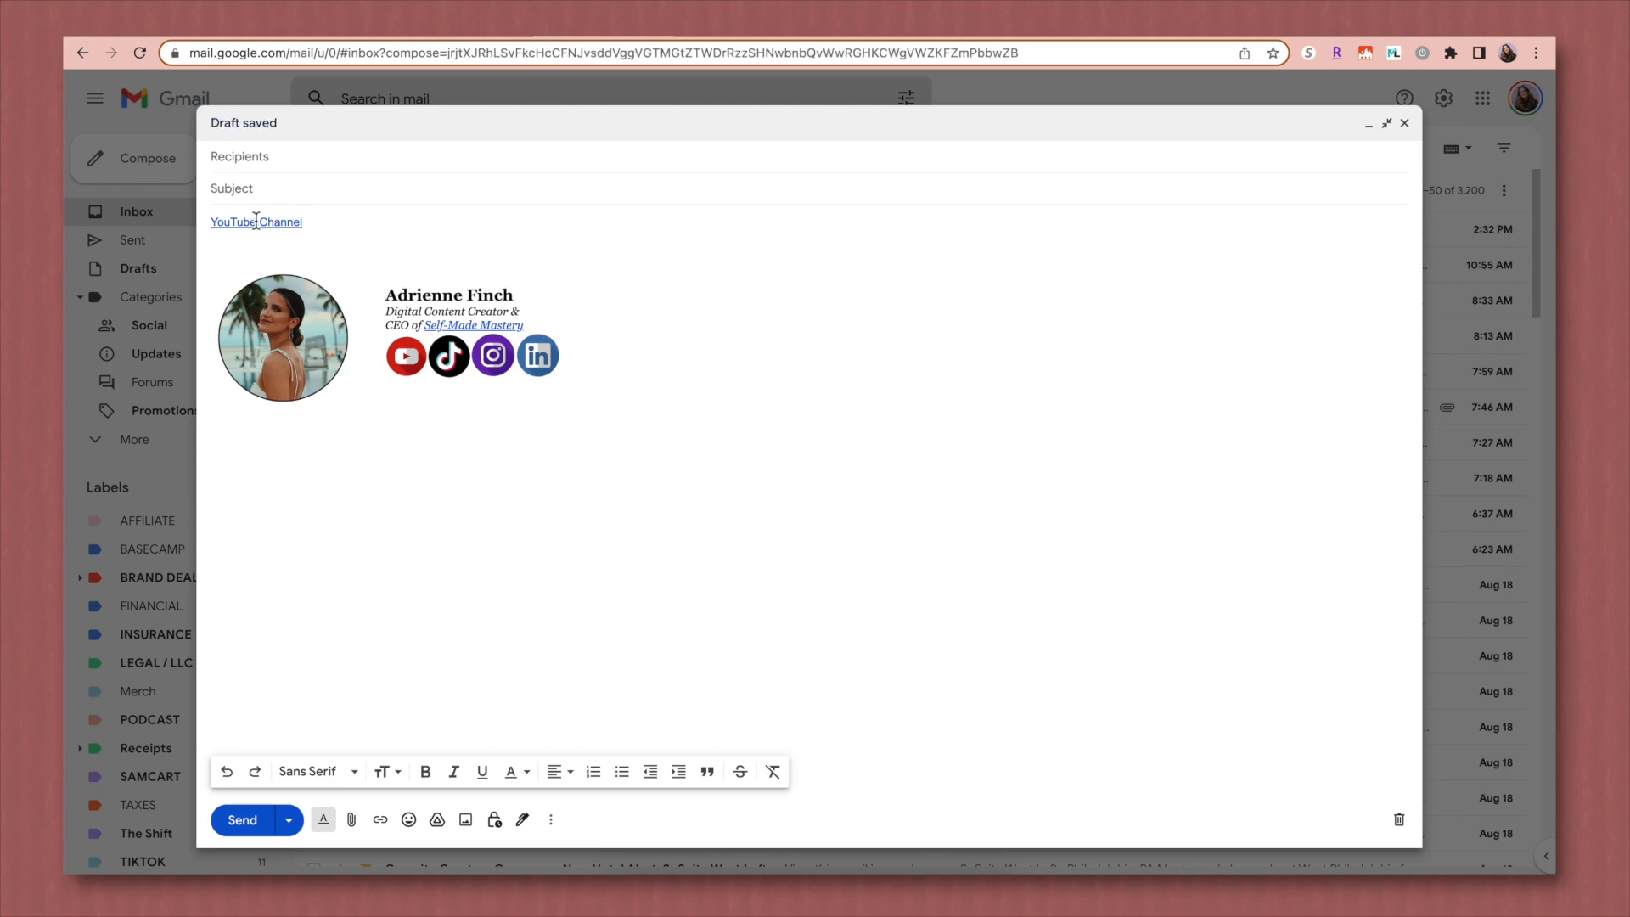
type("/by")
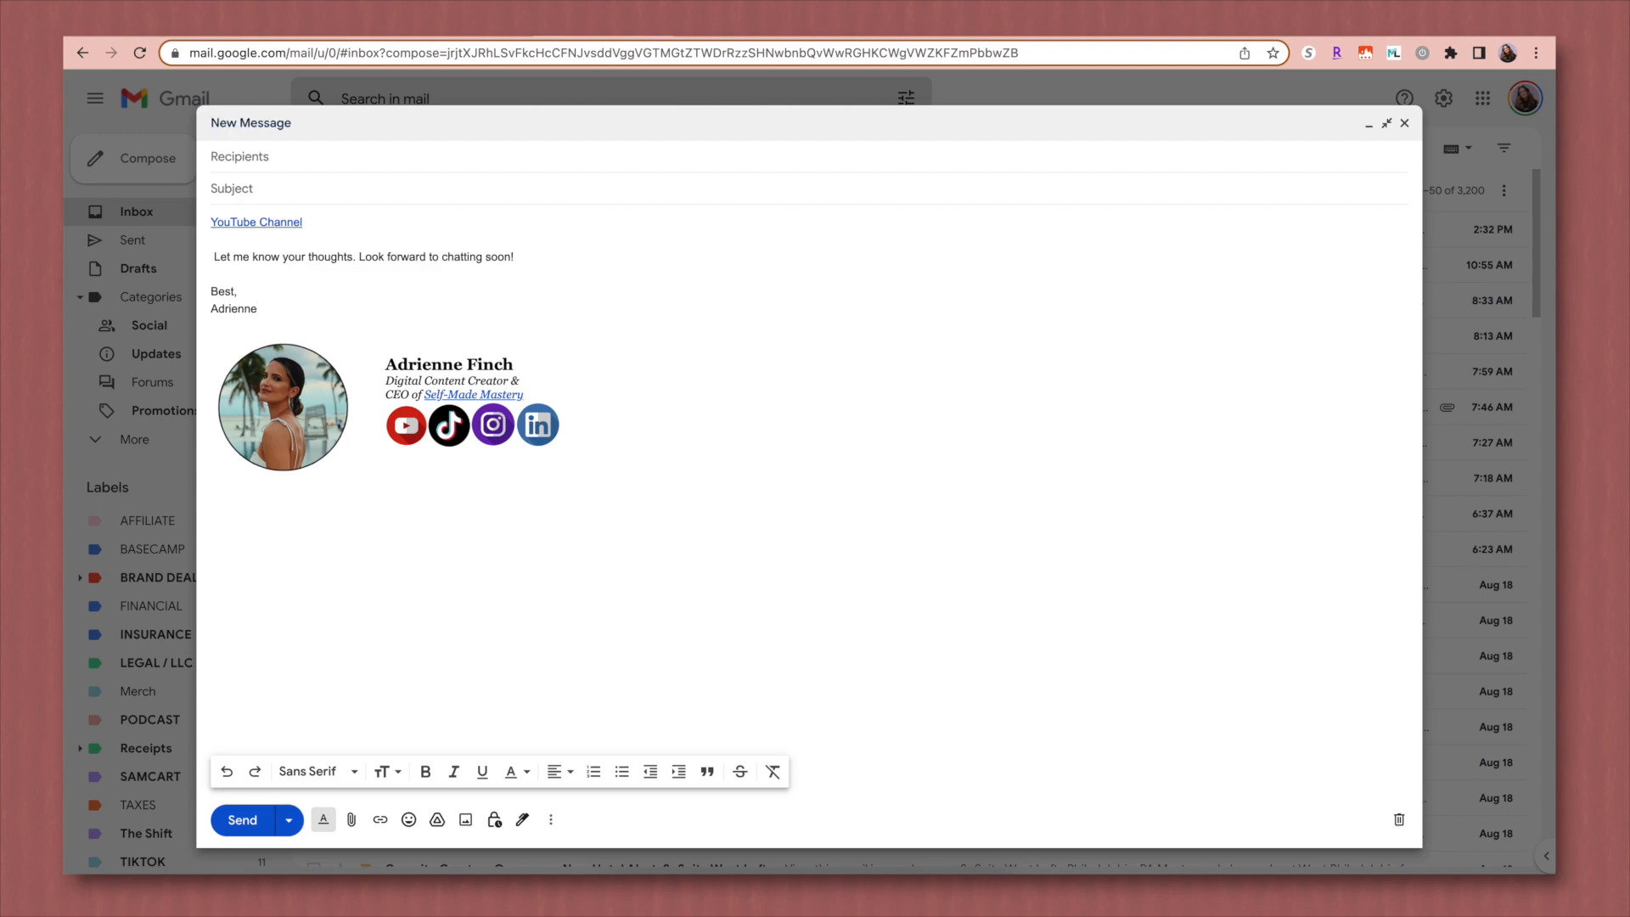
left_click(1277, 123)
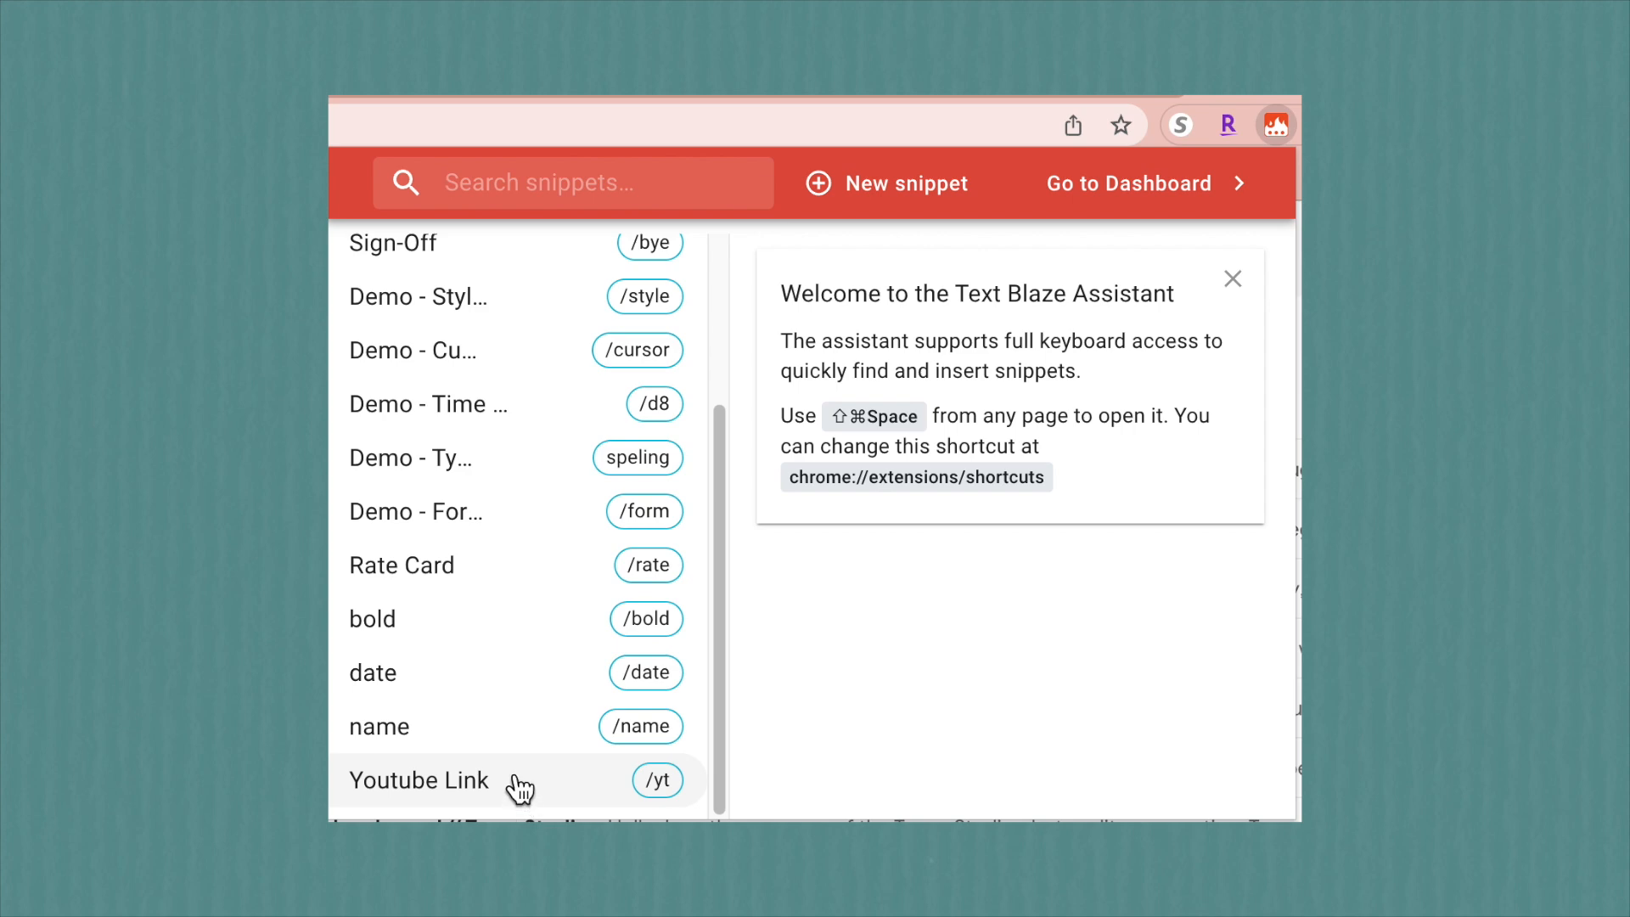
Step: Open the Youtube Link snippet from the assistant, reopen the assistant, then switch to the Rakuten tab
left_click(419, 781)
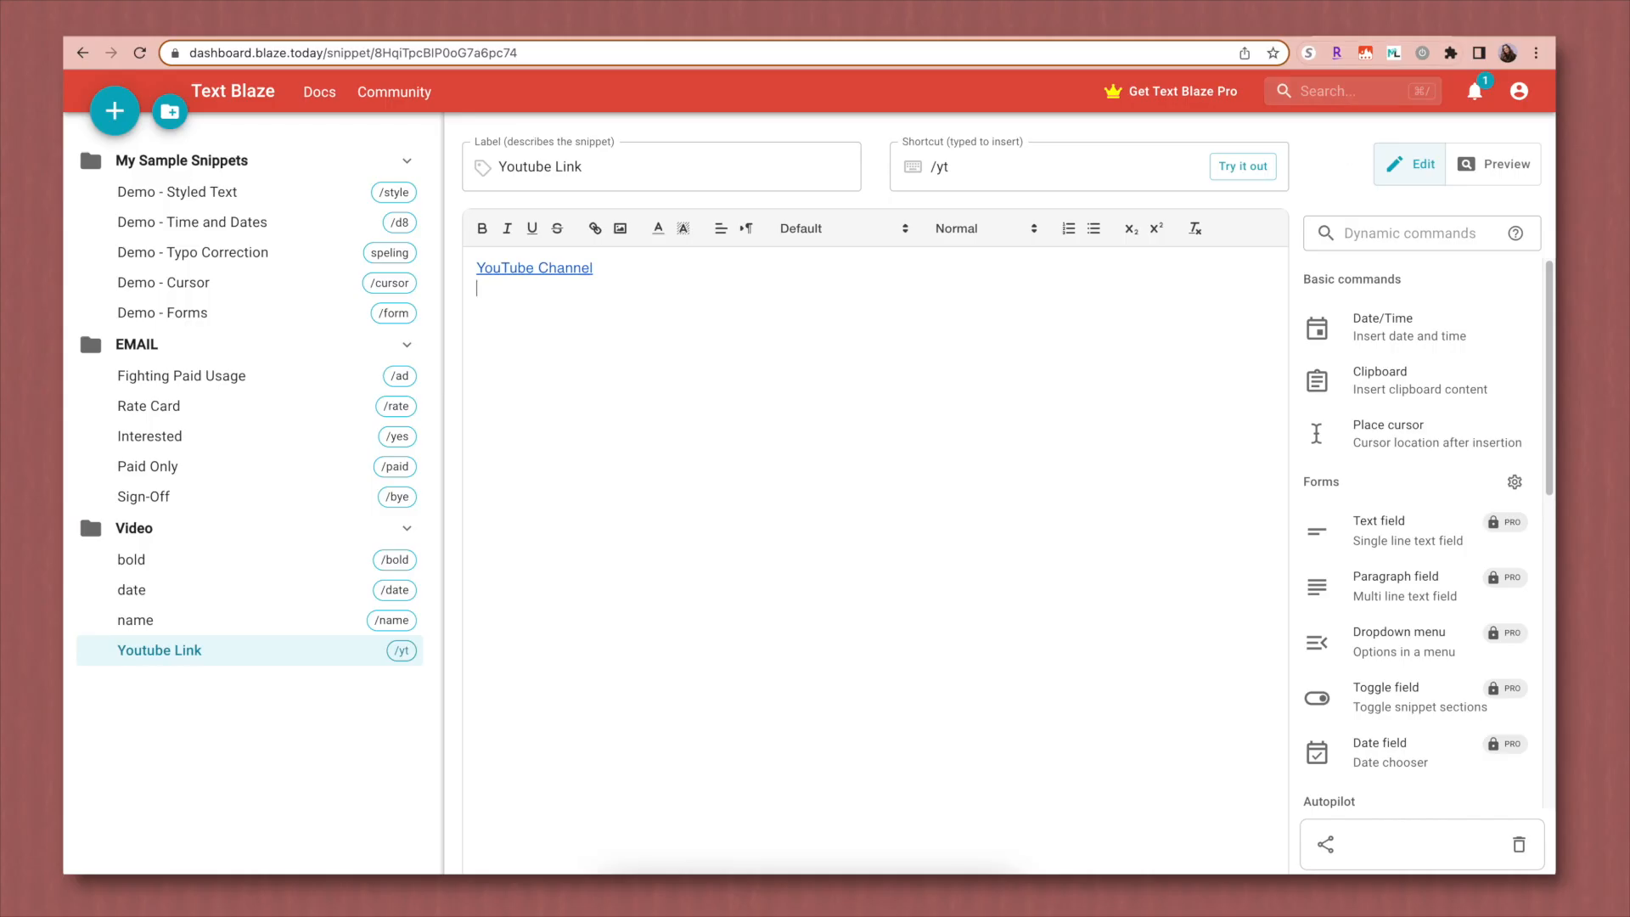
left_click(1363, 53)
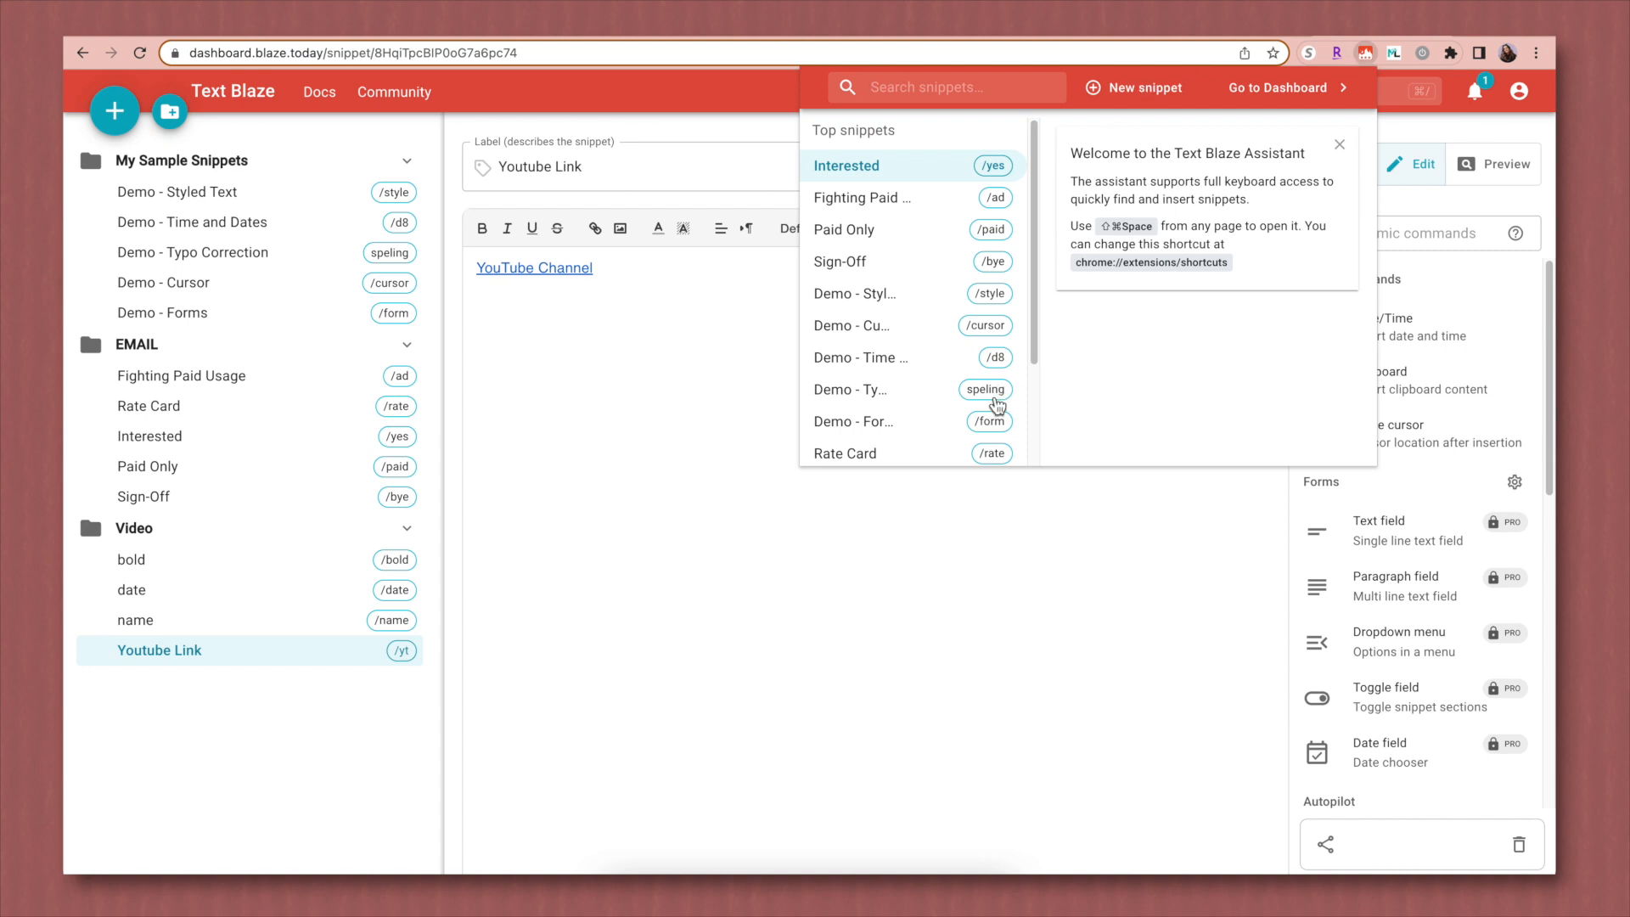
left_click(1365, 53)
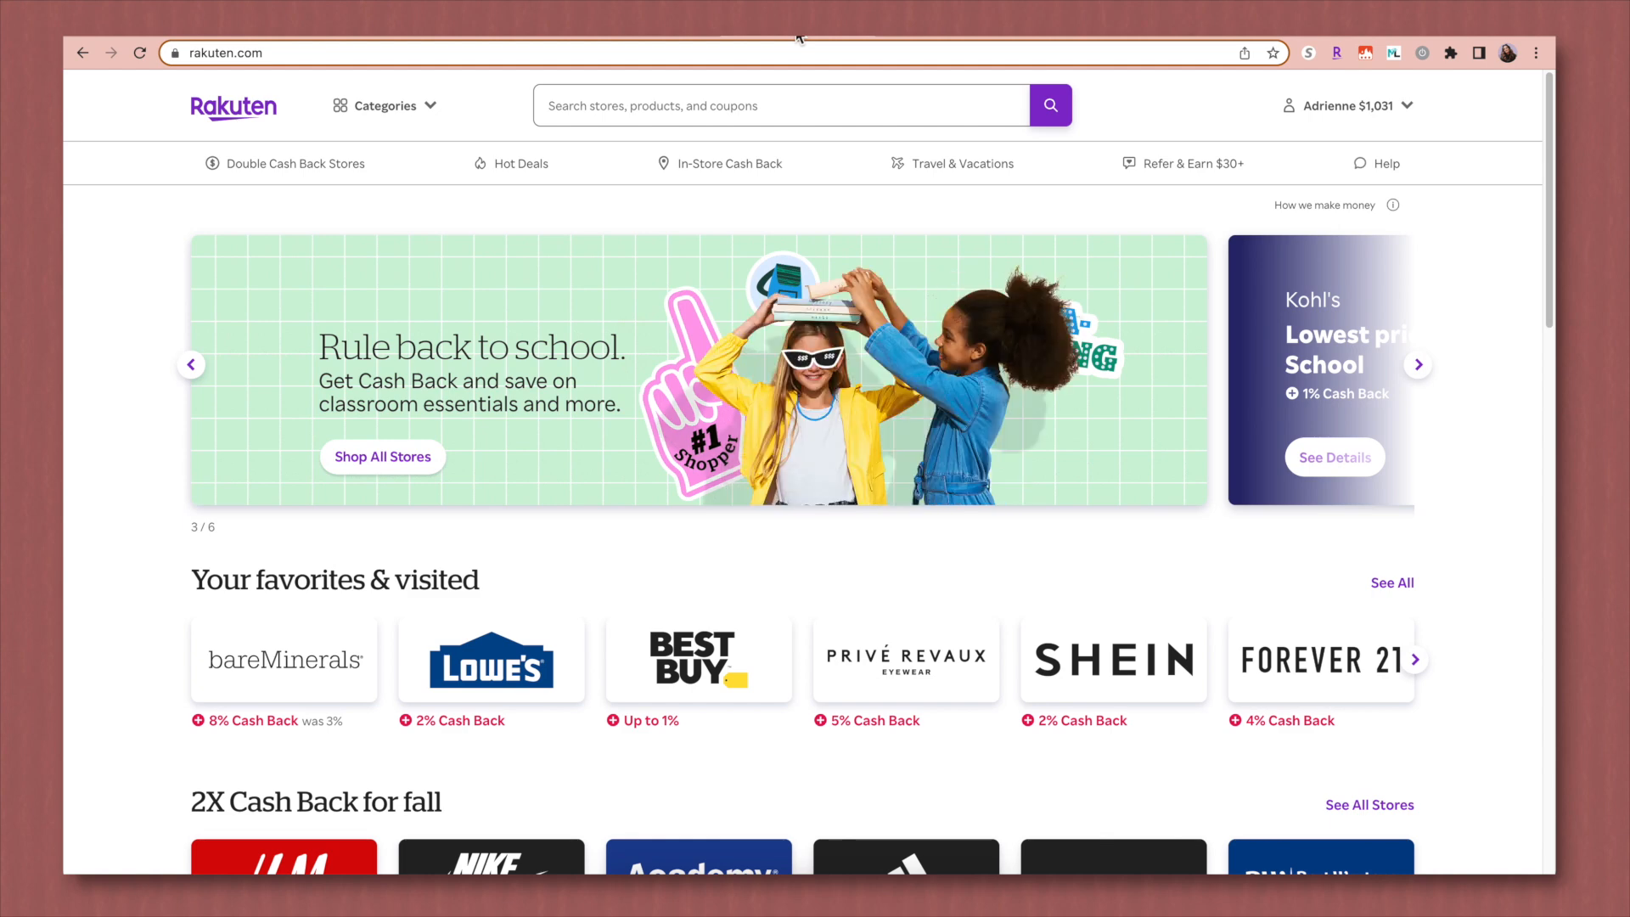
Step: Search Rakuten's store box for 'nordst' to look up Nordstrom
left_click(1416, 363)
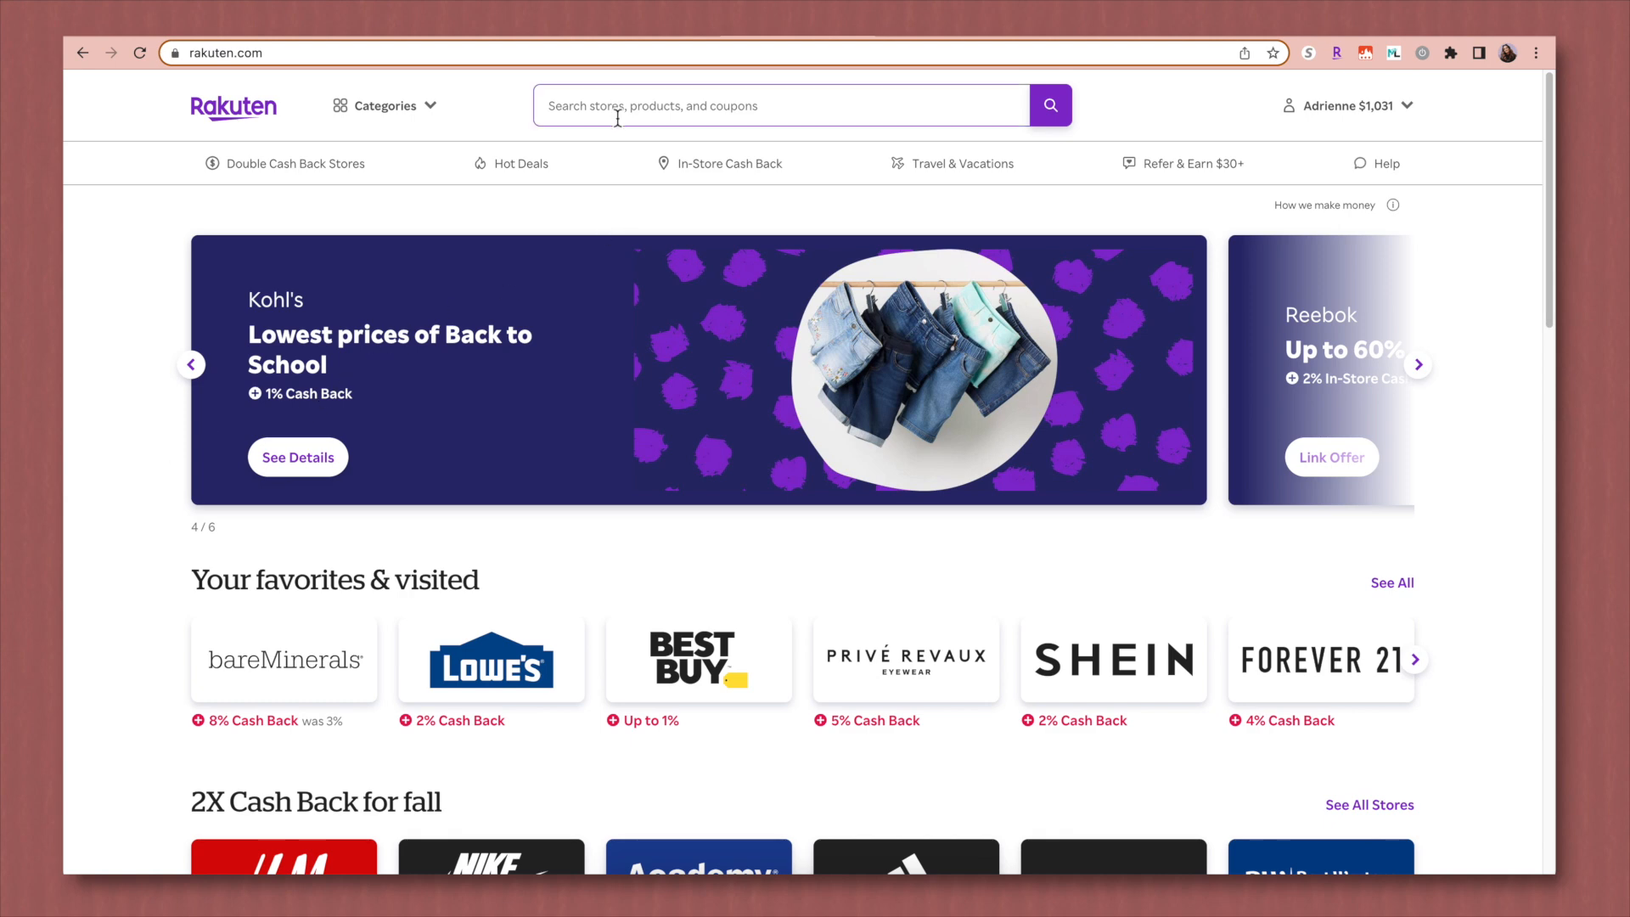
left_click(780, 105)
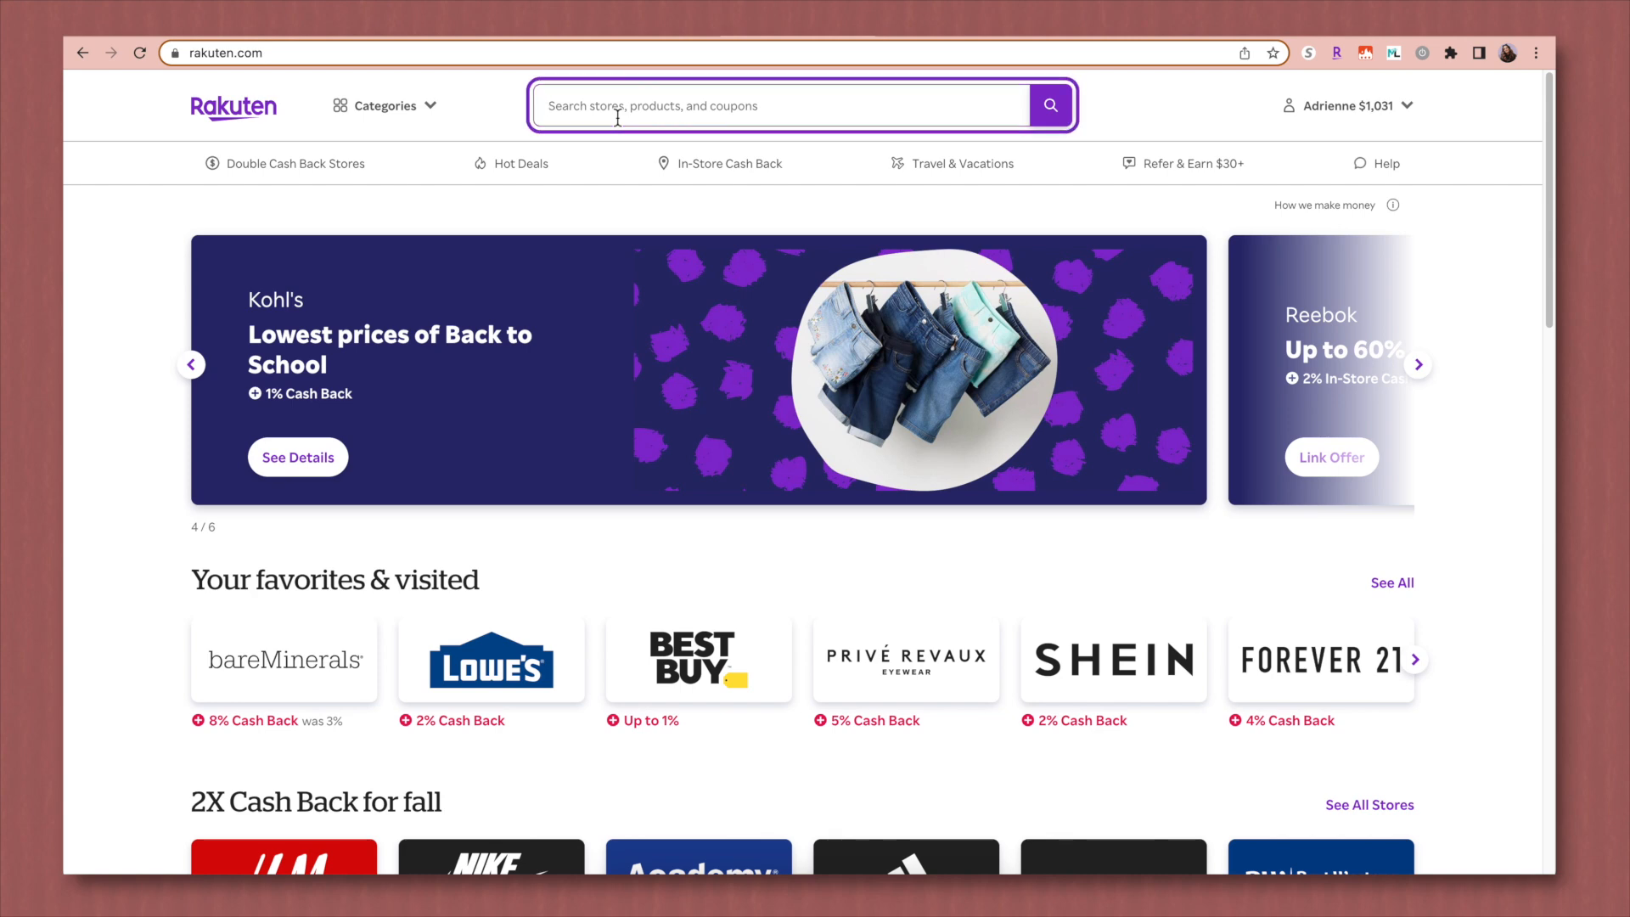
type("nordst")
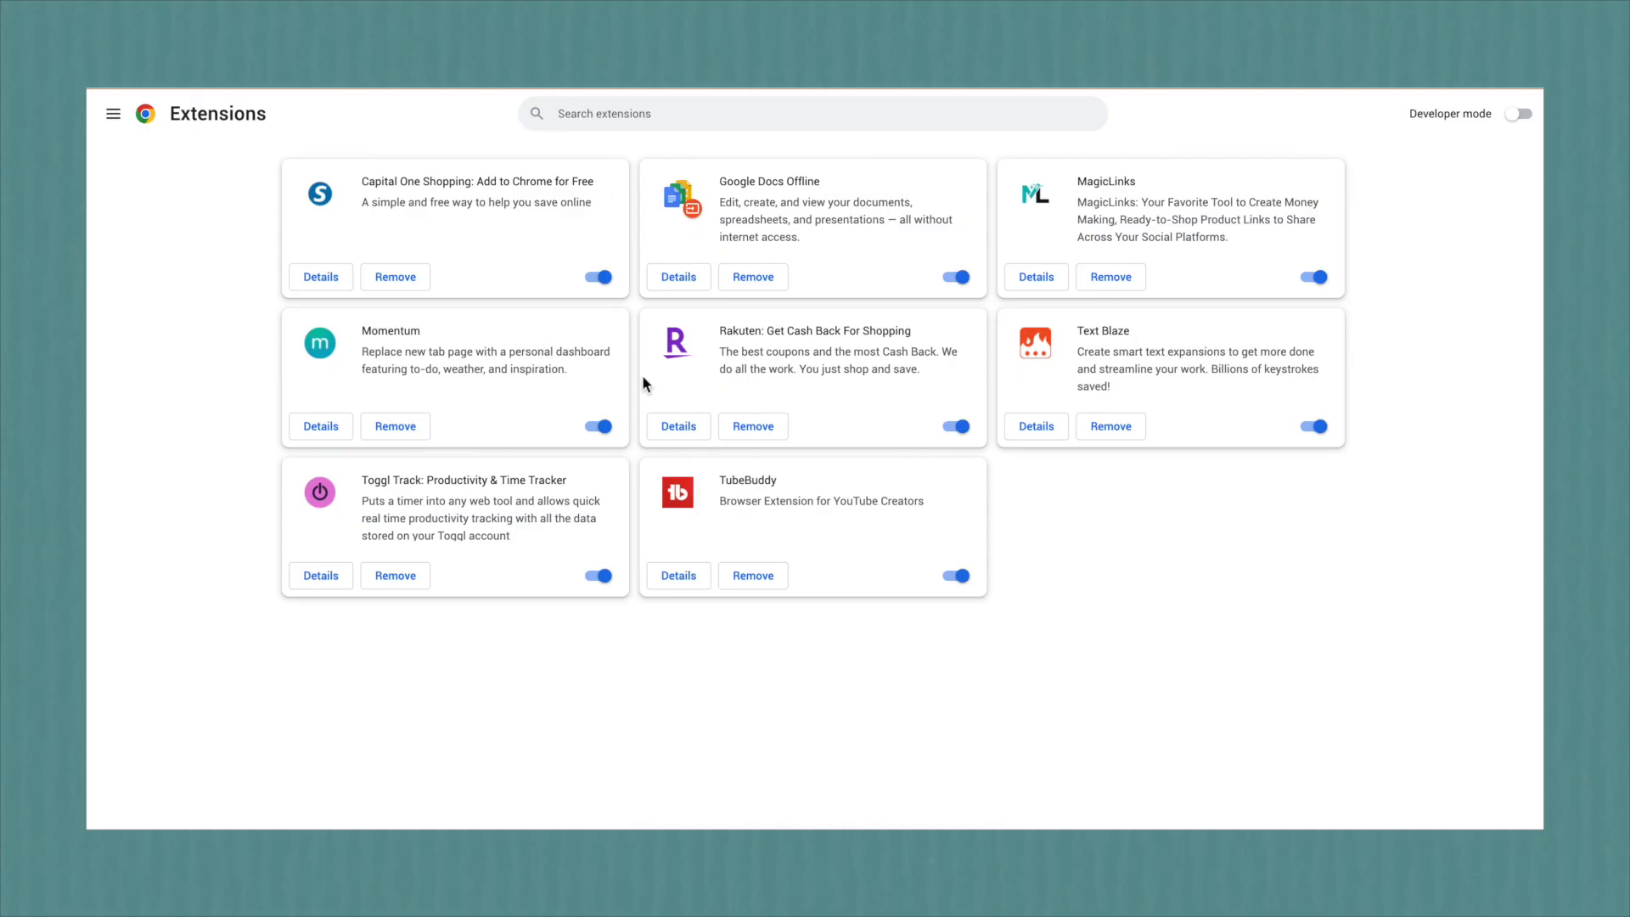
Step: View the Rakuten extension's Chrome Web Store listing, then go to the Nike Pro 365 leggings page
left_click(677, 427)
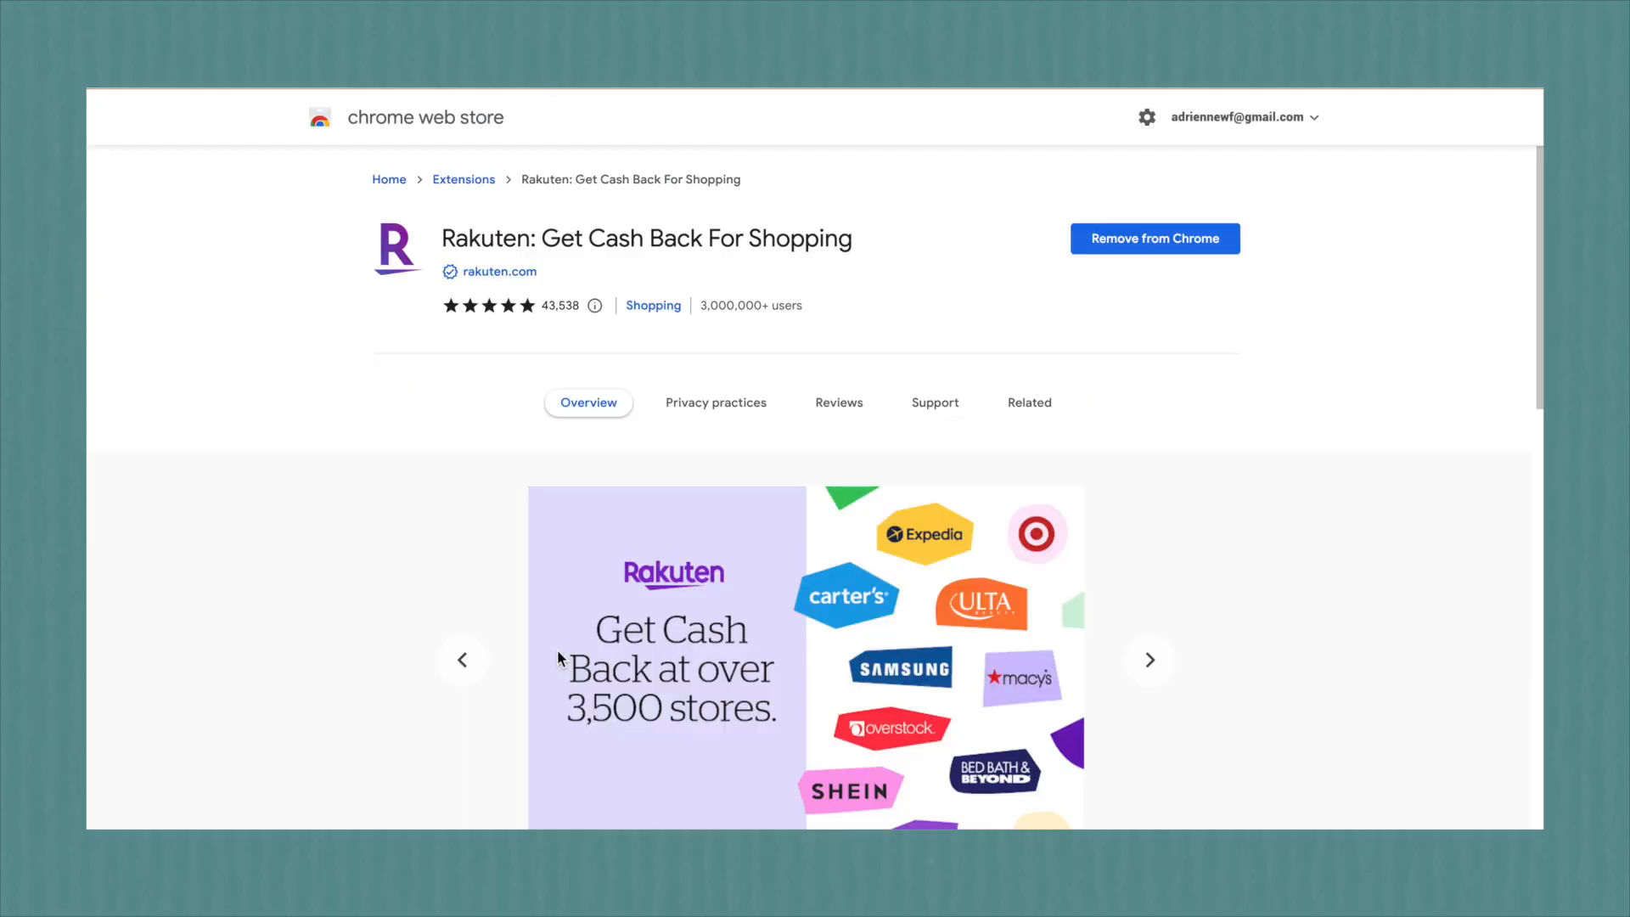
scroll("down", 3)
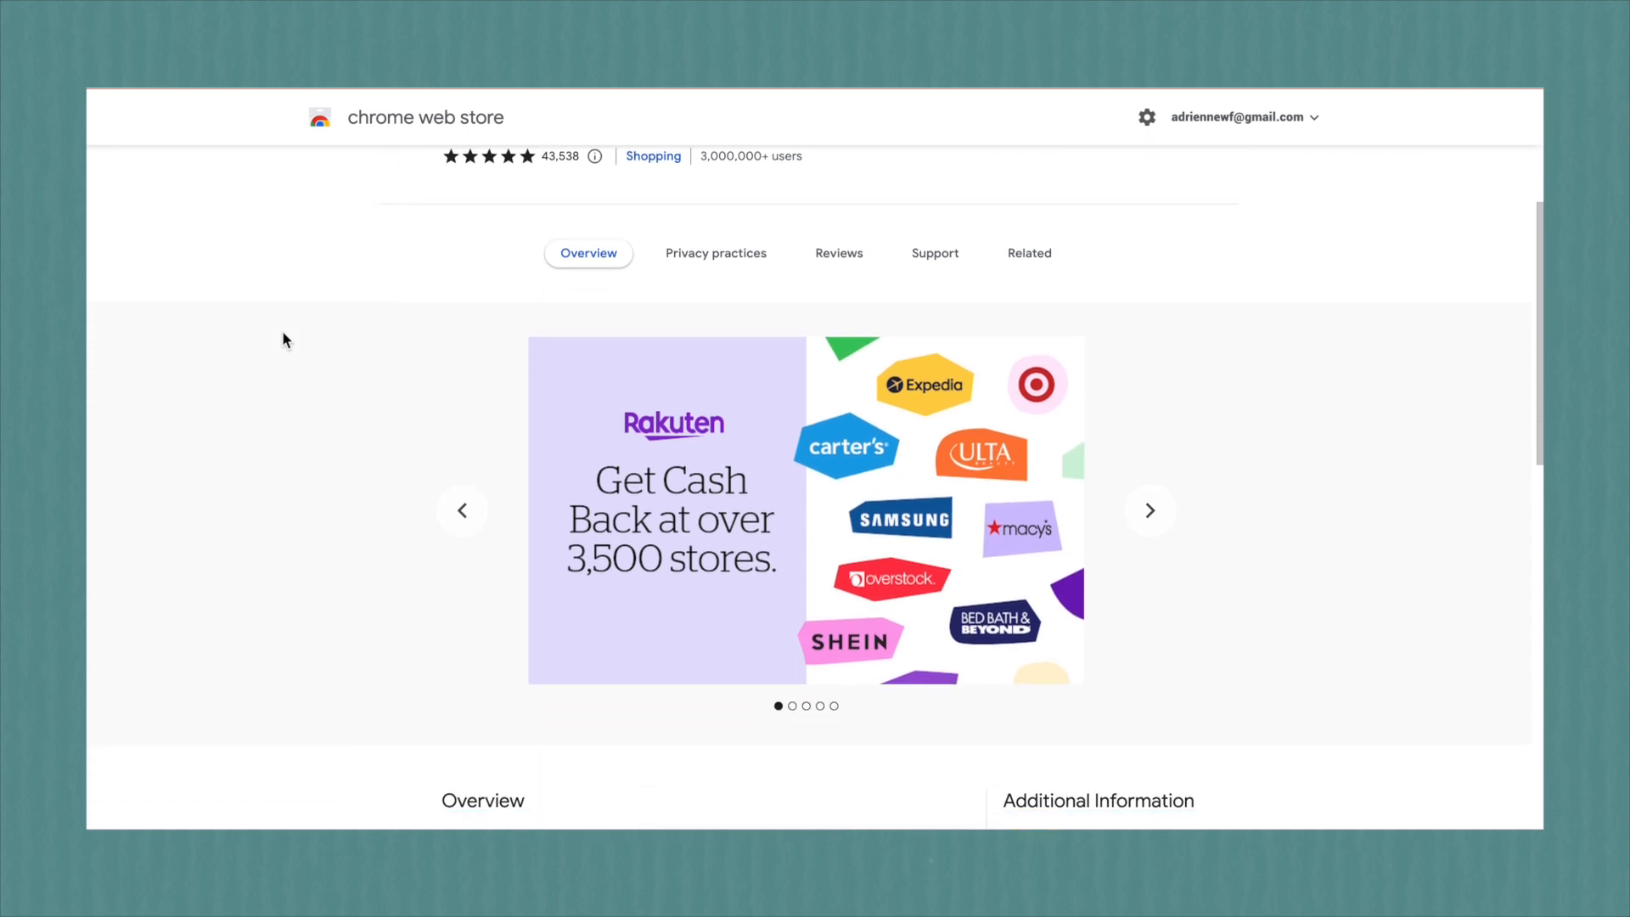
left_click(1149, 509)
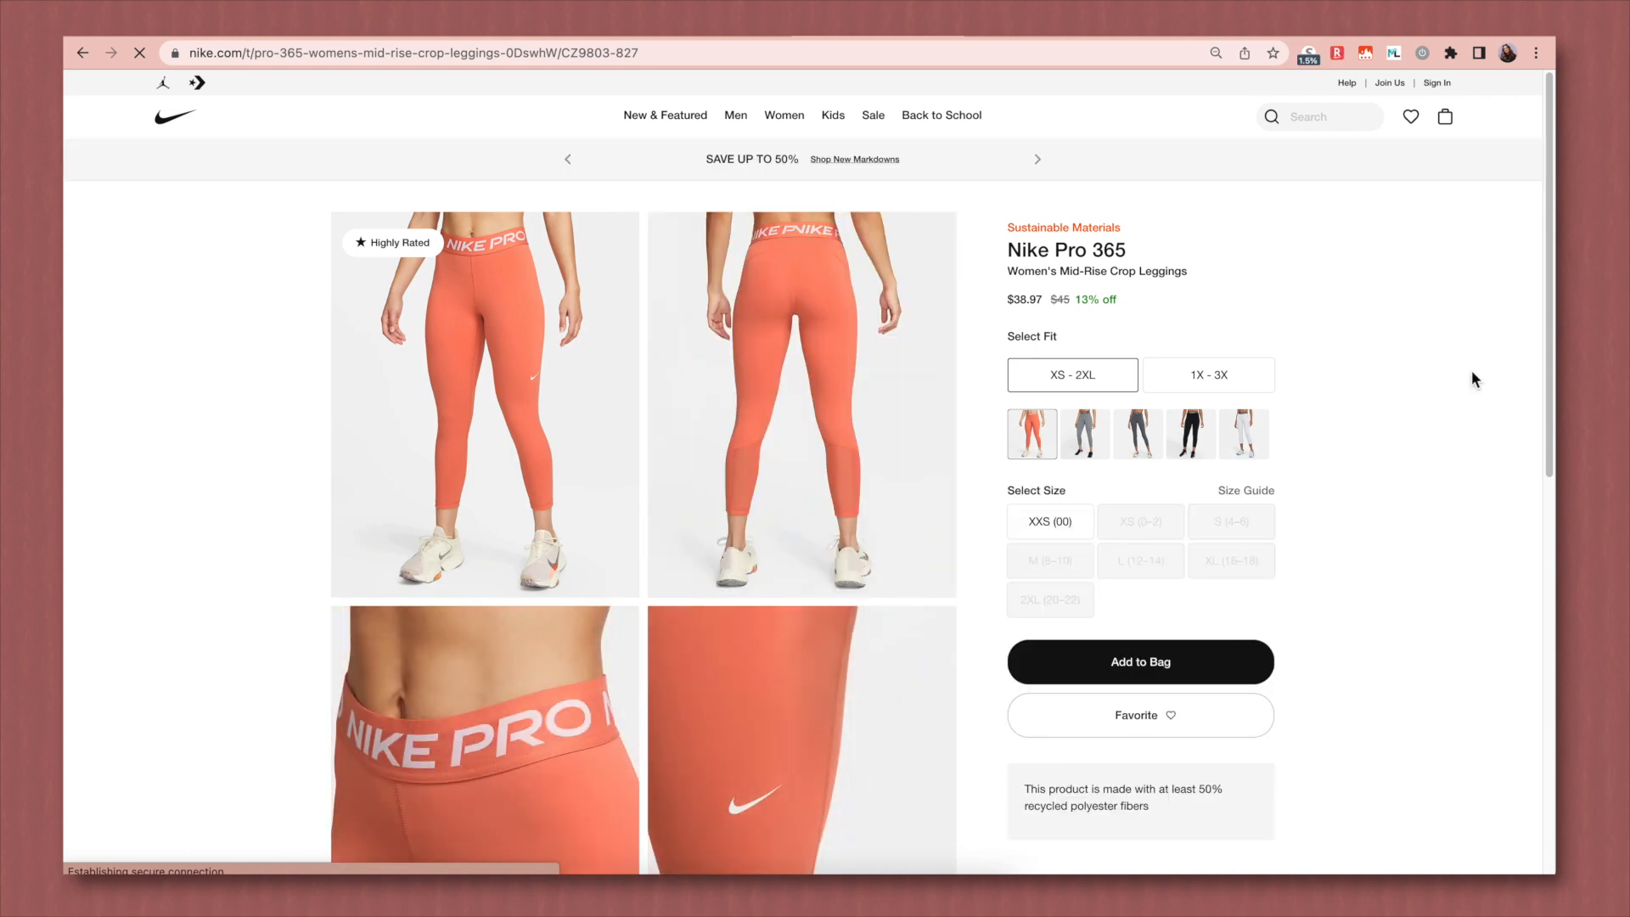
Step: Activate Rakuten's 8% cash back on the Nike page, then return to the Rakuten home page
left_click(1307, 53)
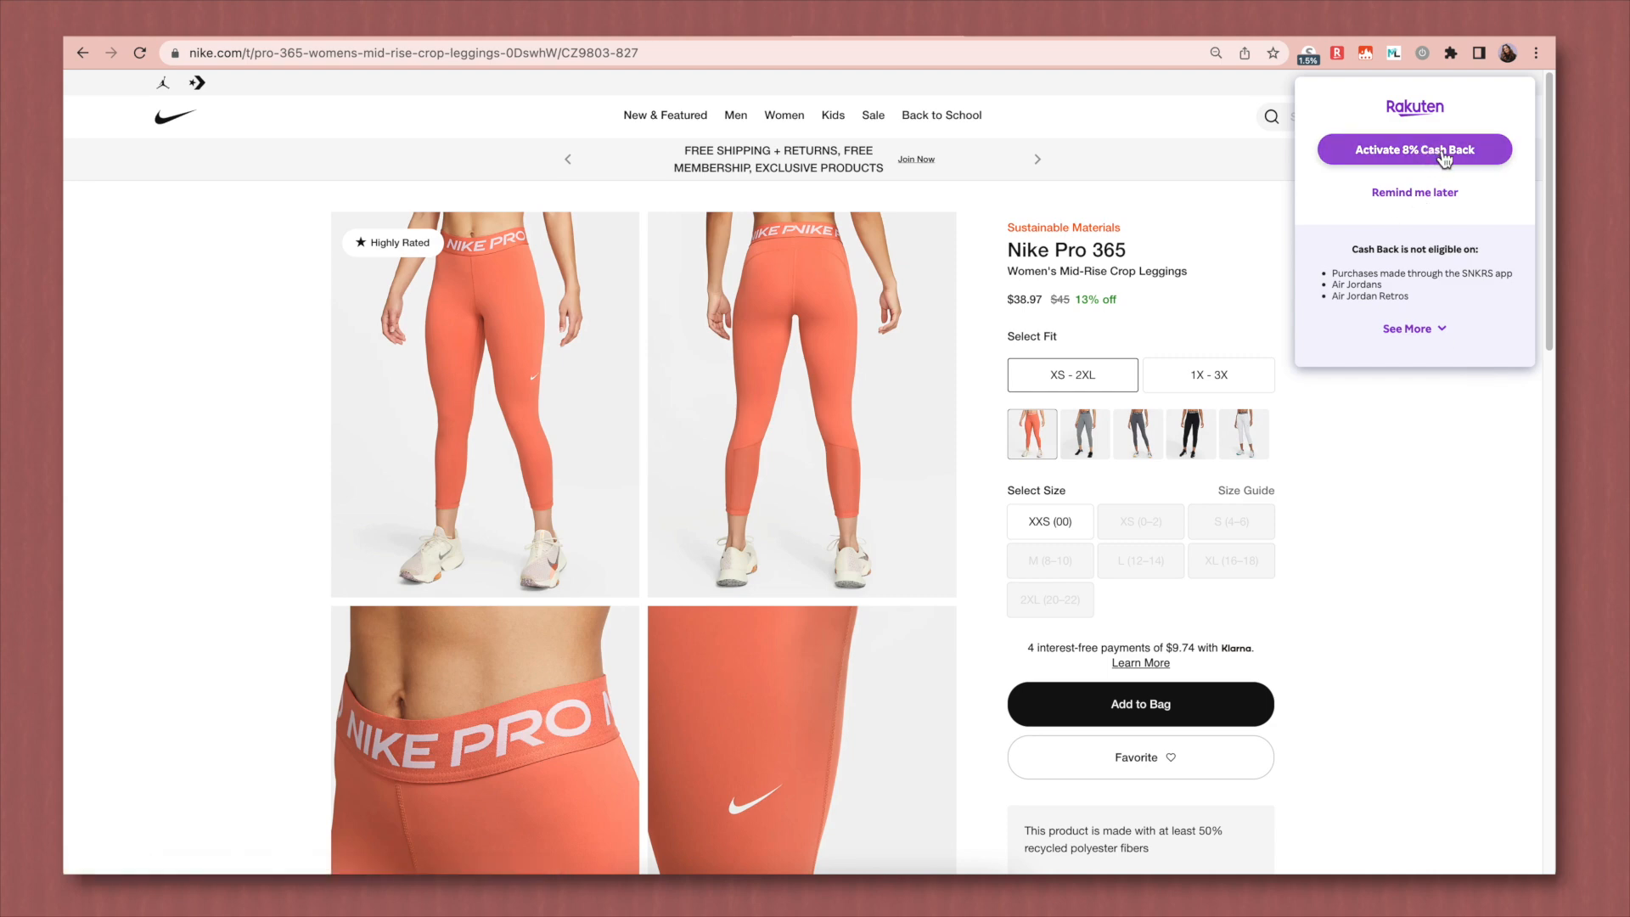
left_click(1415, 149)
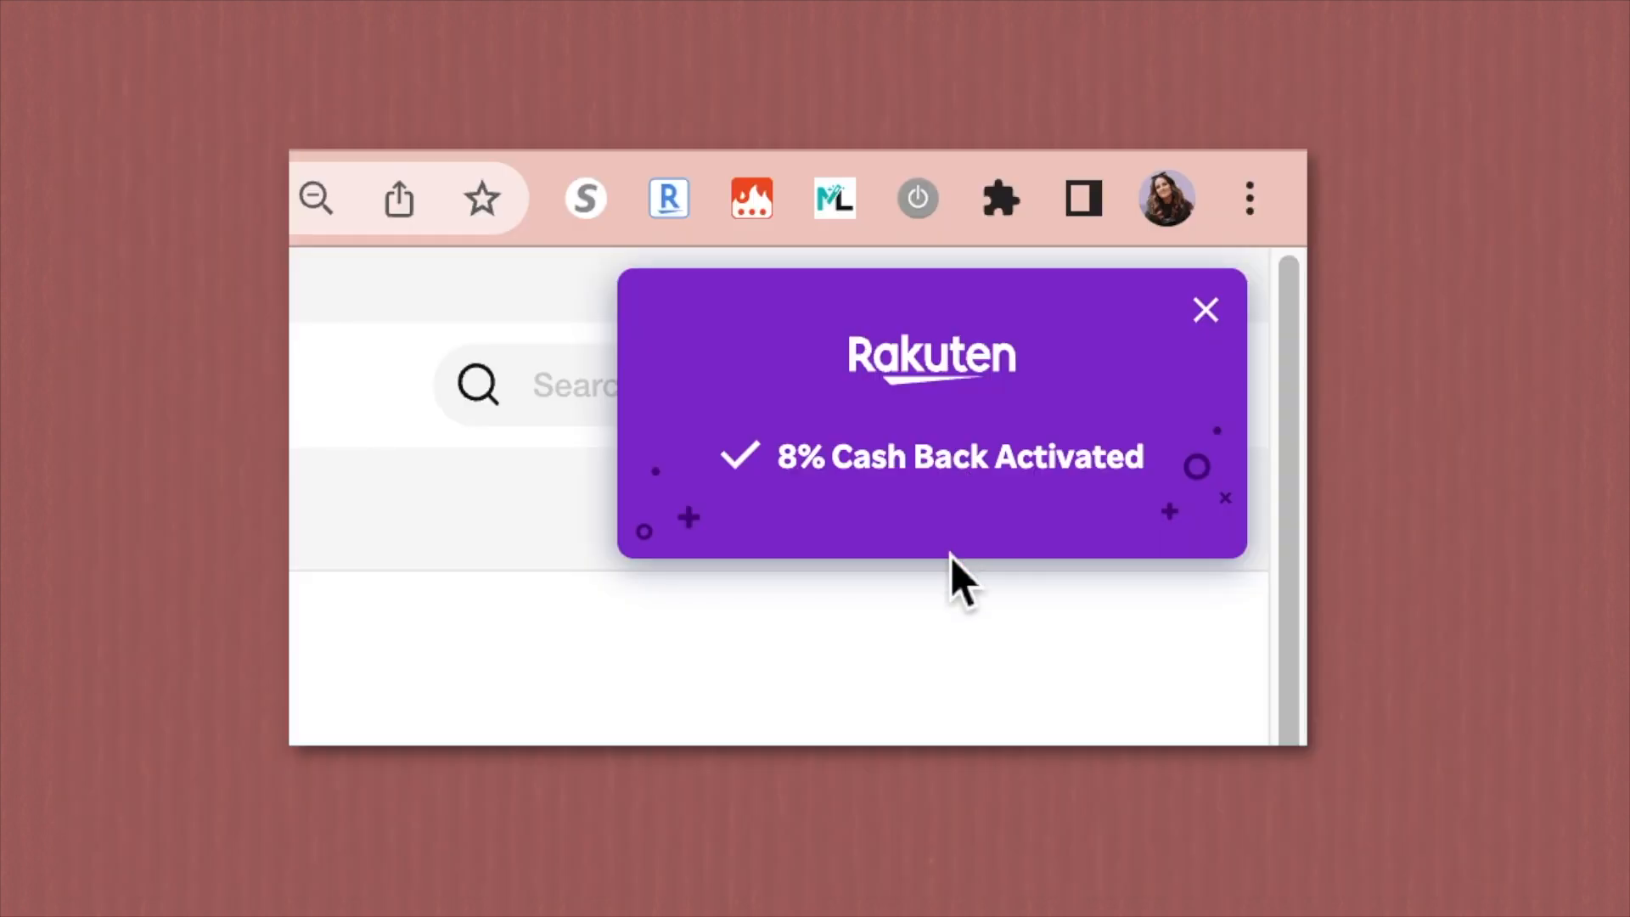
left_click(1205, 309)
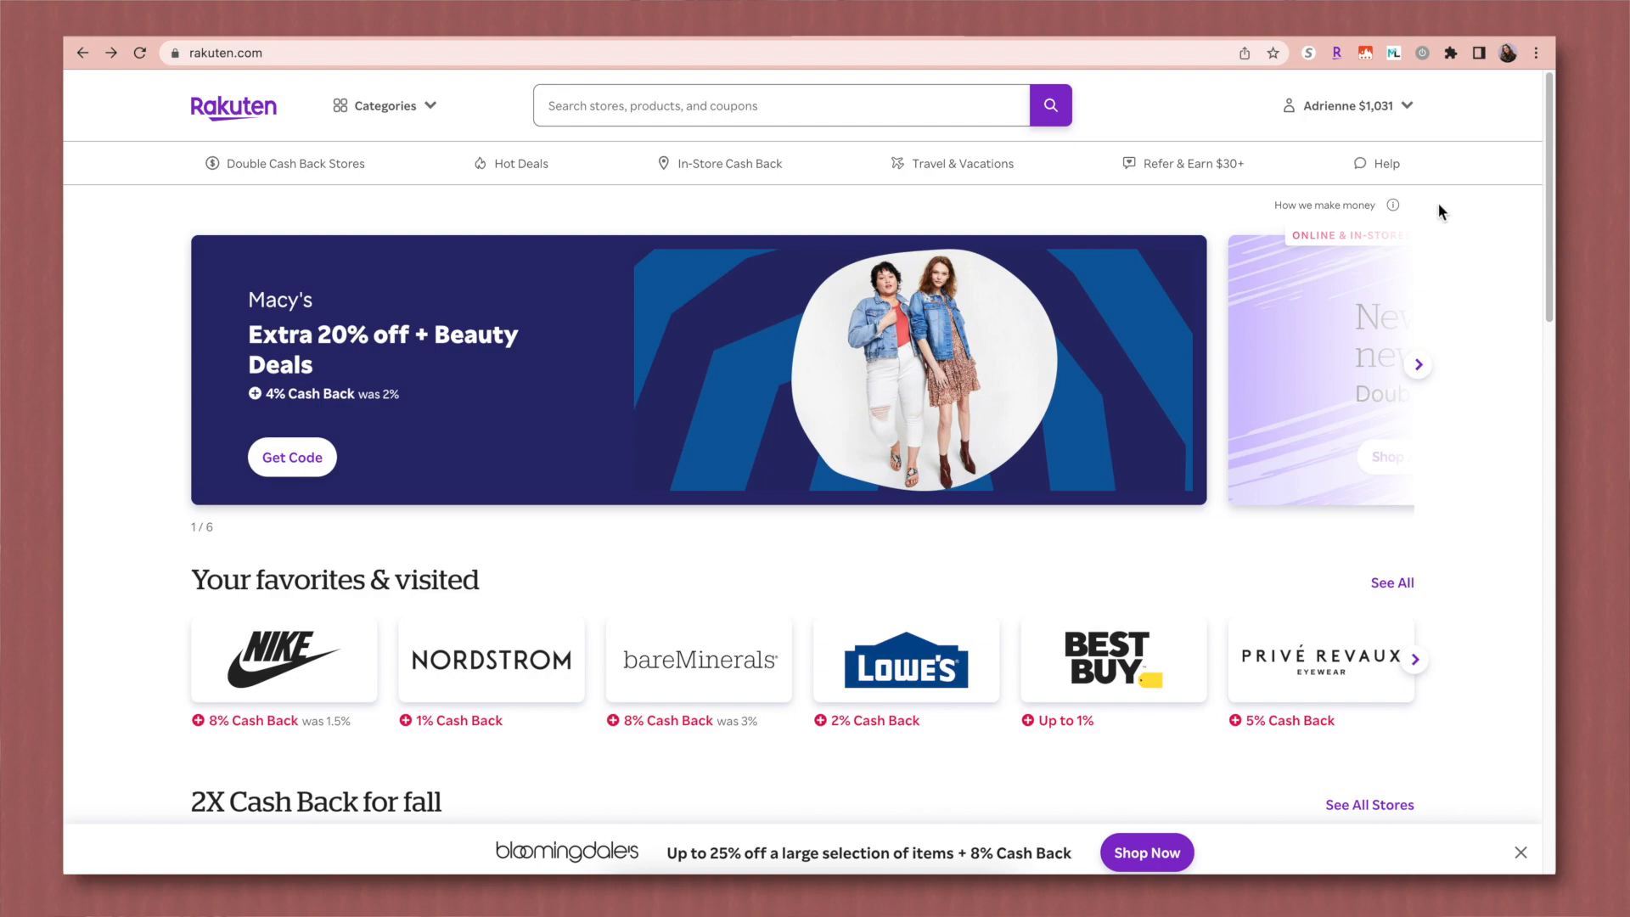
Step: Review the Nike and Nordstrom shopping trips, then show the $30.00 cash back balance
left_click(1348, 105)
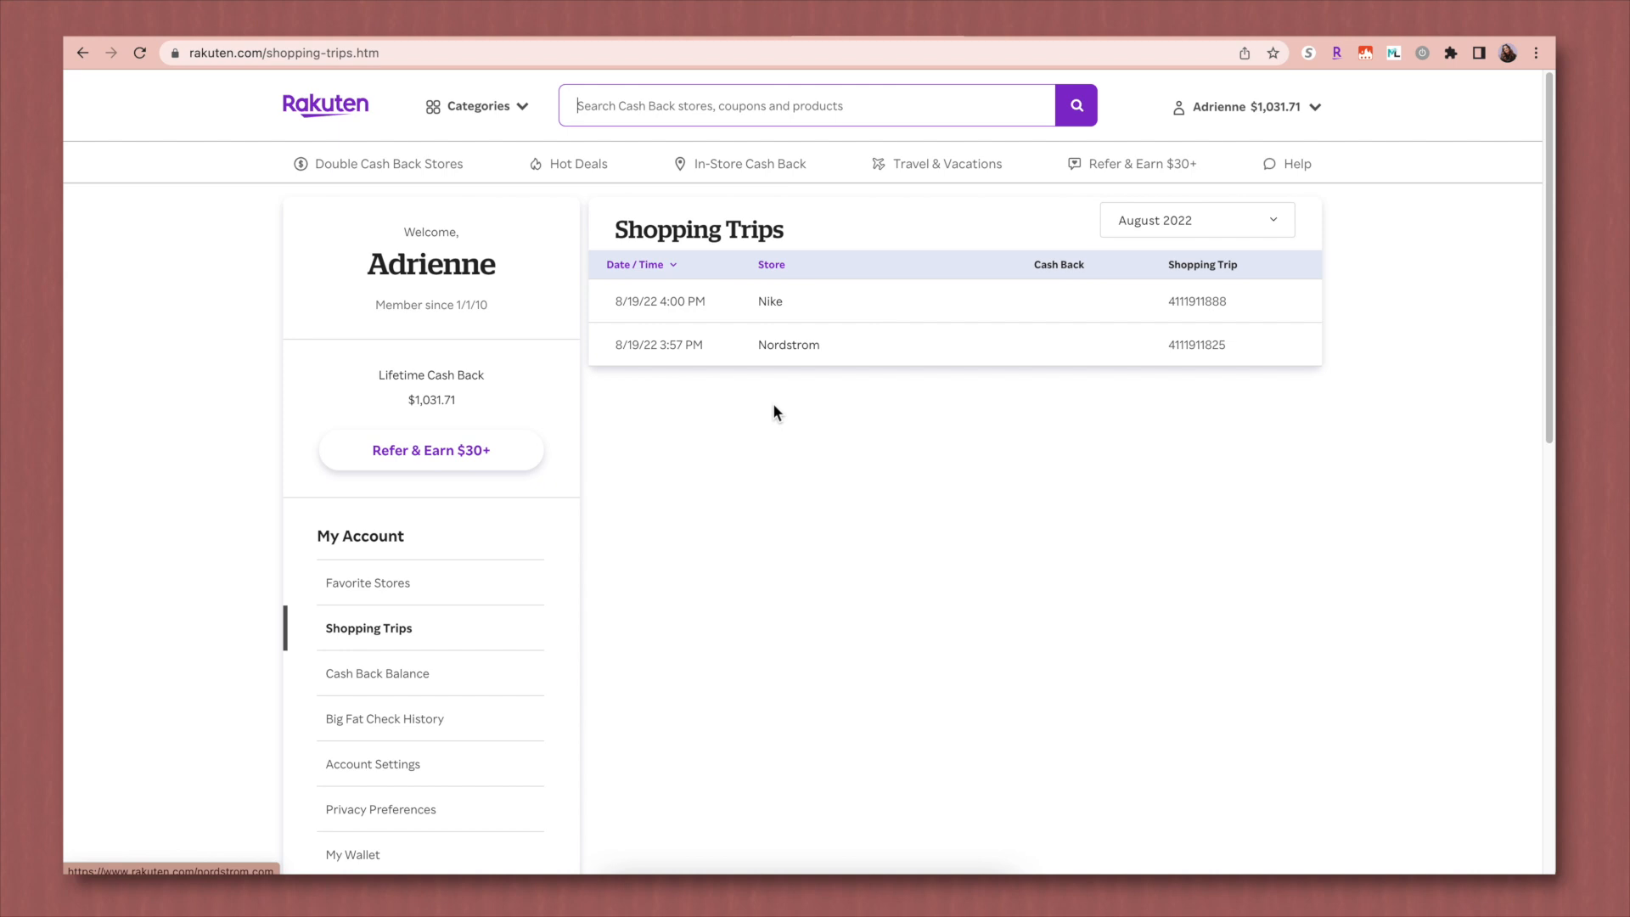
mouse_move(1132, 548)
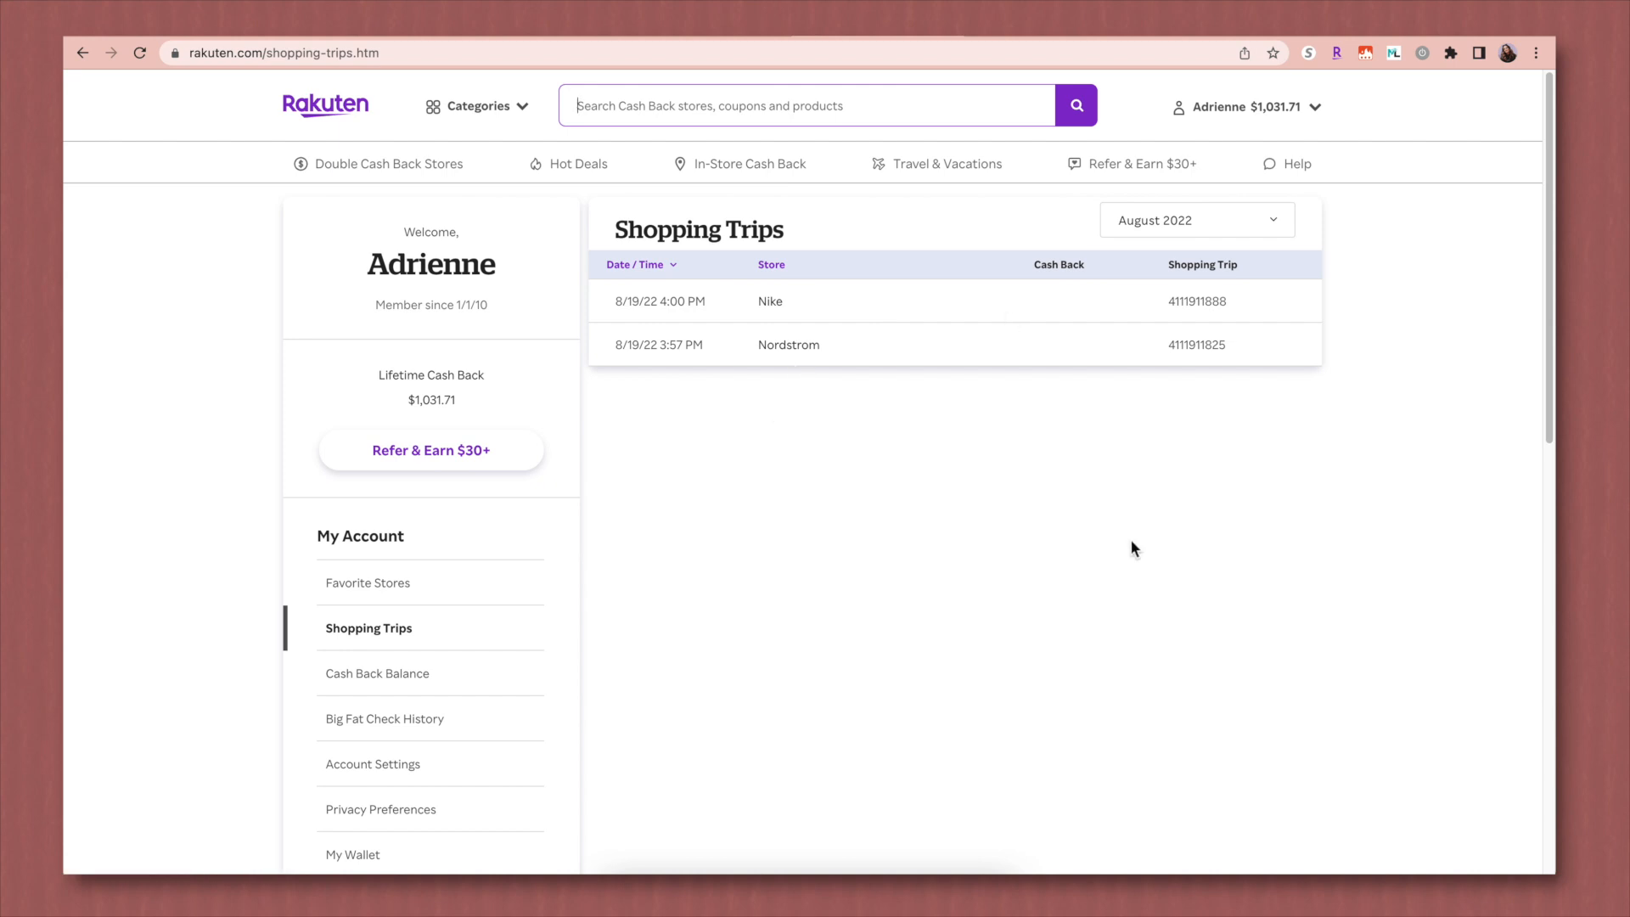
left_click(805, 105)
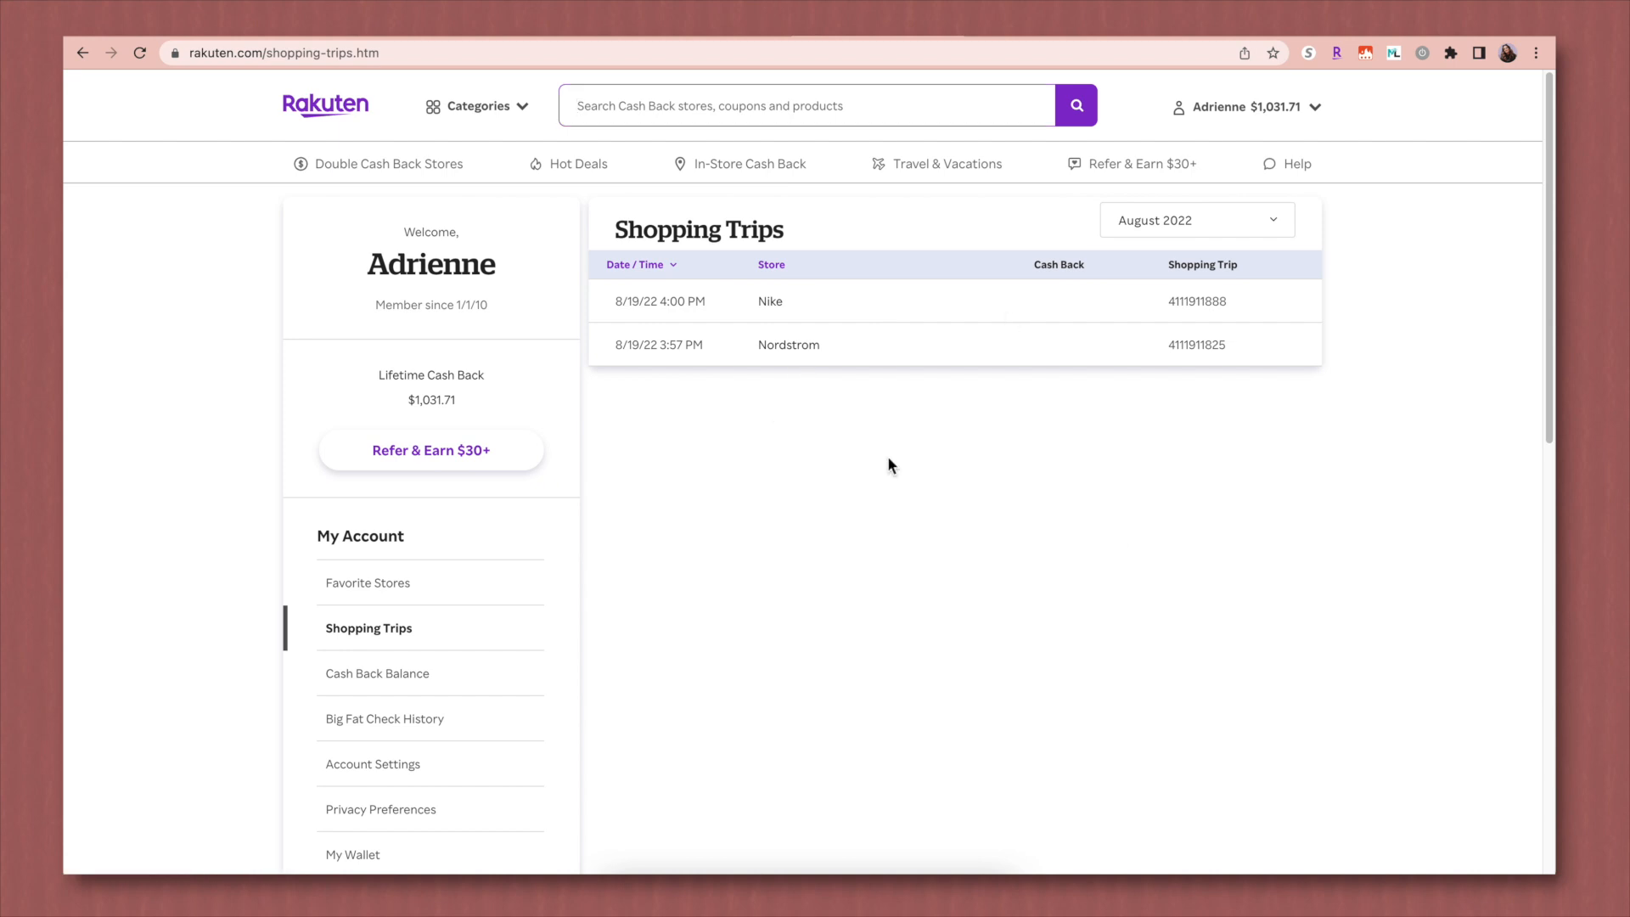
mouse_move(345, 581)
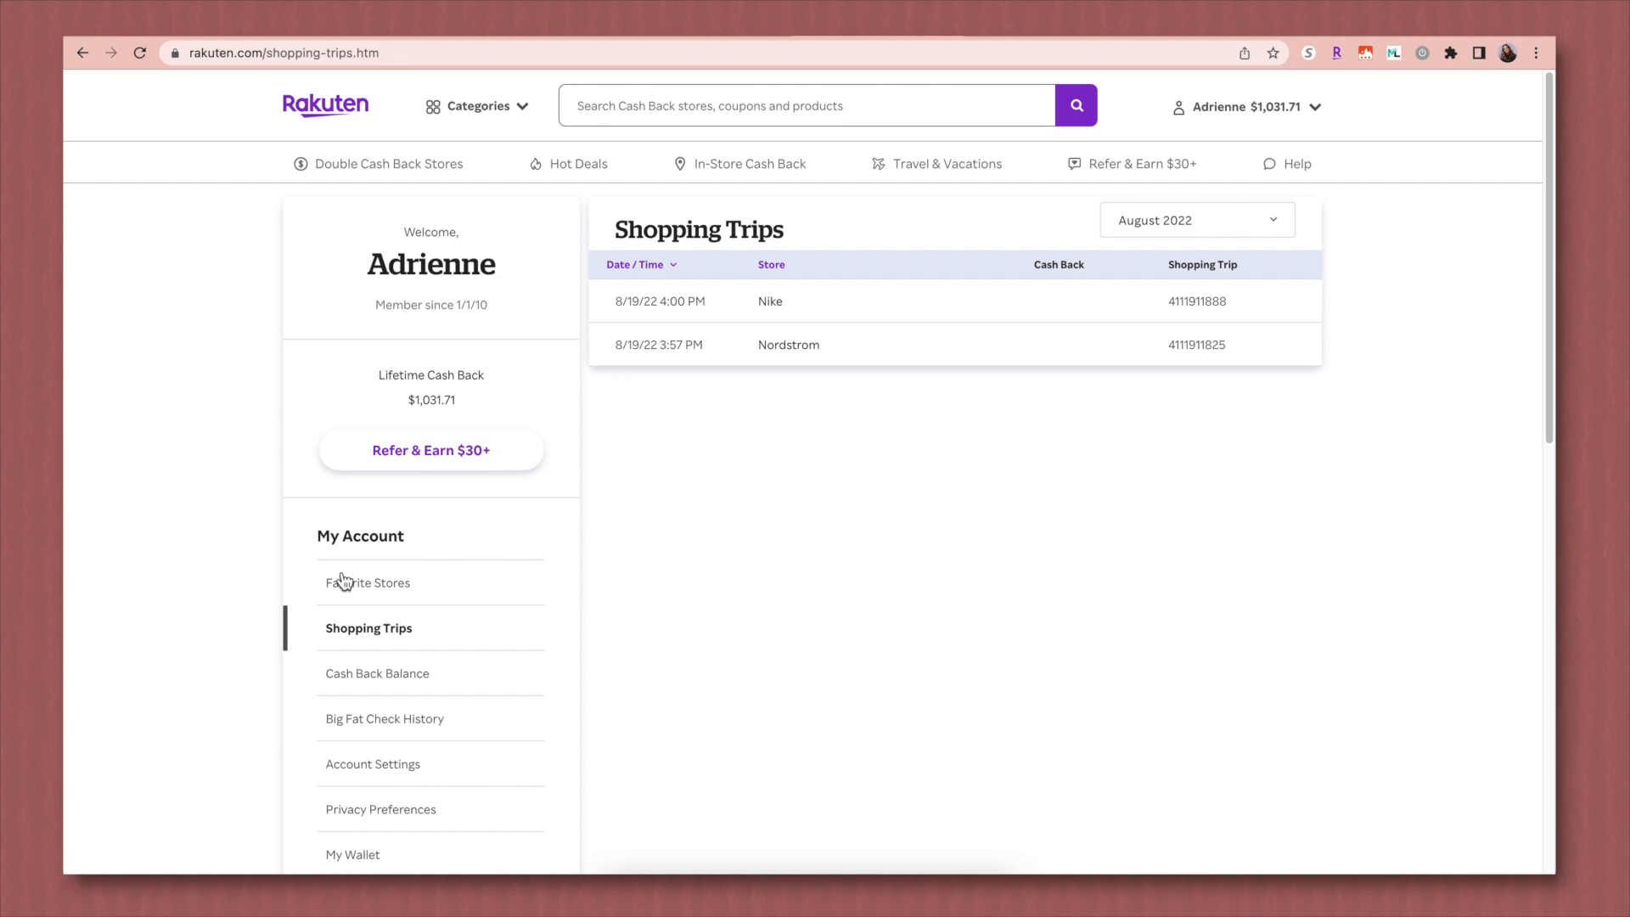
left_click(377, 673)
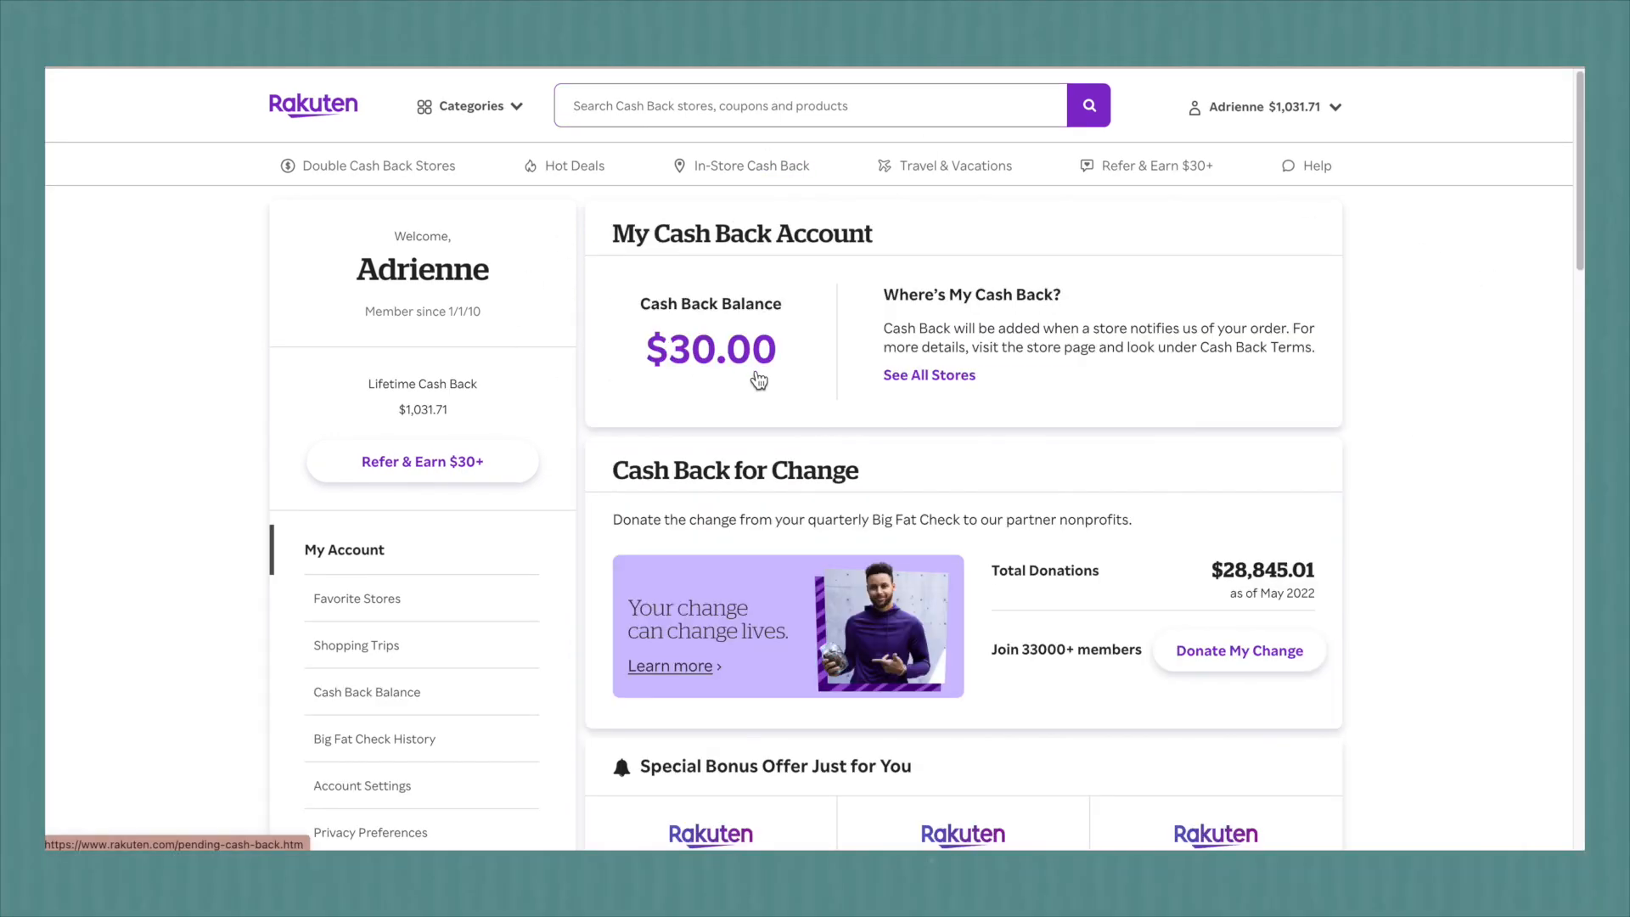
Step: Browse the Refer & Earn page with its 37 signed-up referrals
scroll("down", 3)
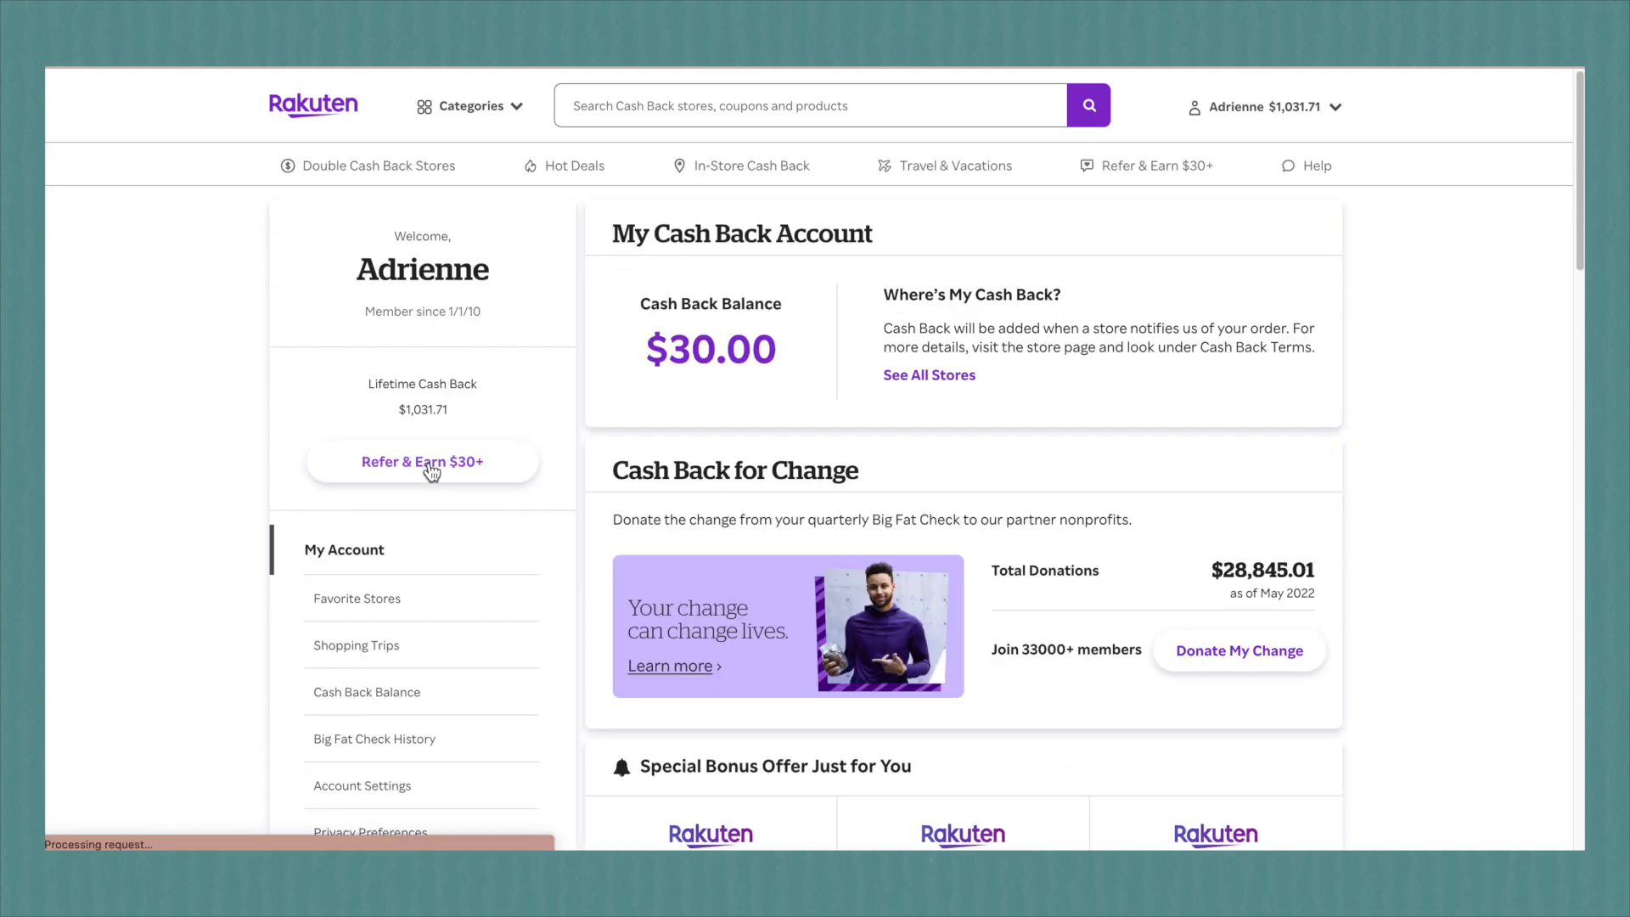
left_click(421, 462)
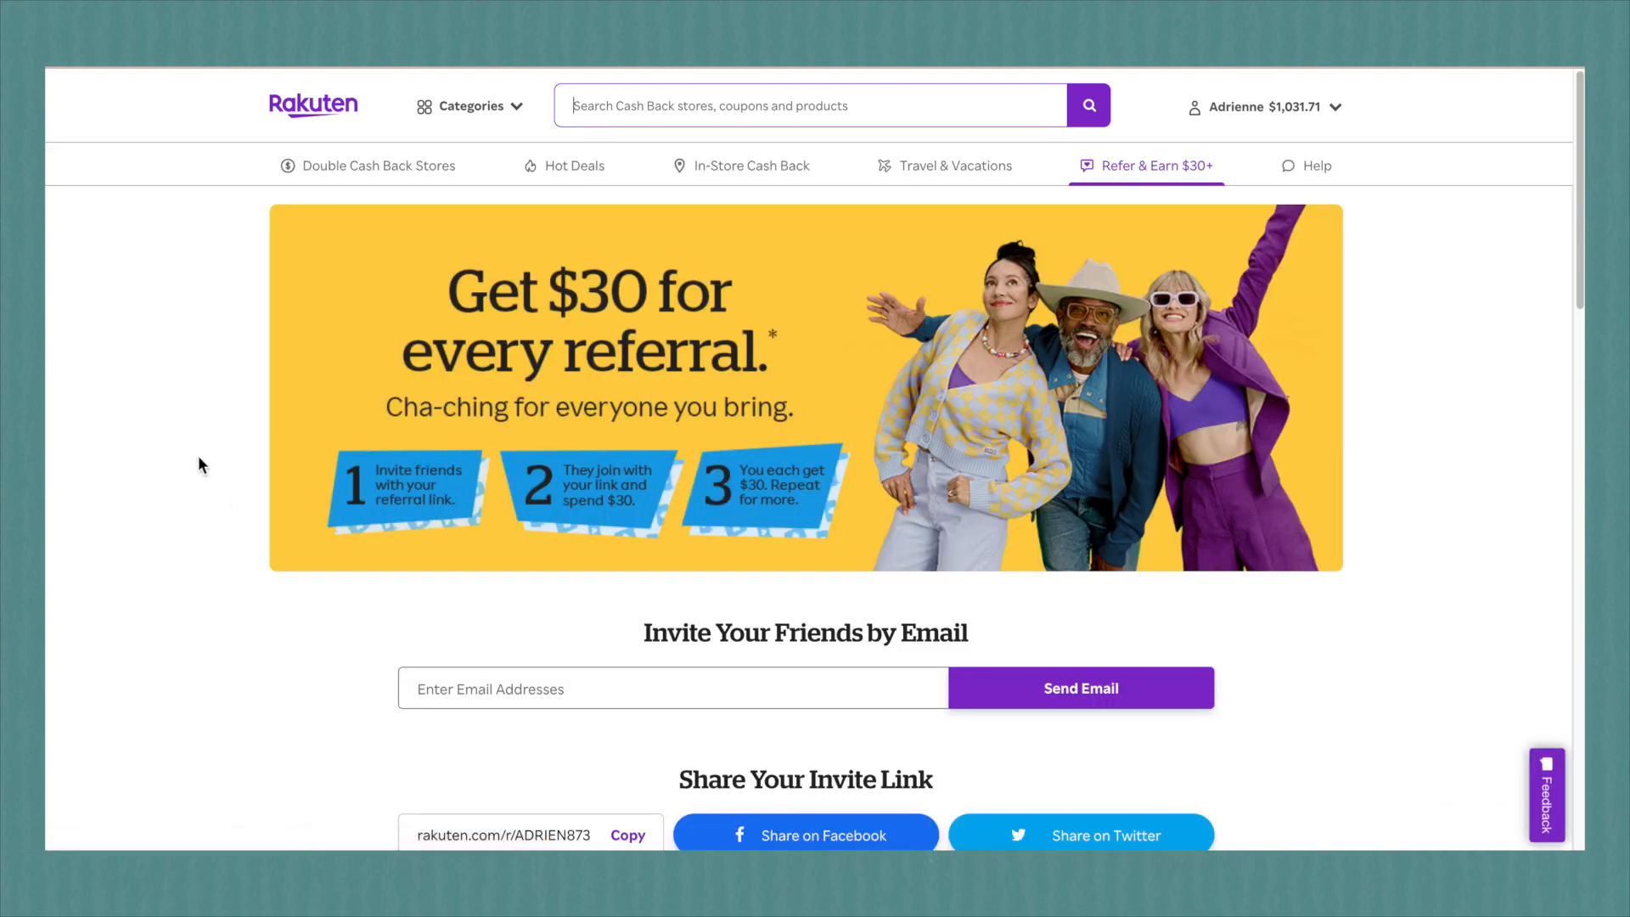
scroll("down", 3)
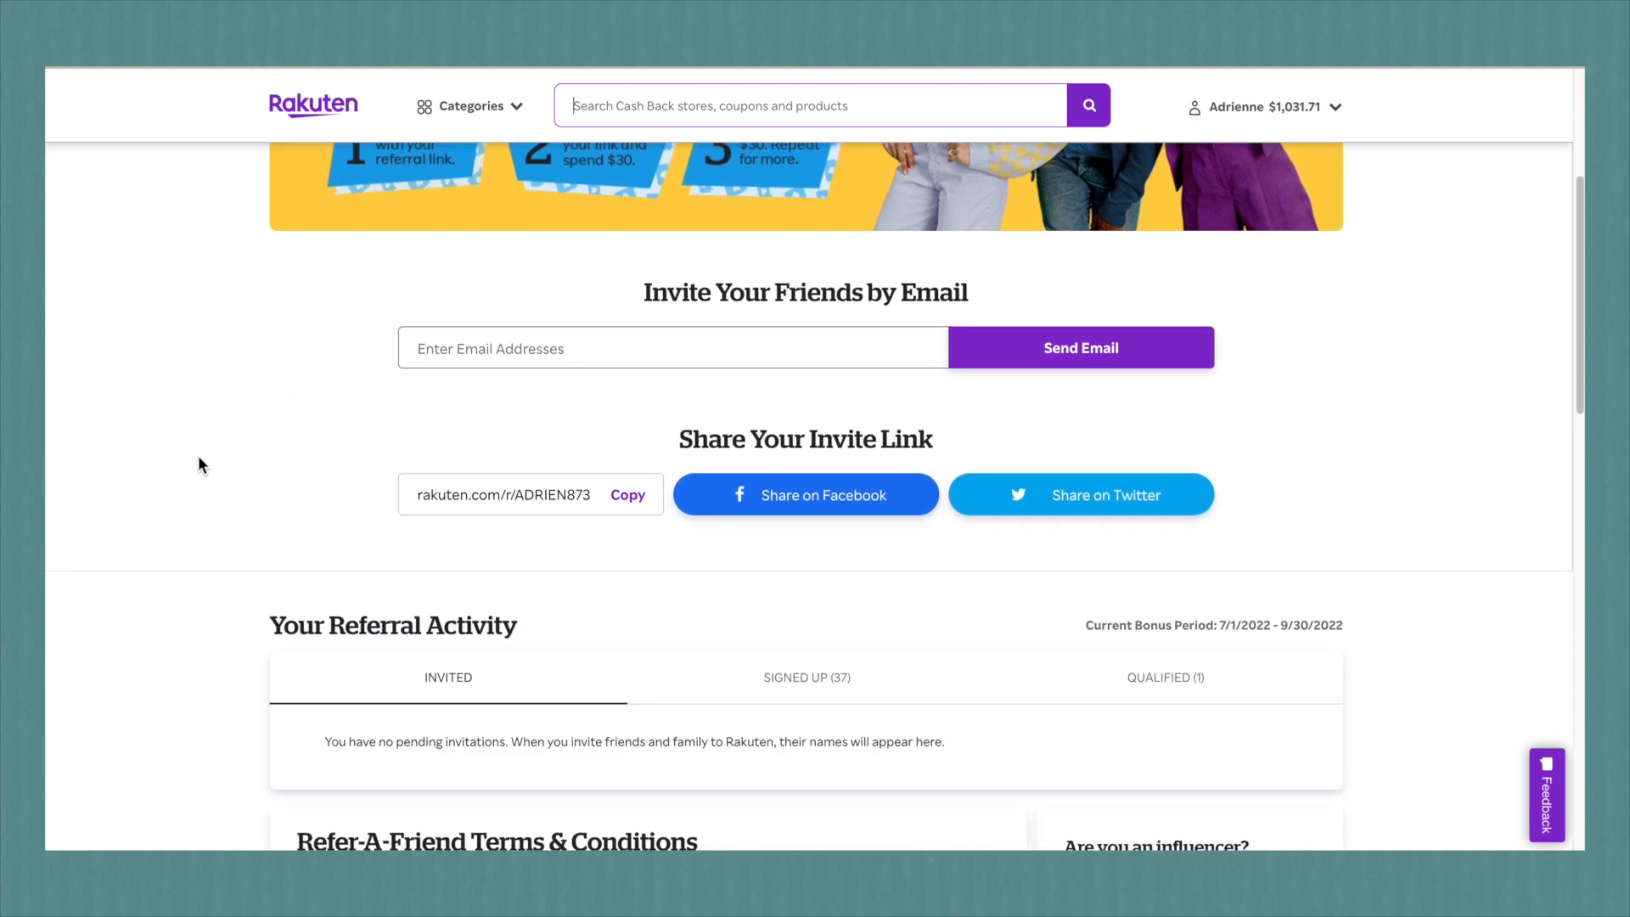
scroll("down", 3)
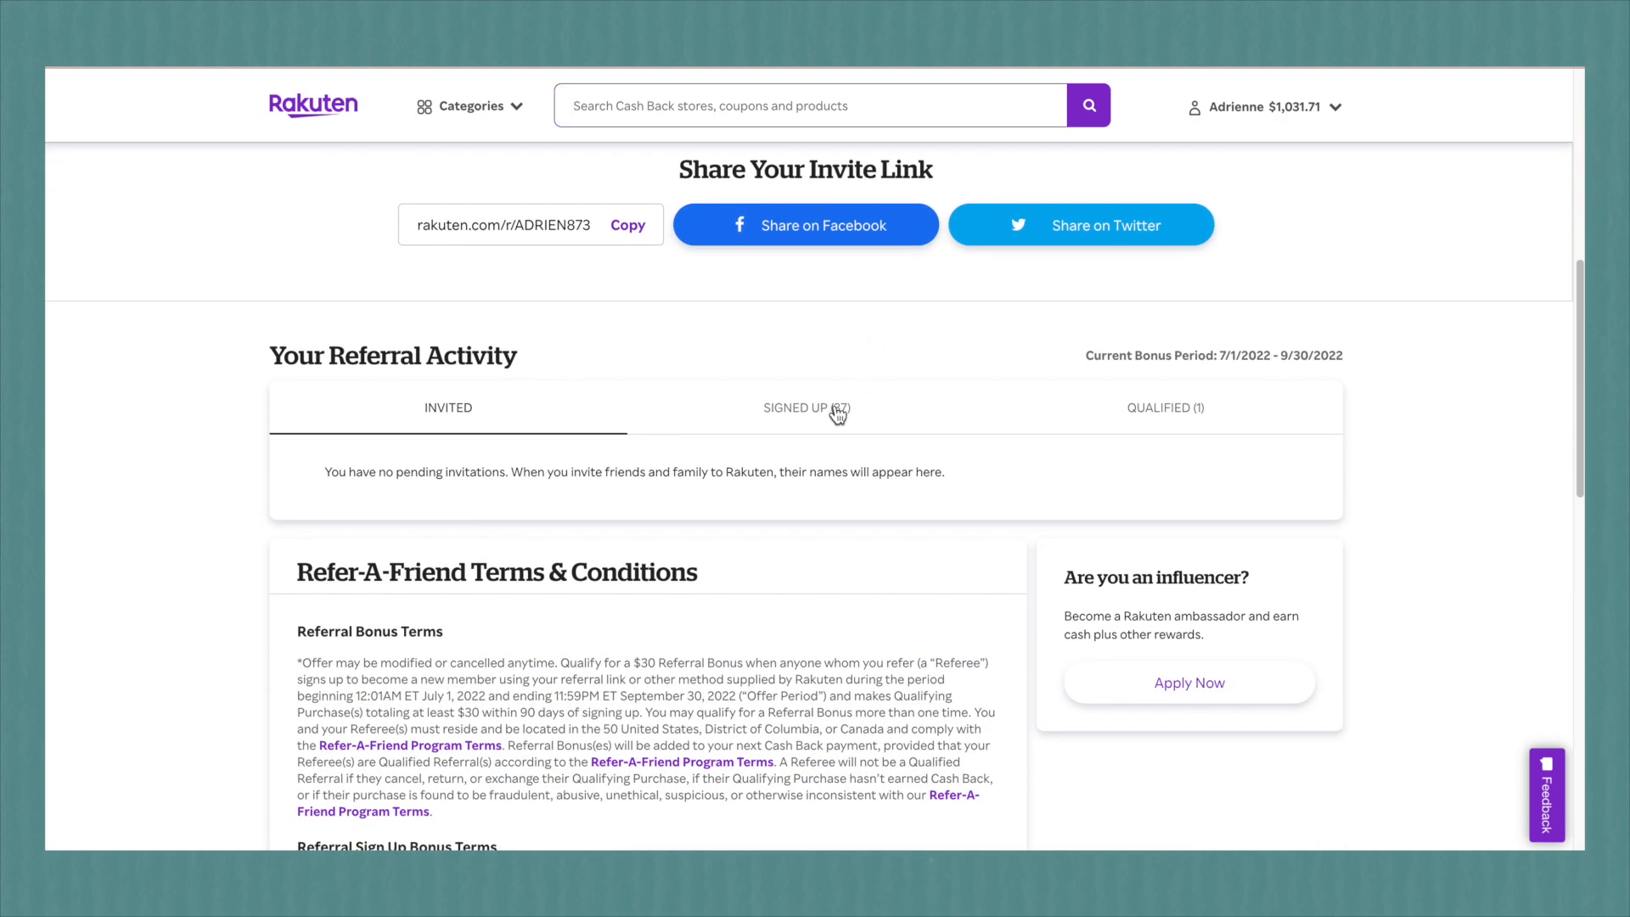
left_click(805, 408)
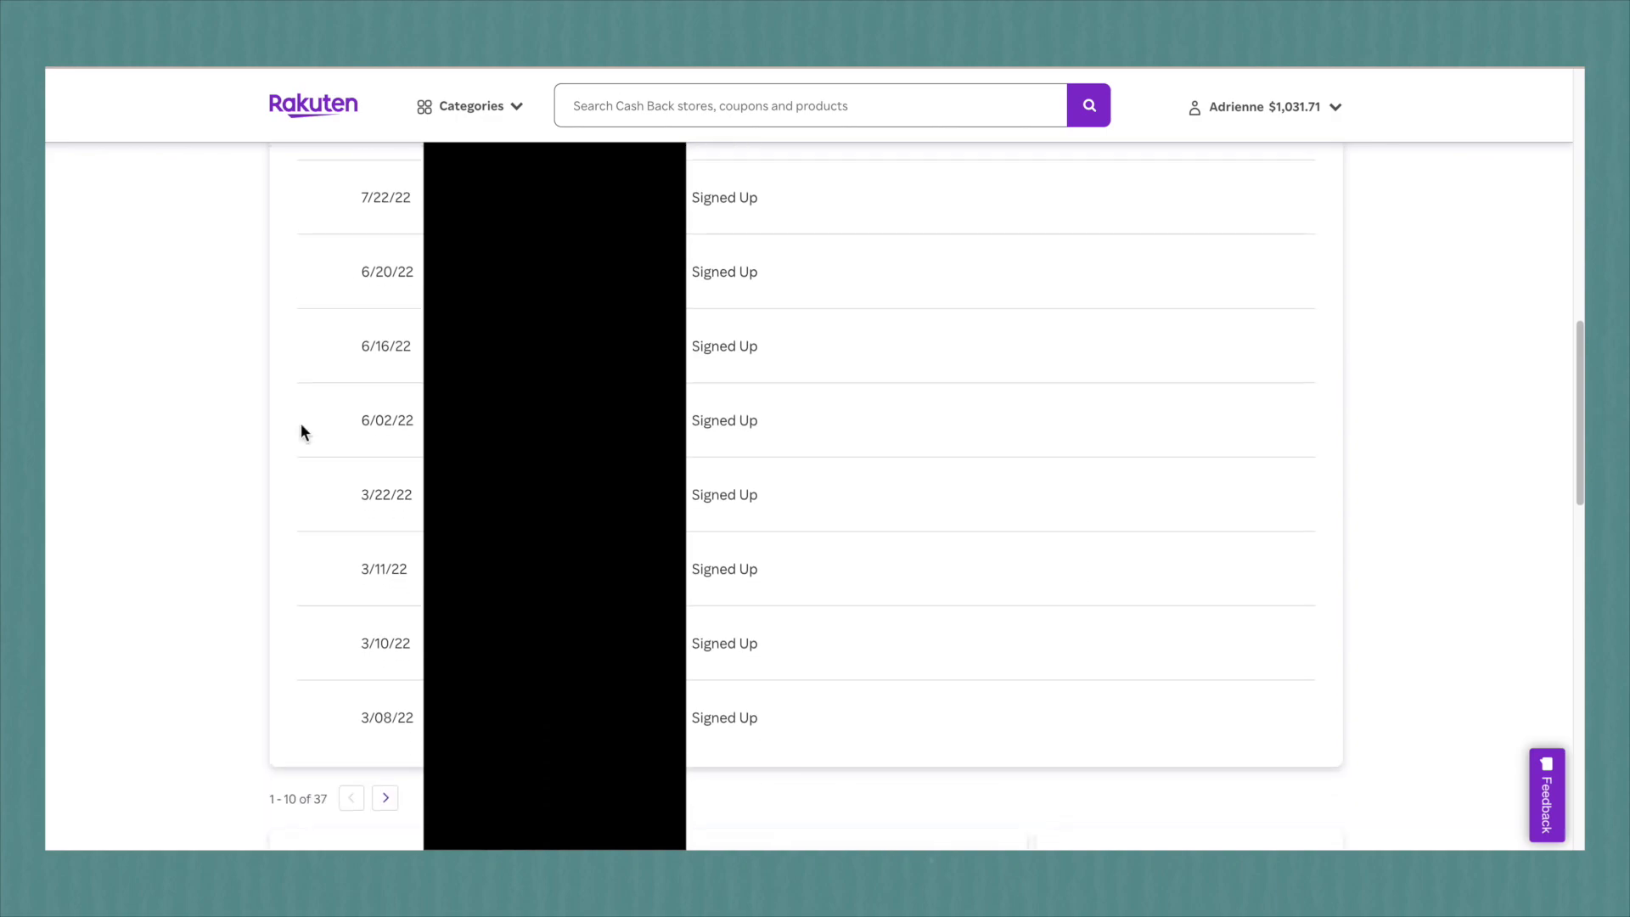
Step: Bring up the Rakuten extension popup showing $30.00 cash back pending
left_click(900, 75)
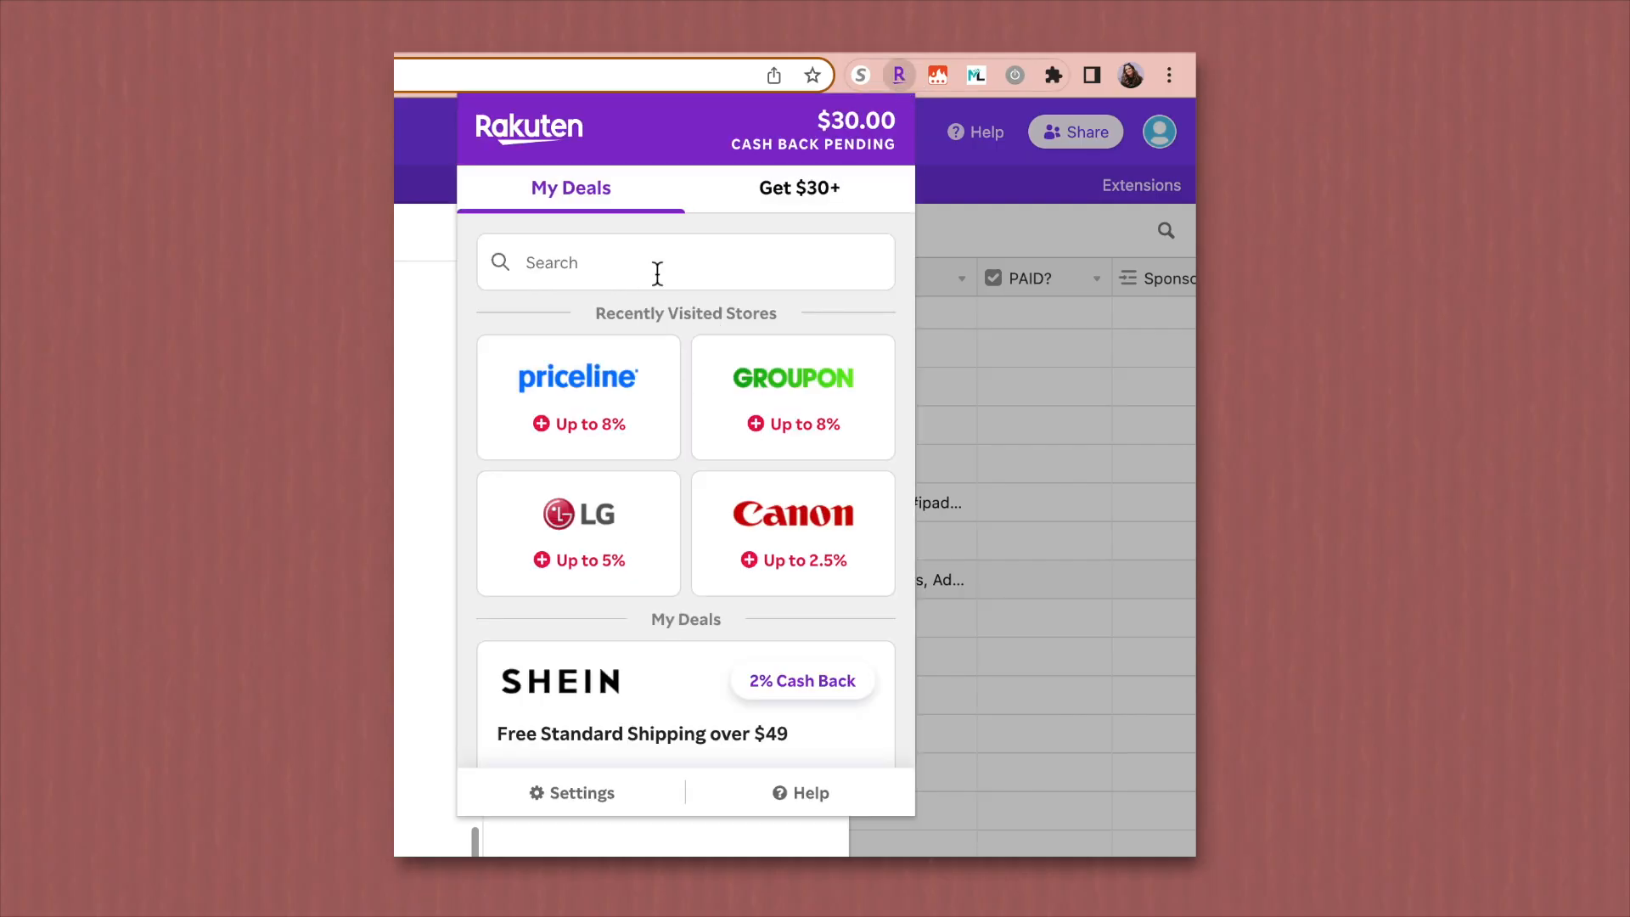
Step: View the Rakuten referral link, search the Chrome Web Store for 'honey', then head to nike.com
left_click(799, 188)
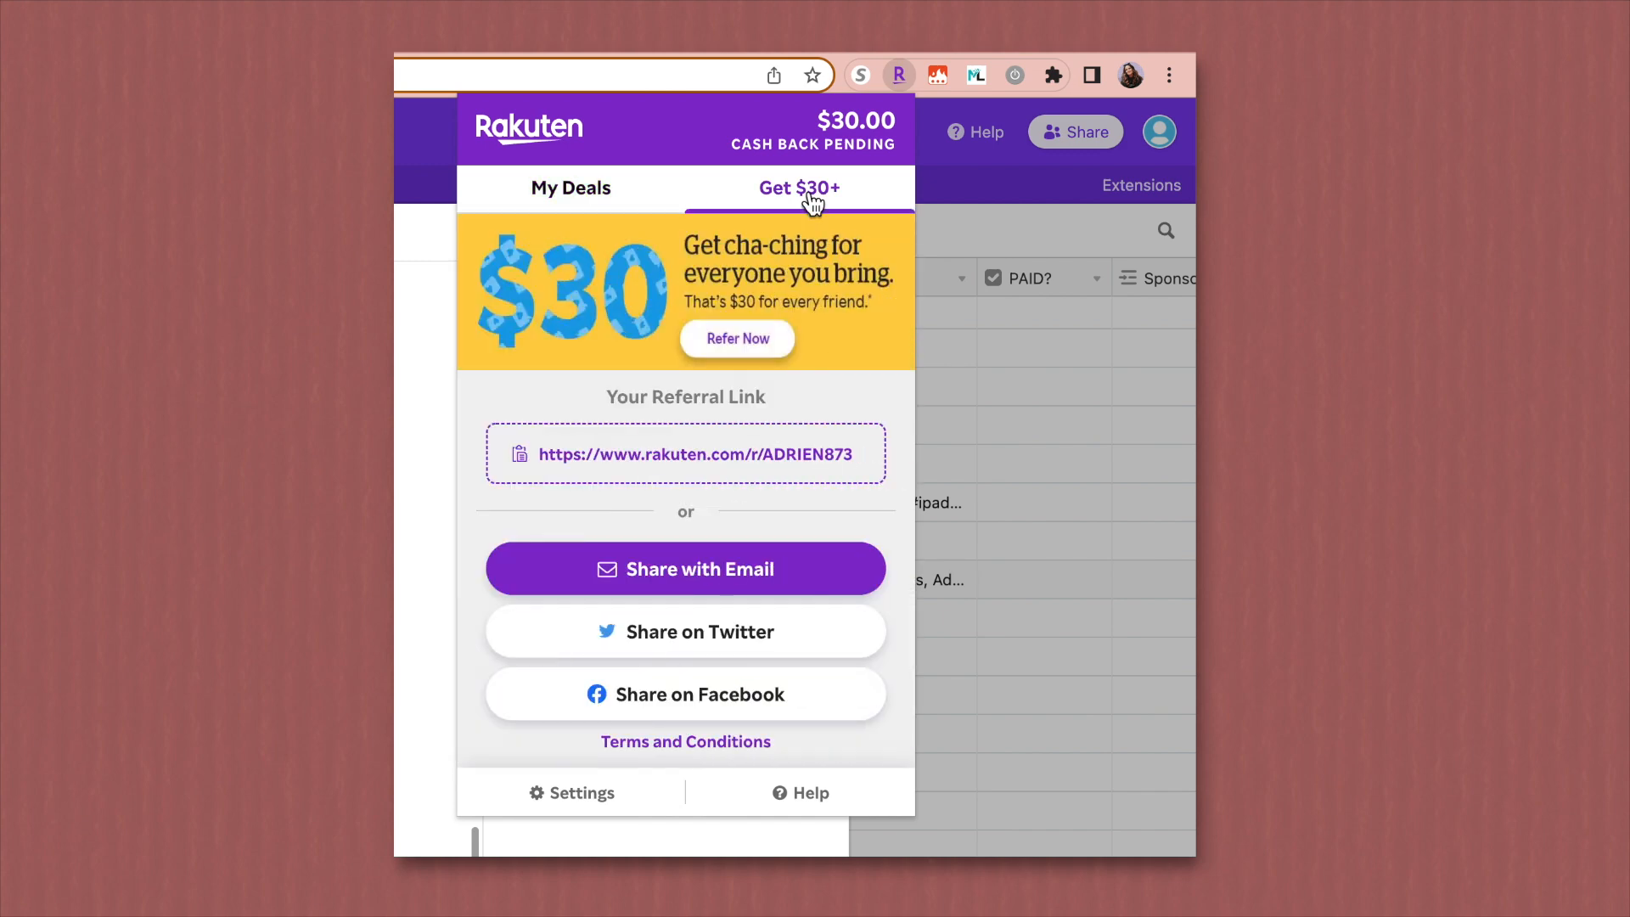
mouse_move(664, 313)
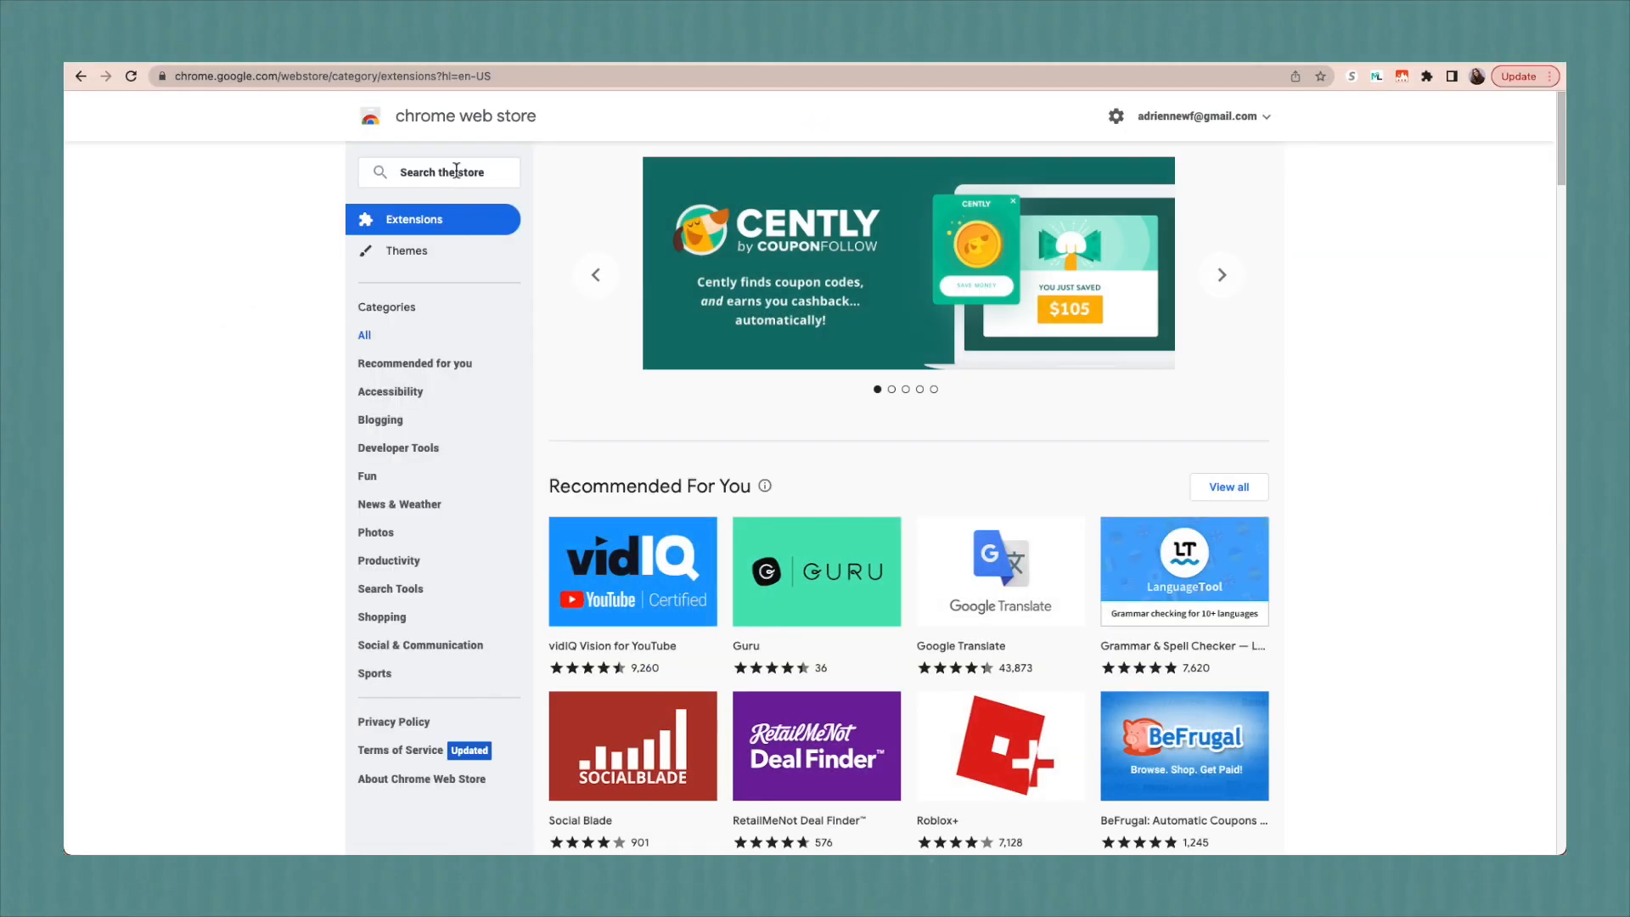
type("honey")
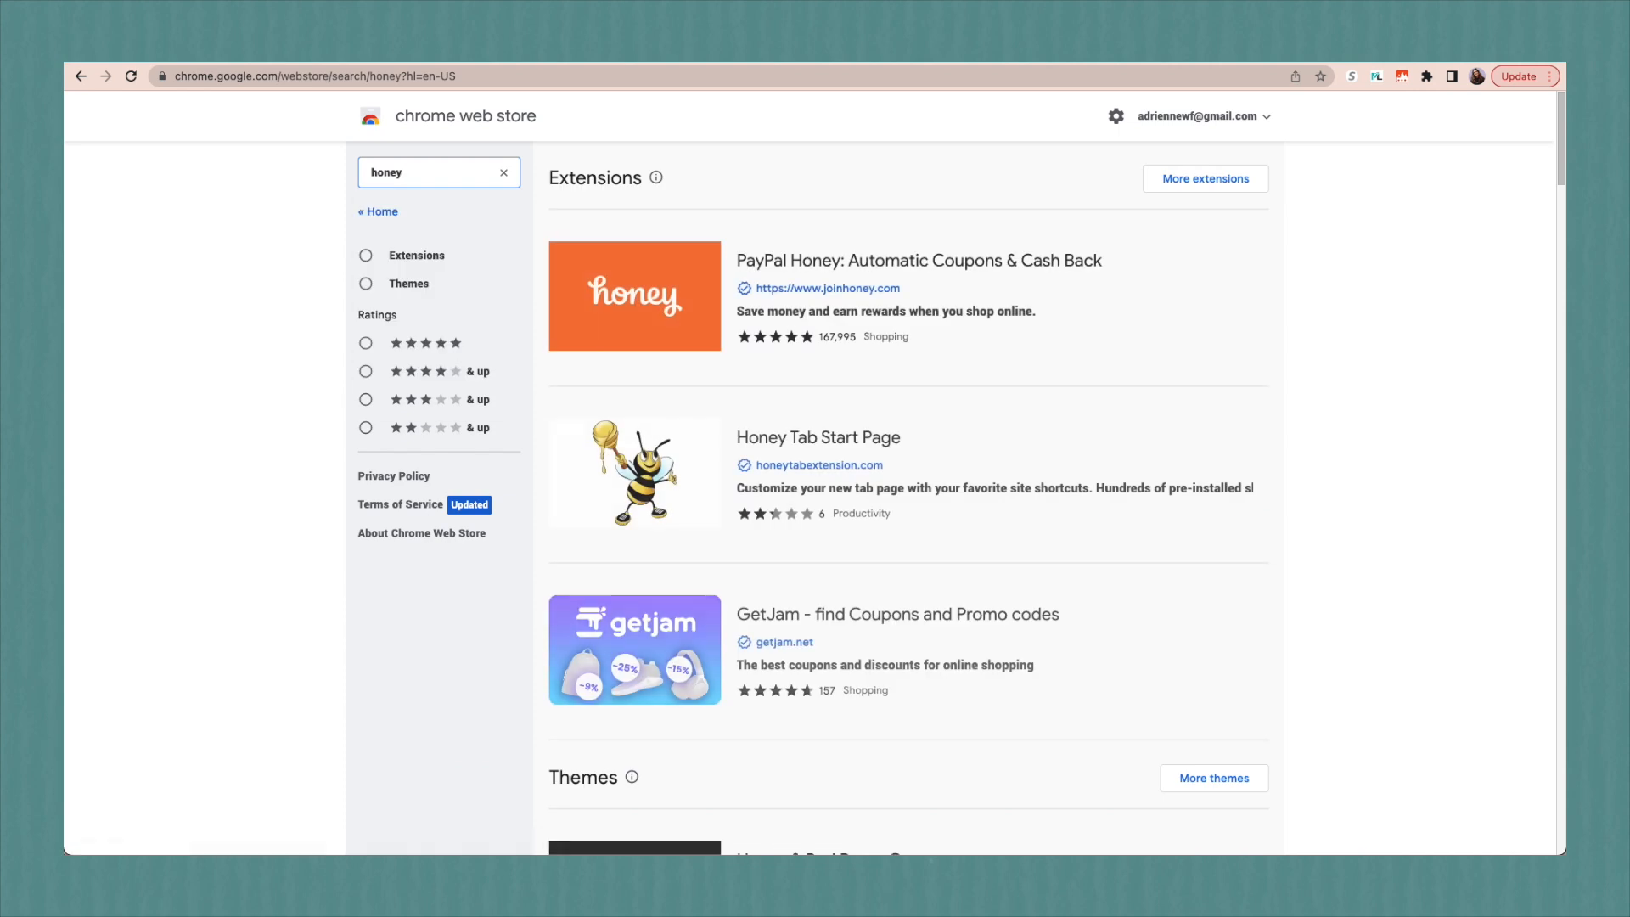
left_click(919, 259)
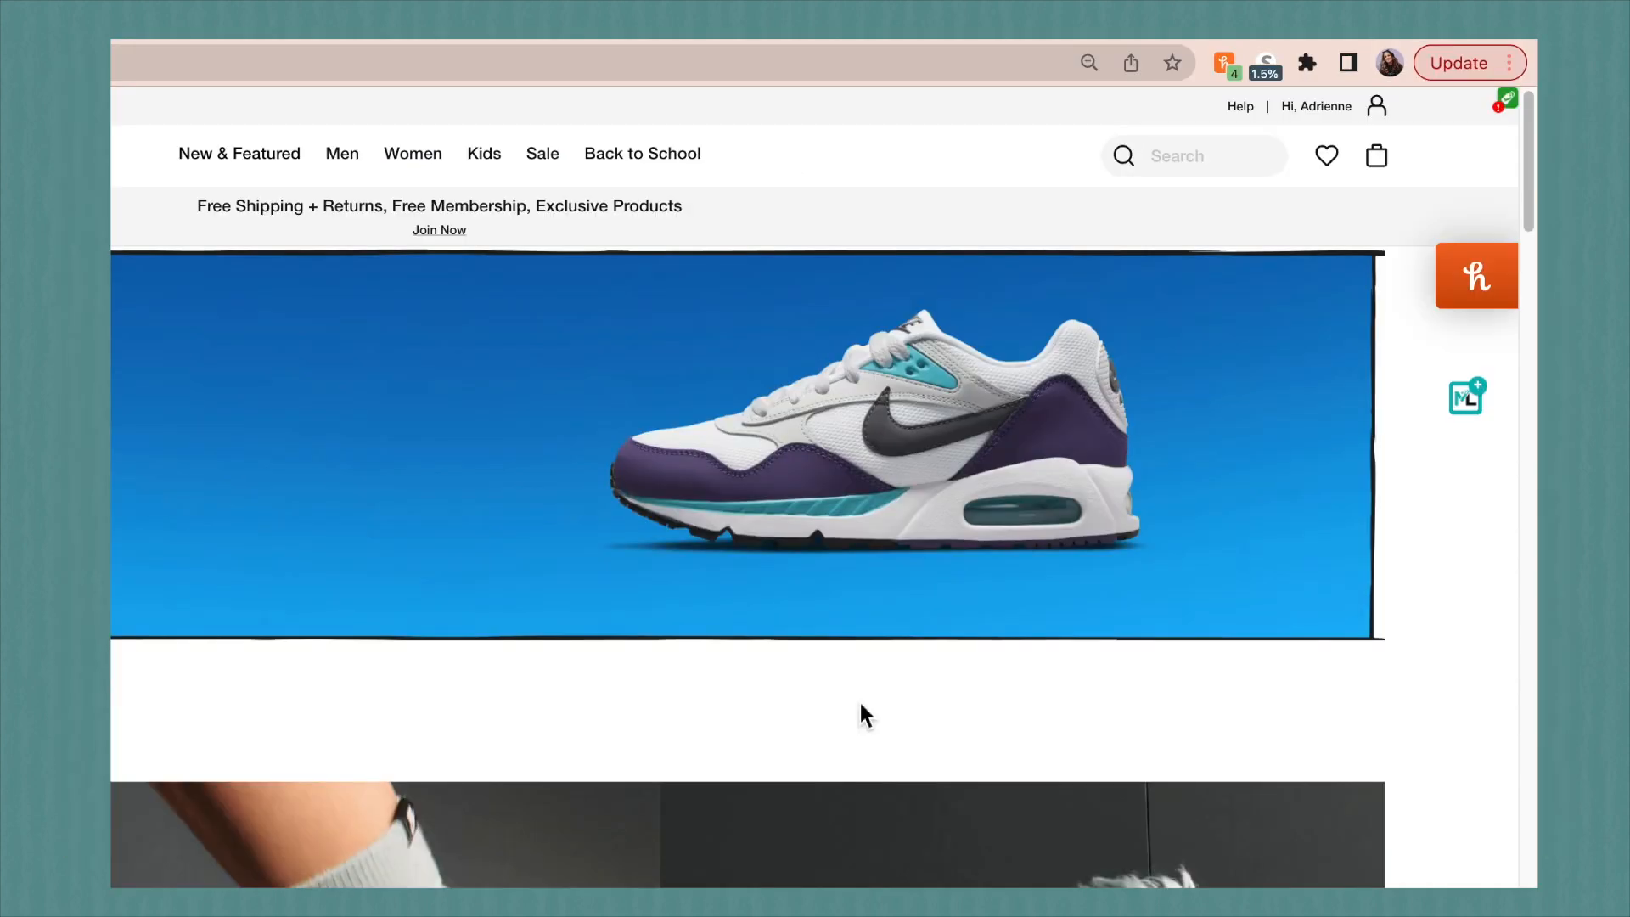
Step: Activate Capital One Shopping cash back on Nike and show the $13.90 rewards on the Savings Dashboard
left_click(1264, 63)
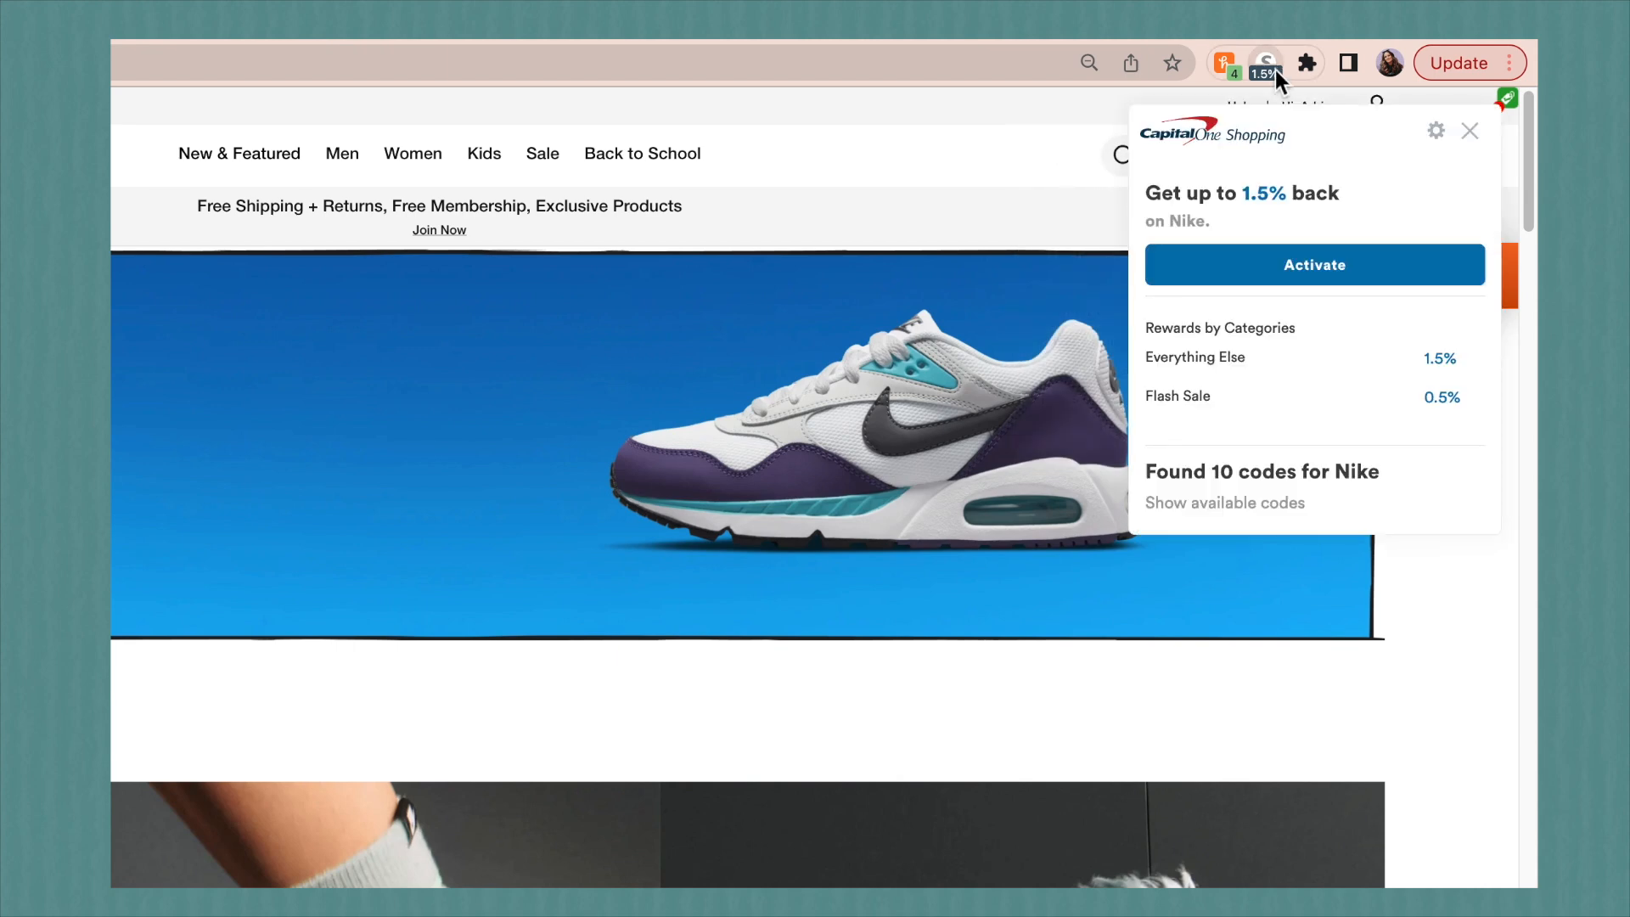
left_click(1315, 265)
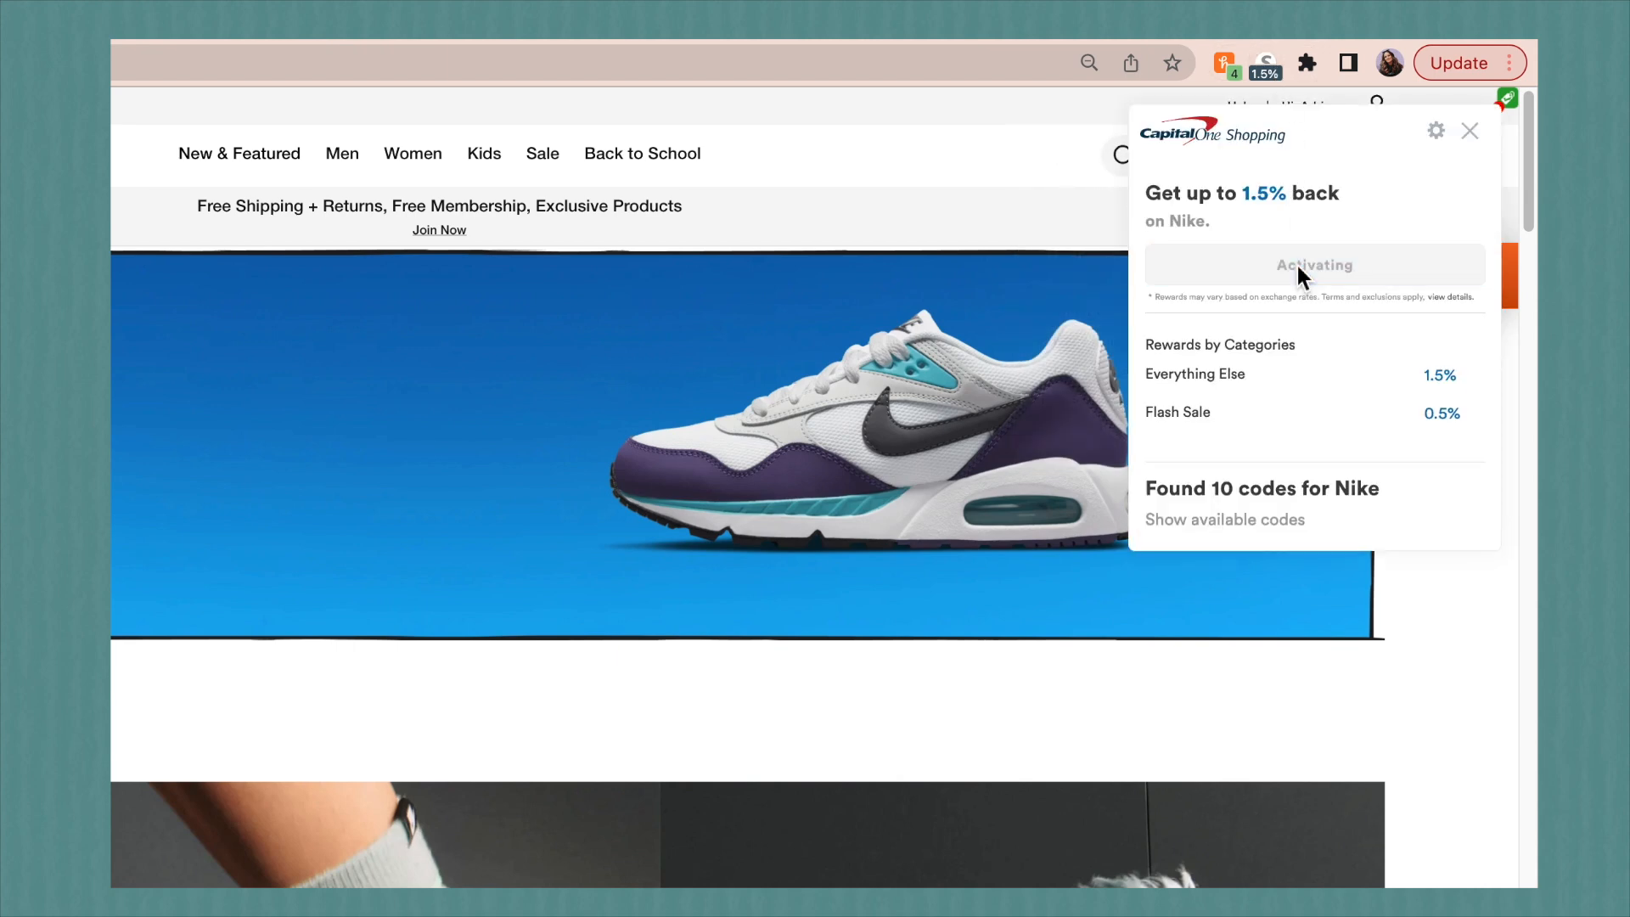
left_click(1225, 520)
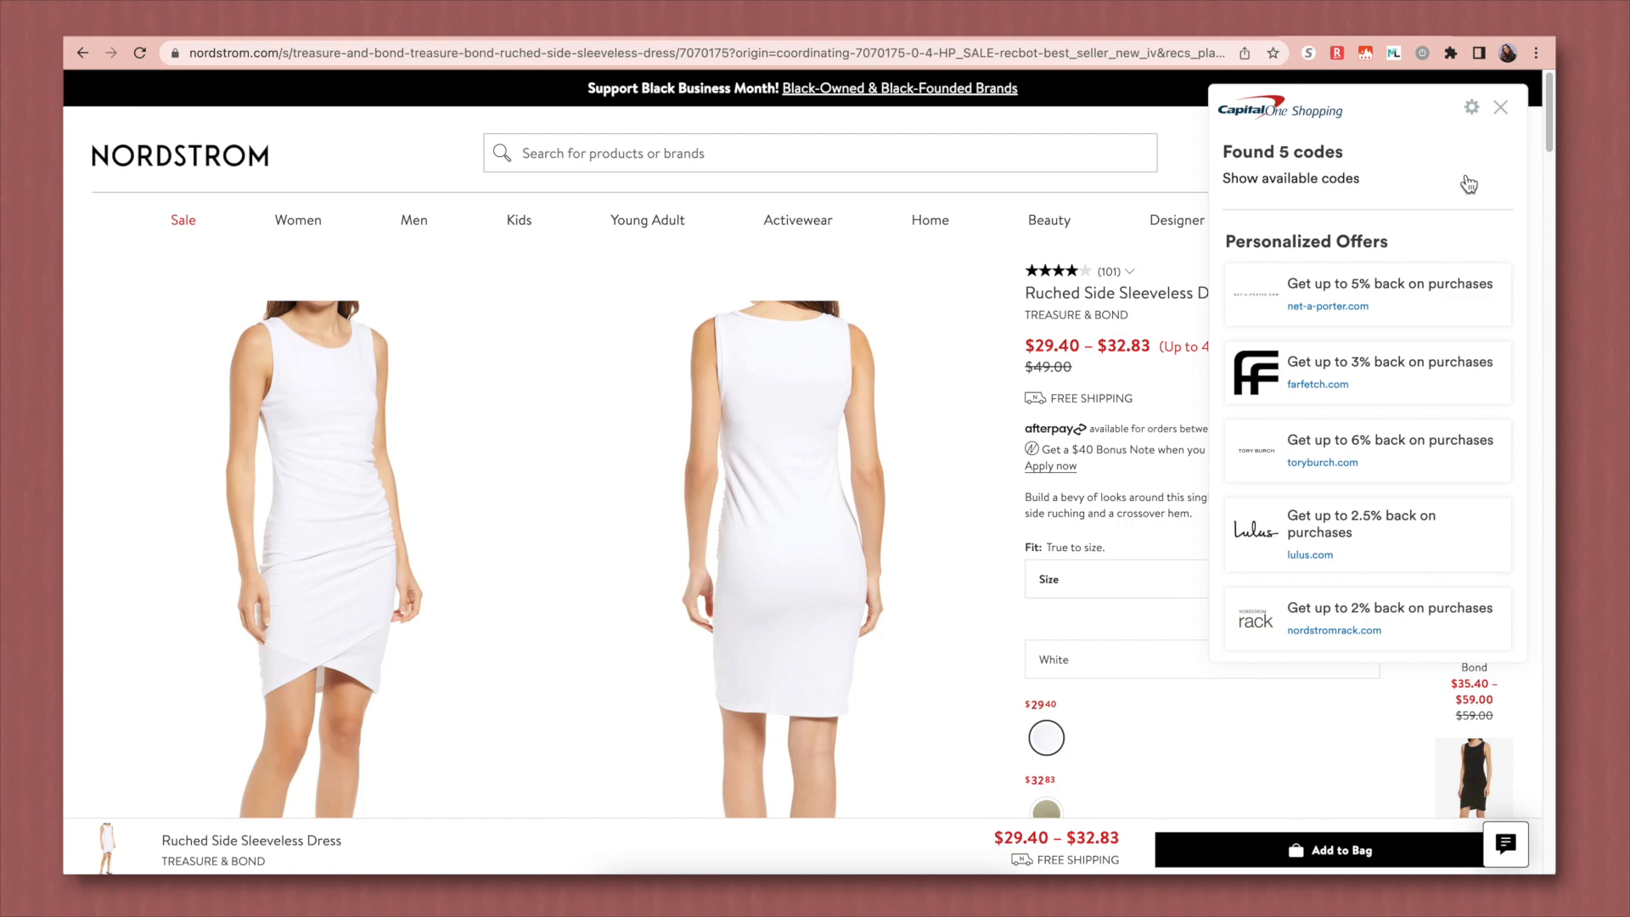
left_click(1291, 178)
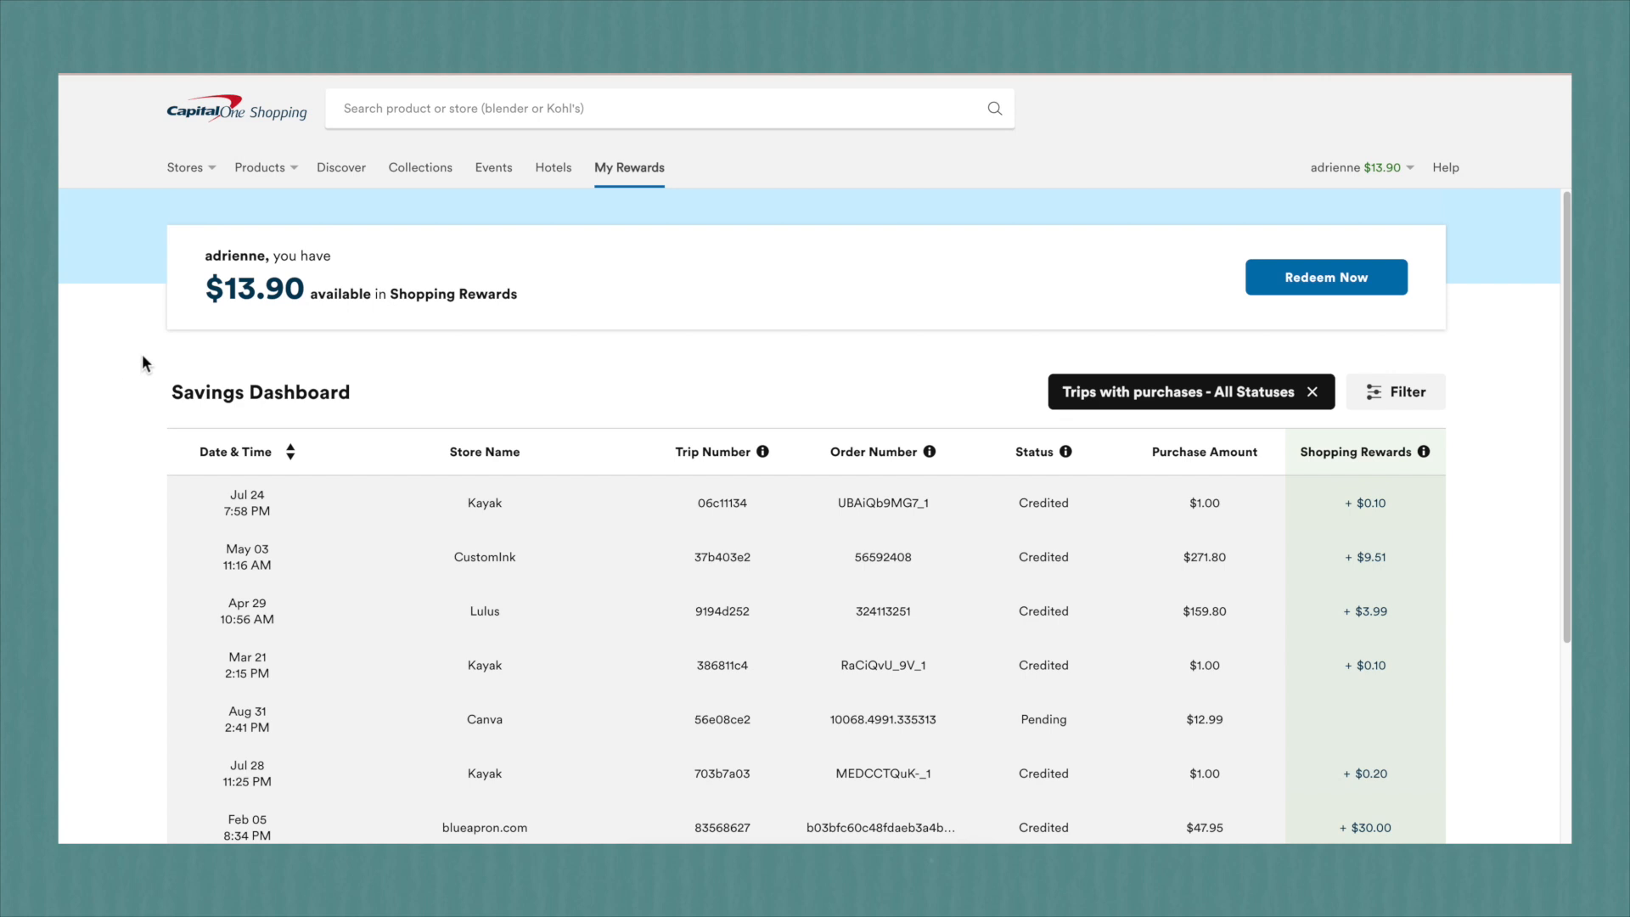
mouse_move(1410, 174)
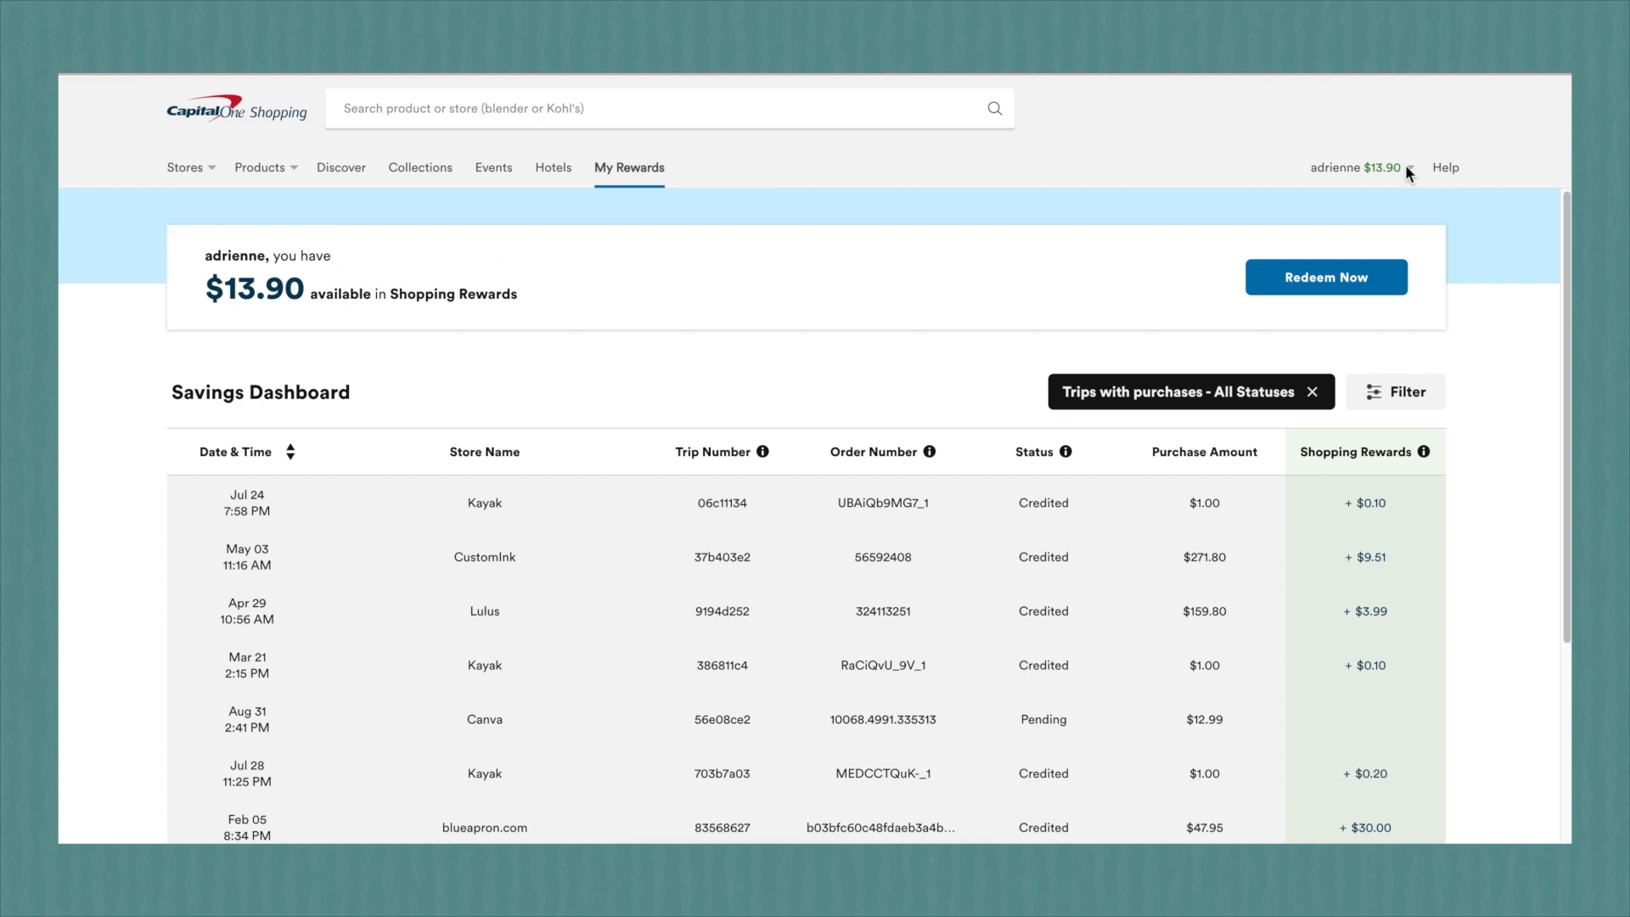
Step: Show the Amazon Canon EOS R5 listing with a Capital One Savings Alert offering $639.97 off
left_click(1355, 168)
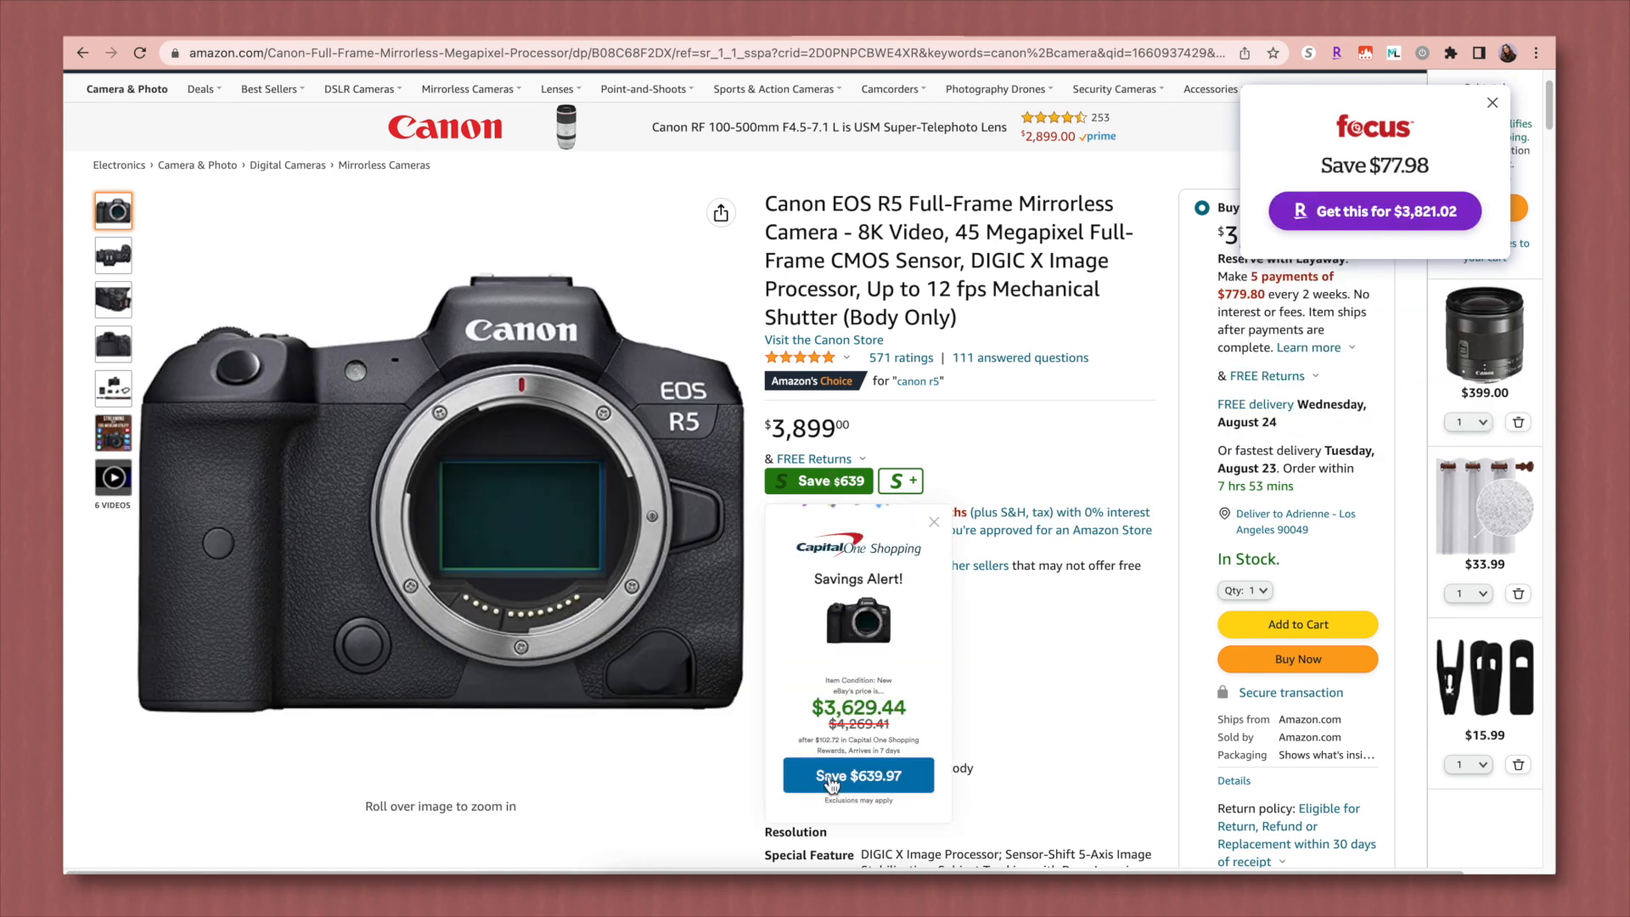
Step: View Capital One Shopping's 13 cheaper offers for the Canon EOS R5 via the Save $639.97 alert
left_click(859, 776)
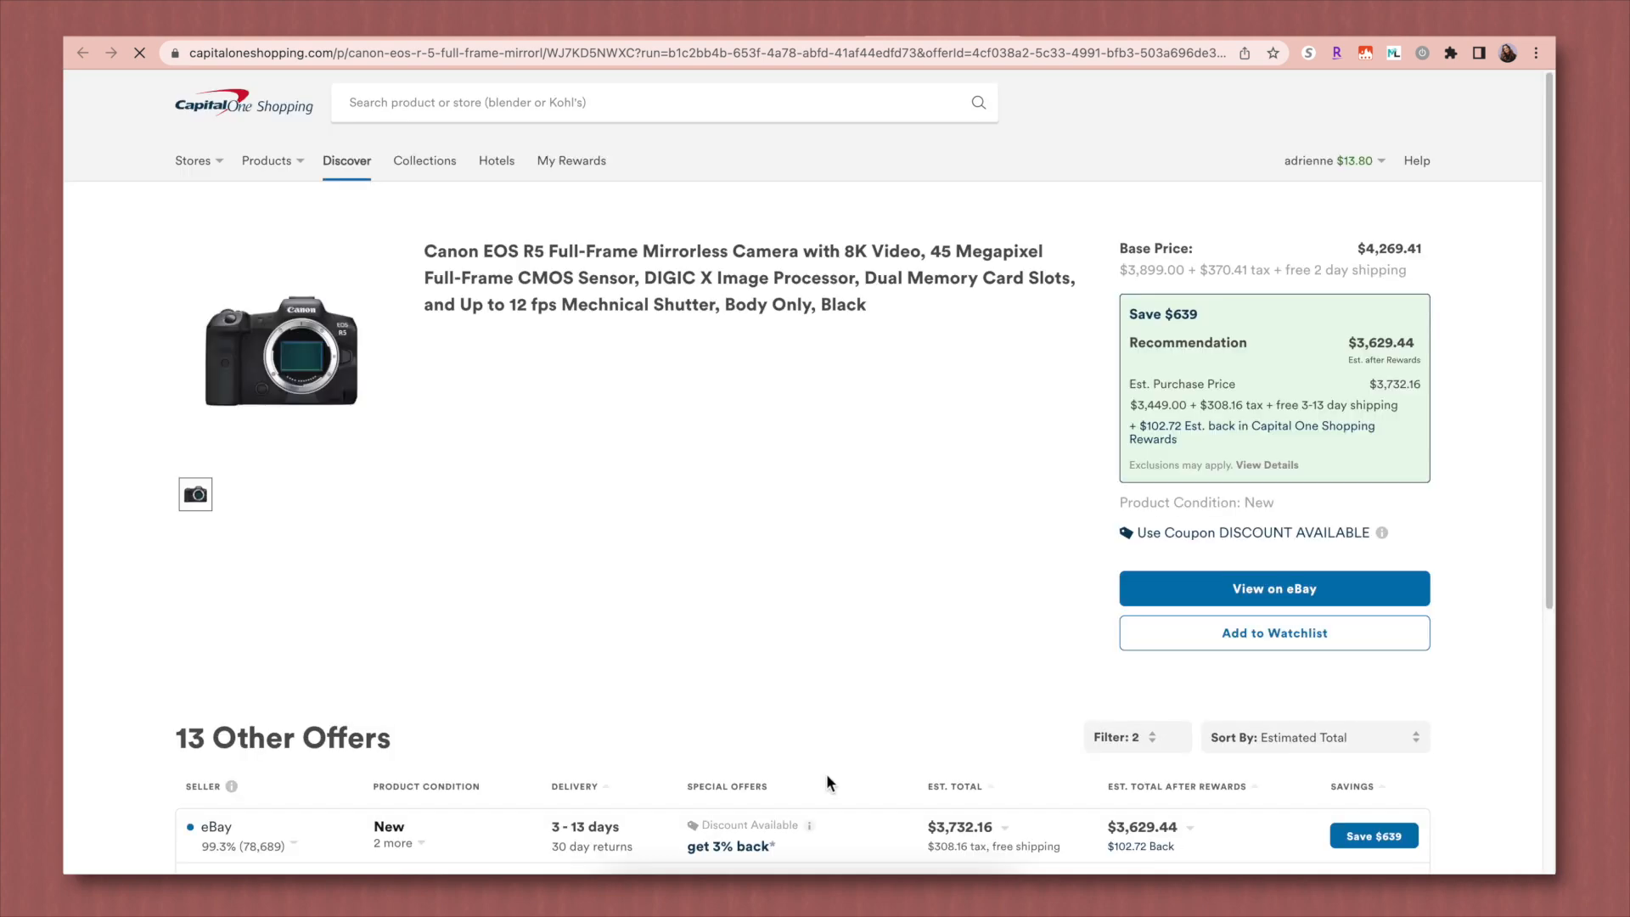
scroll("down", 3)
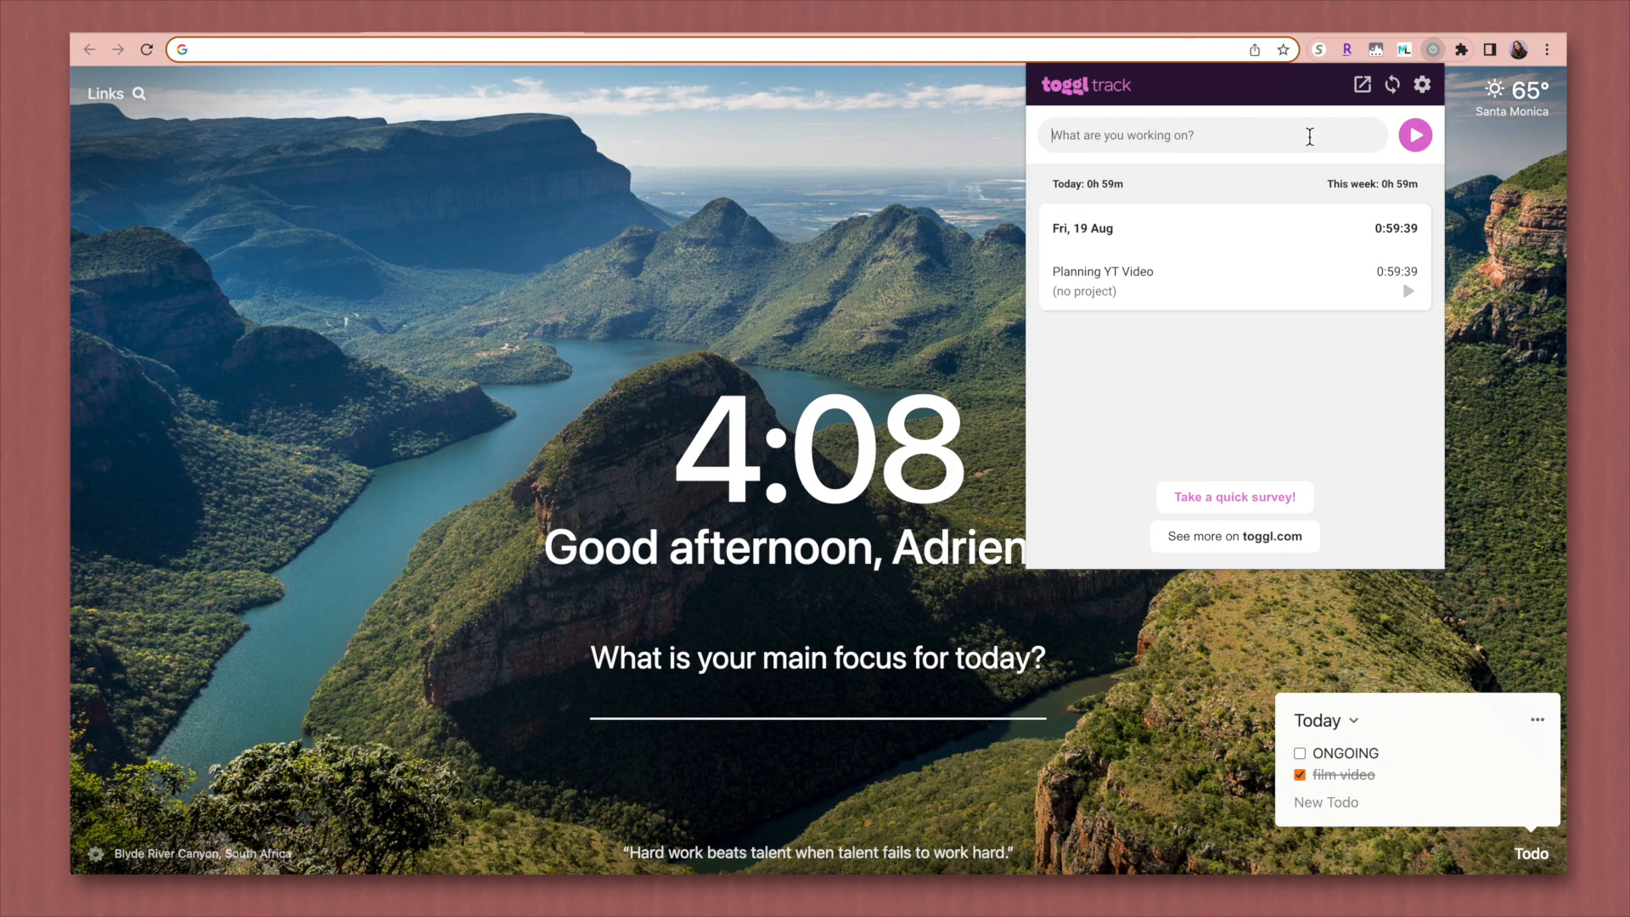
Step: Record a 15-second 'filming YT video' time entry in the Toggl Track popup
type("filming YT video")
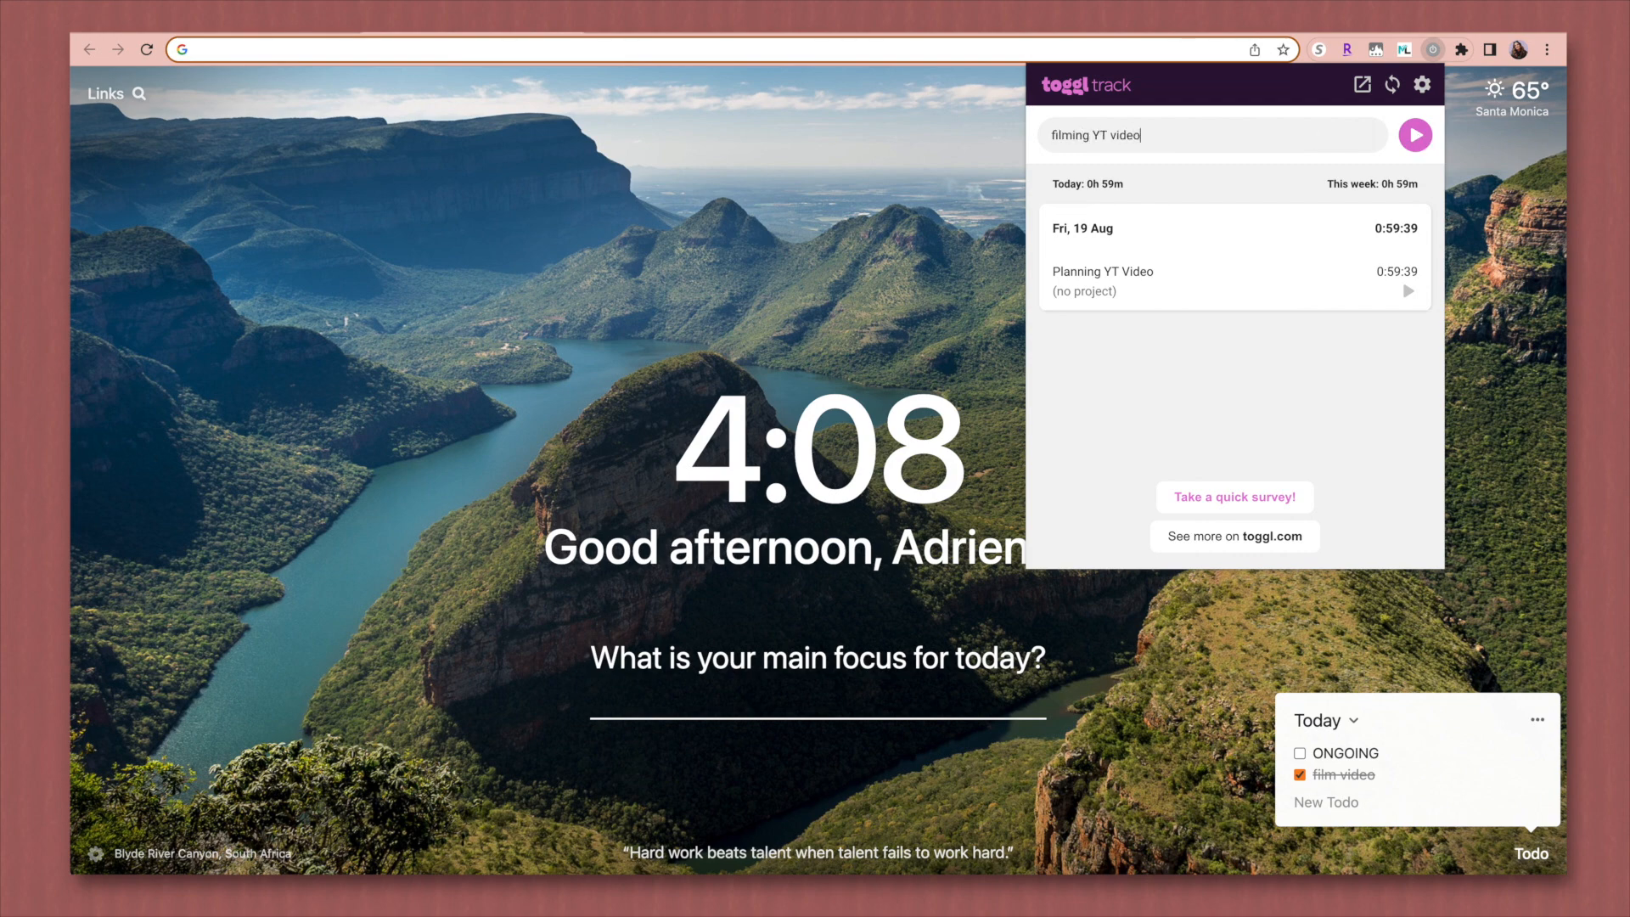
left_click(1414, 134)
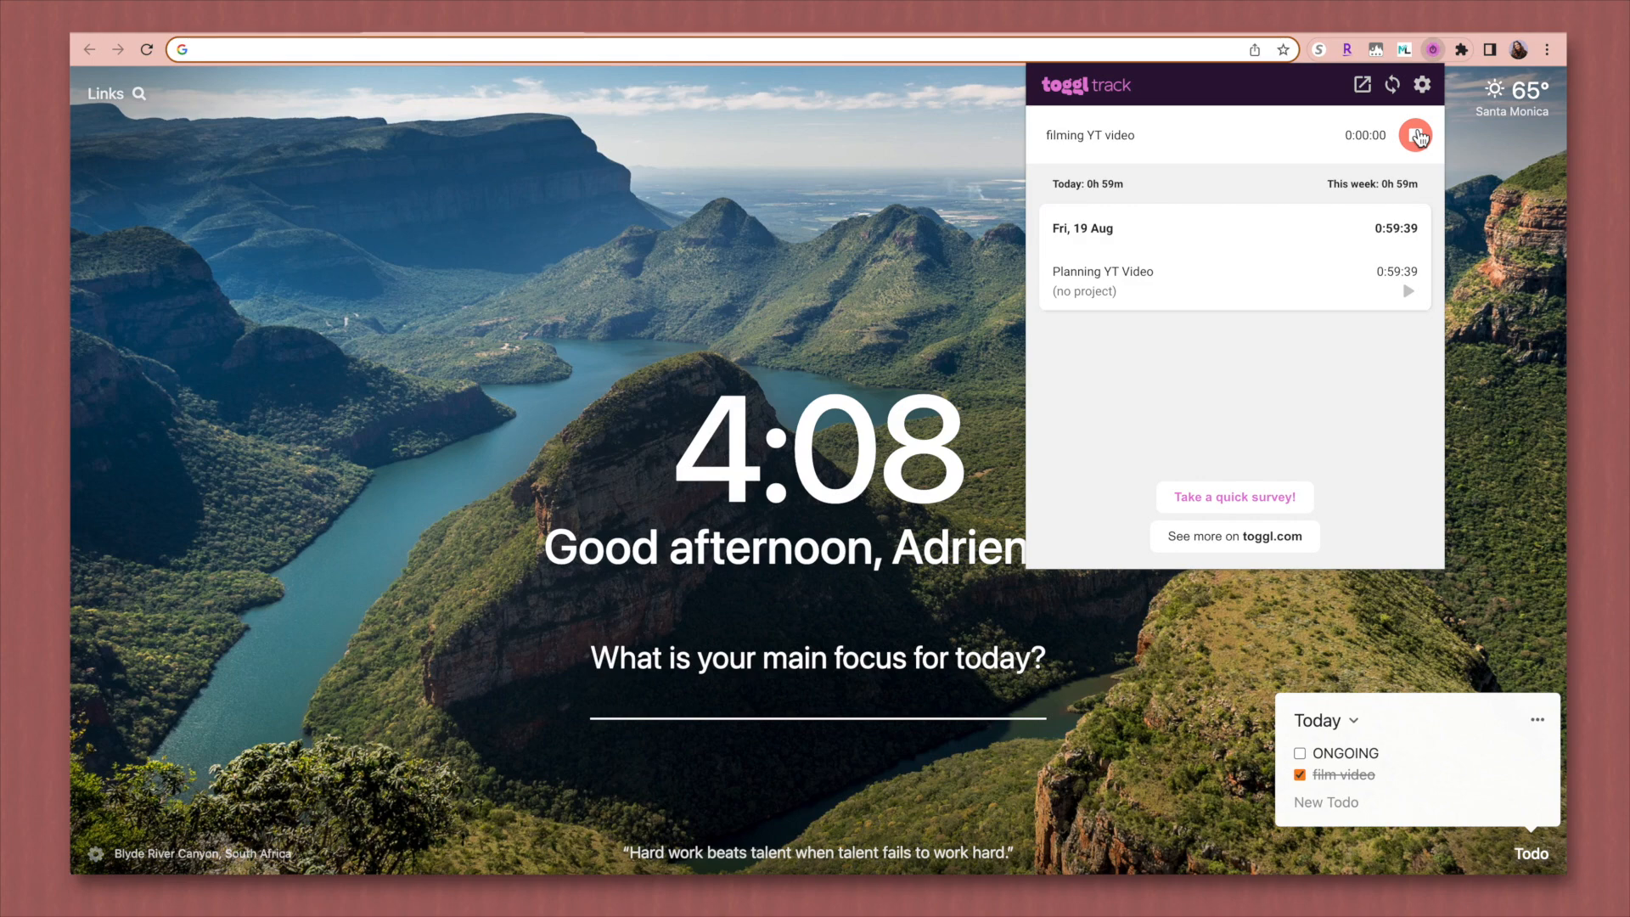
left_click(1414, 136)
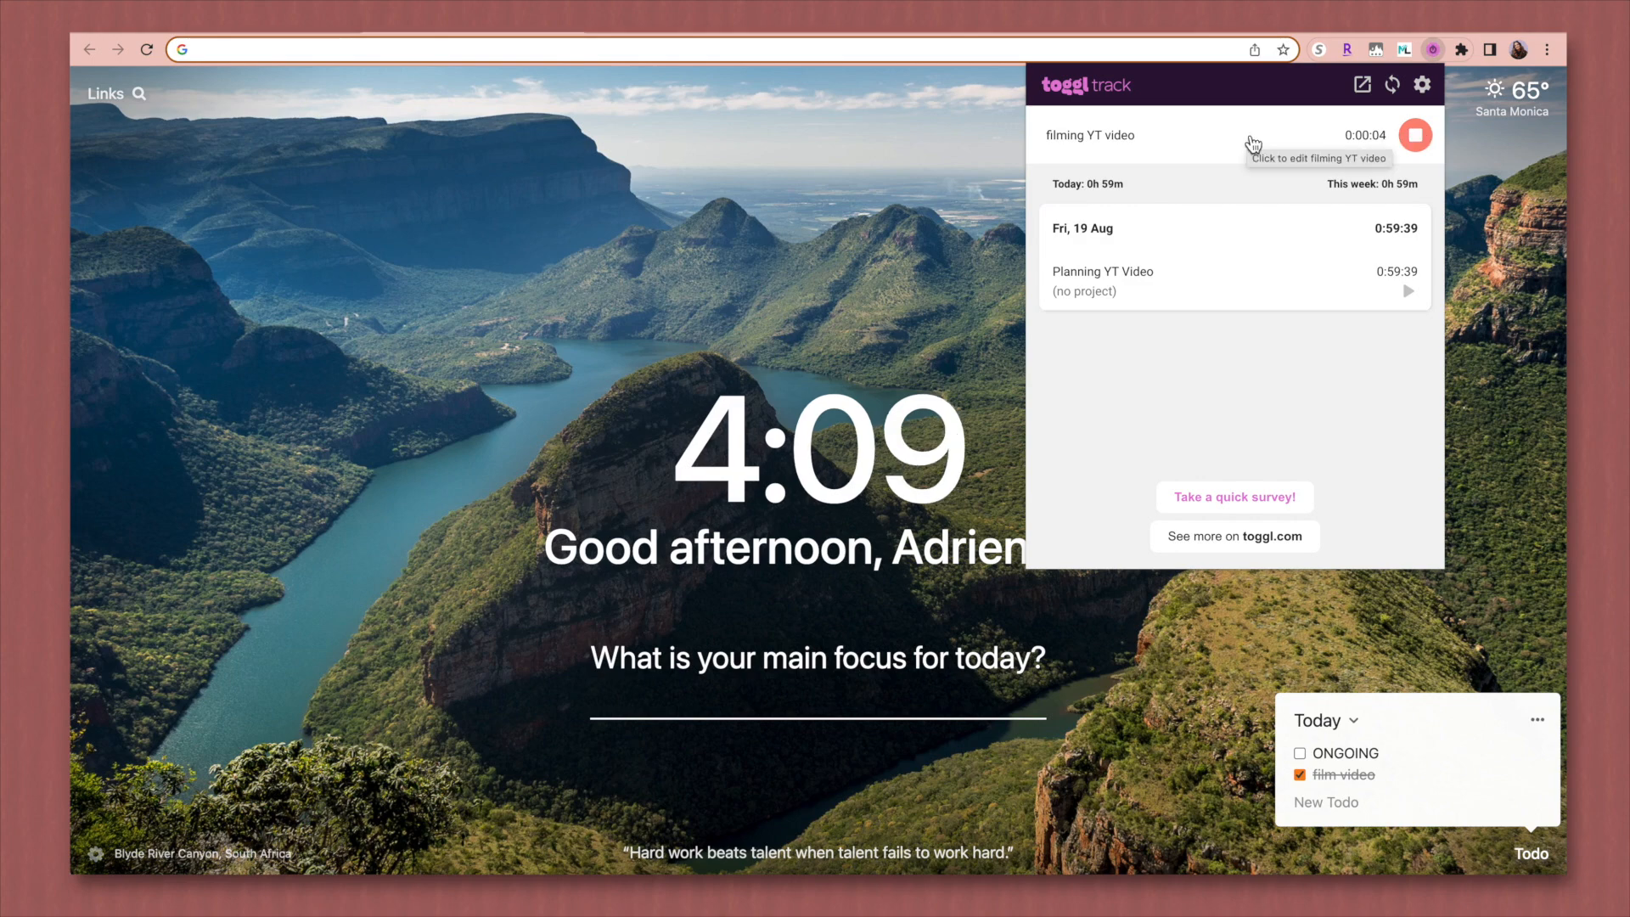
mouse_move(1279, 200)
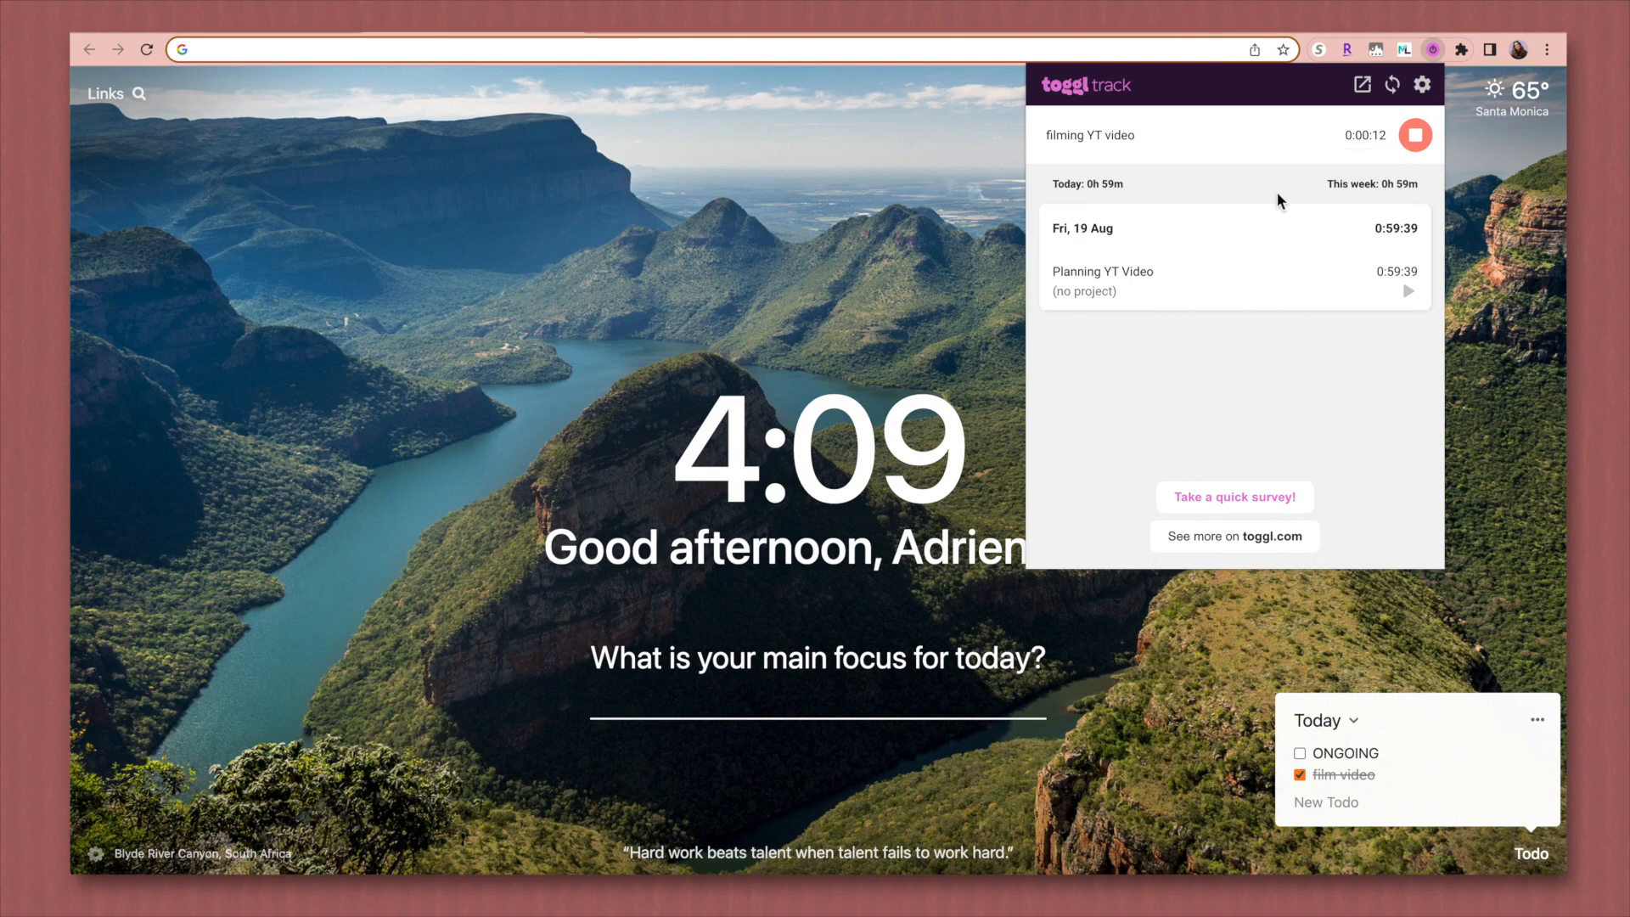
left_click(1414, 136)
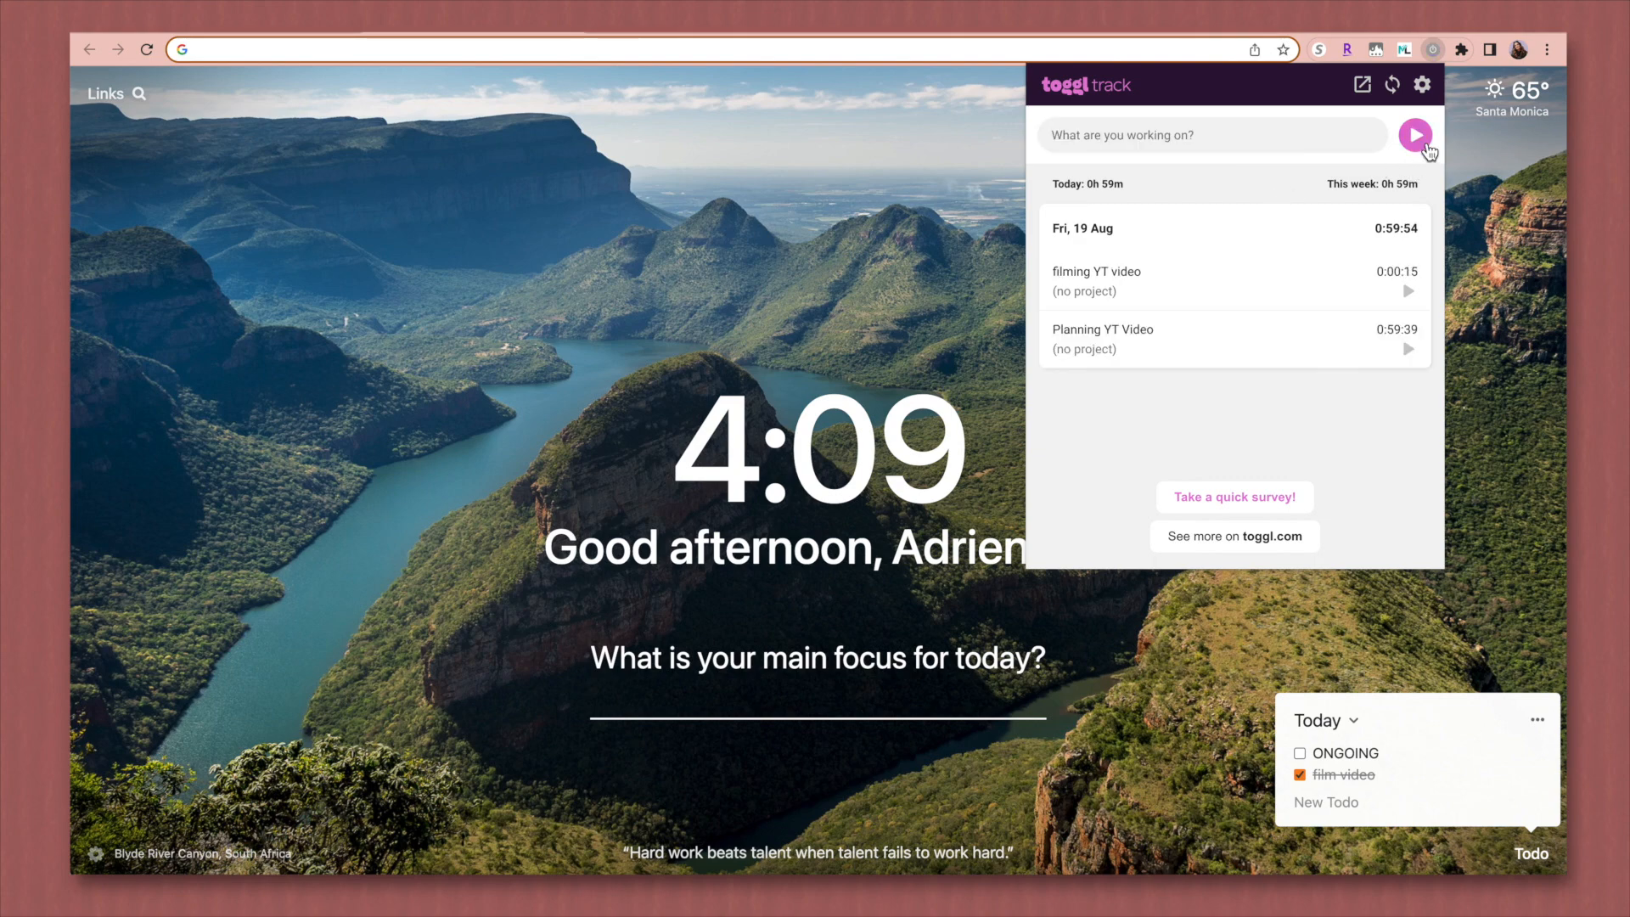
mouse_move(1299, 465)
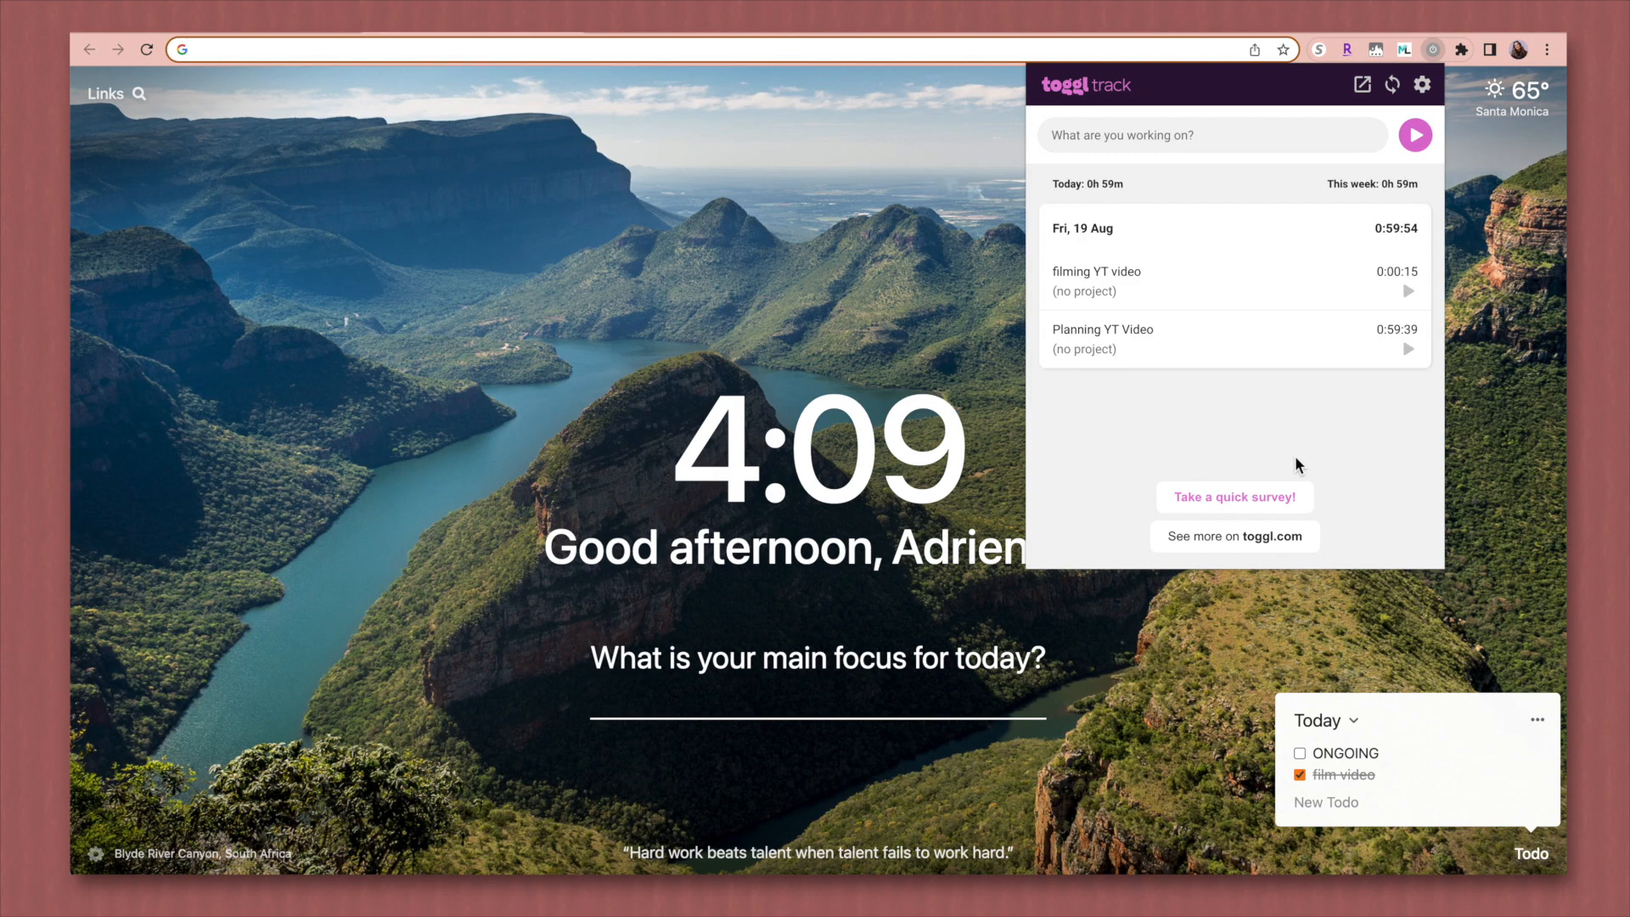
mouse_move(1369, 95)
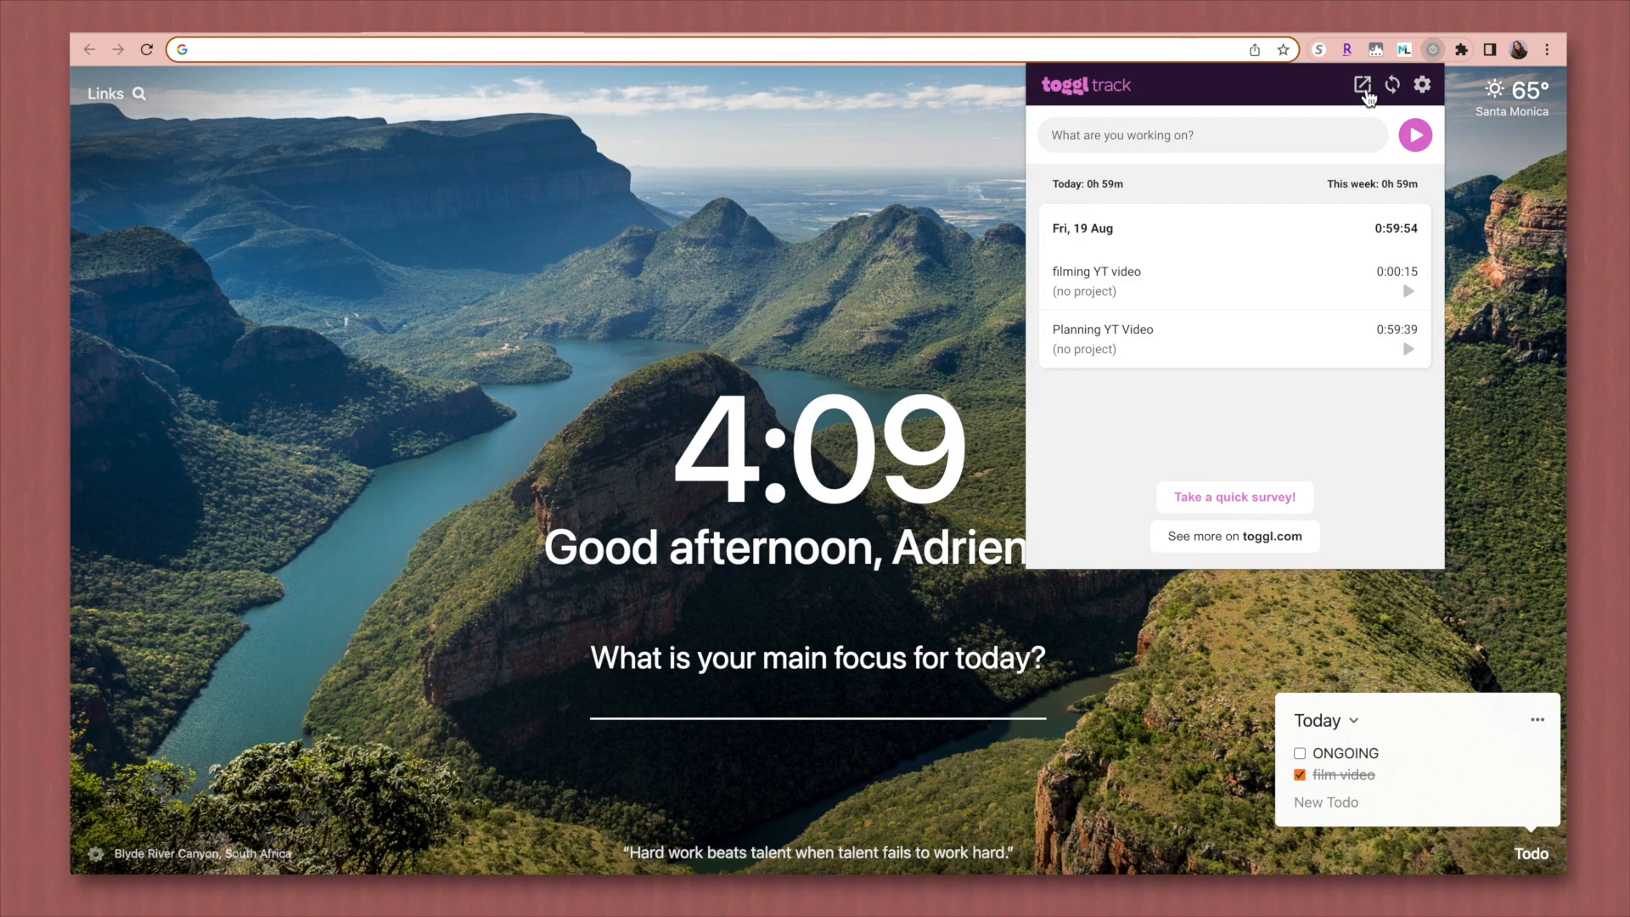
Step: Bring up the Toggl Track web app's weekly timer calendar
left_click(1359, 85)
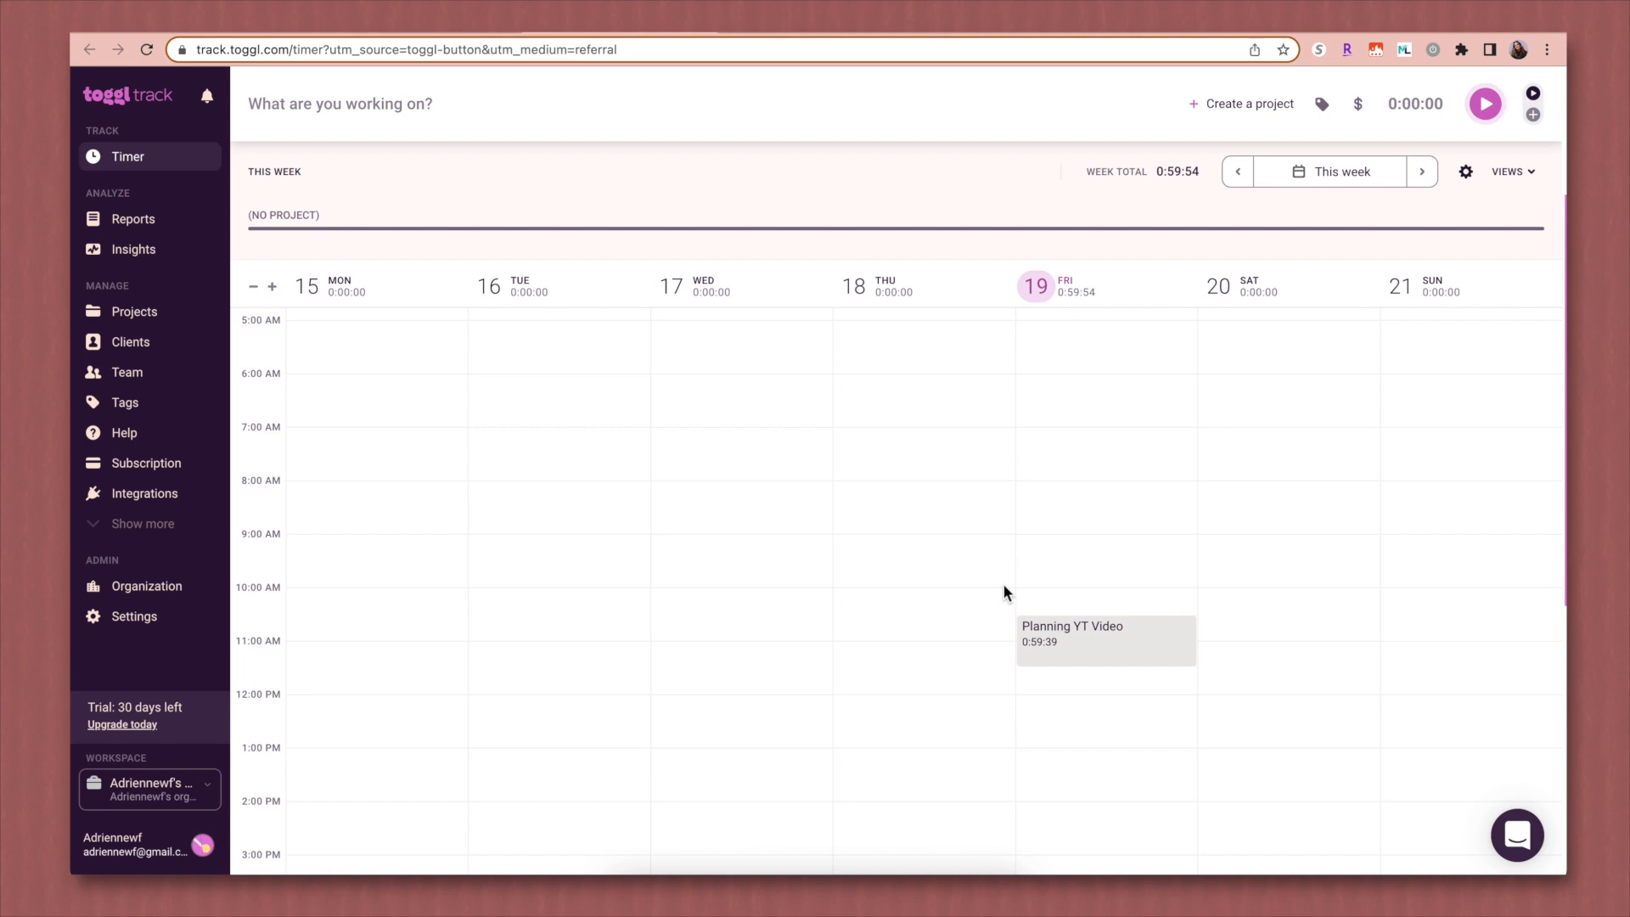
Step: Browse Toggl Track's integration showcase slides and show the extension panel with both entries
scroll("down", 3)
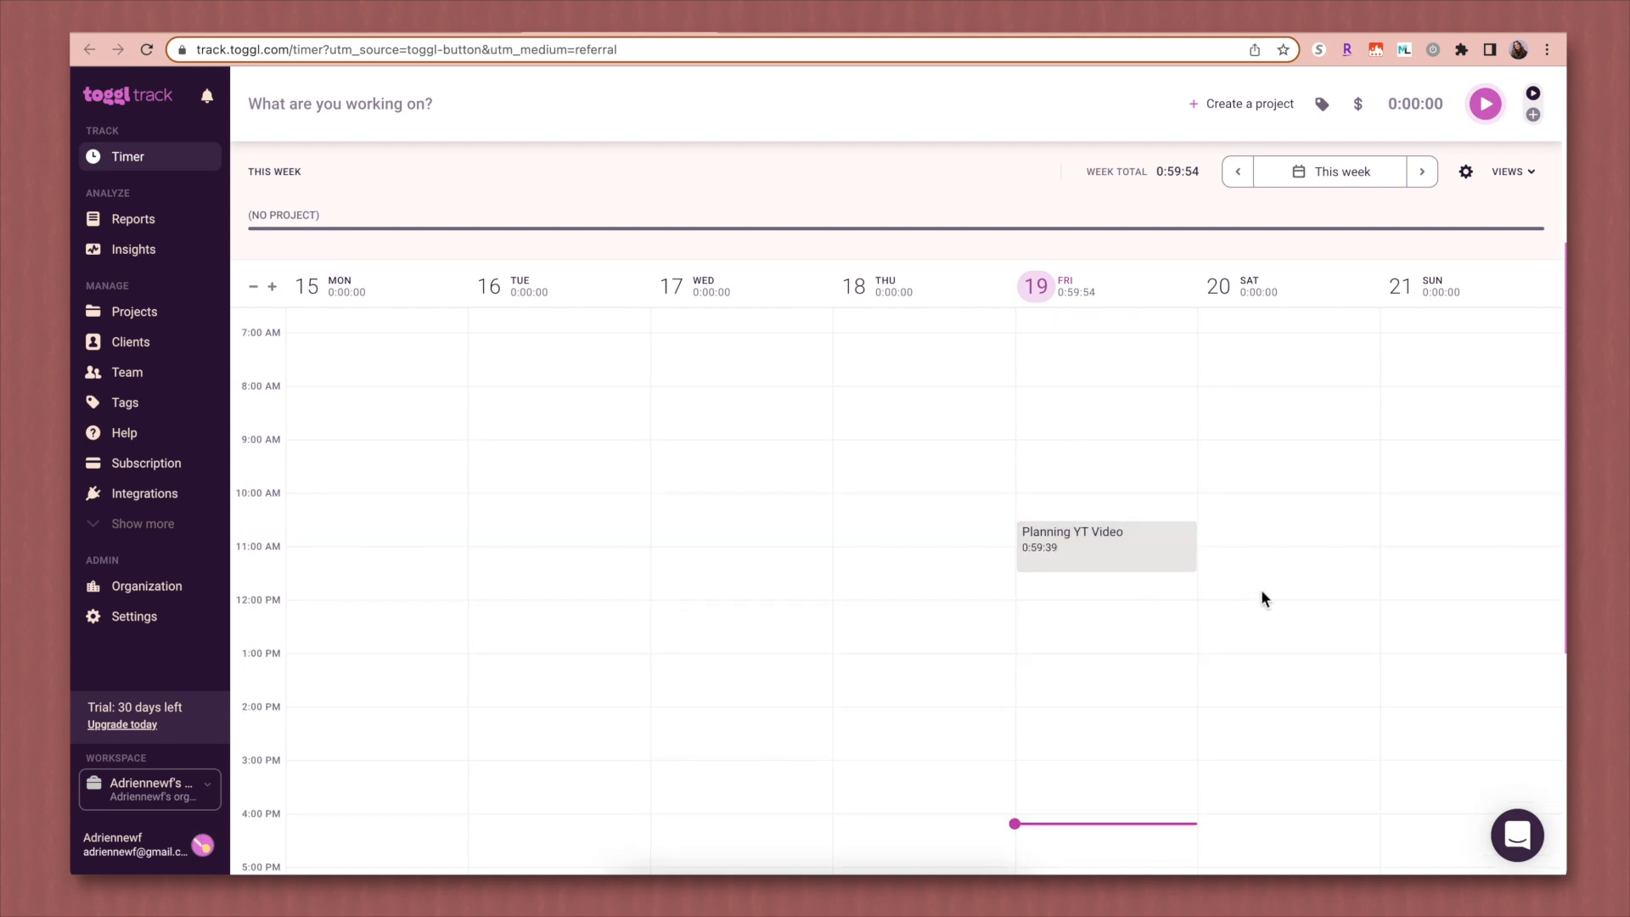
left_click(1430, 439)
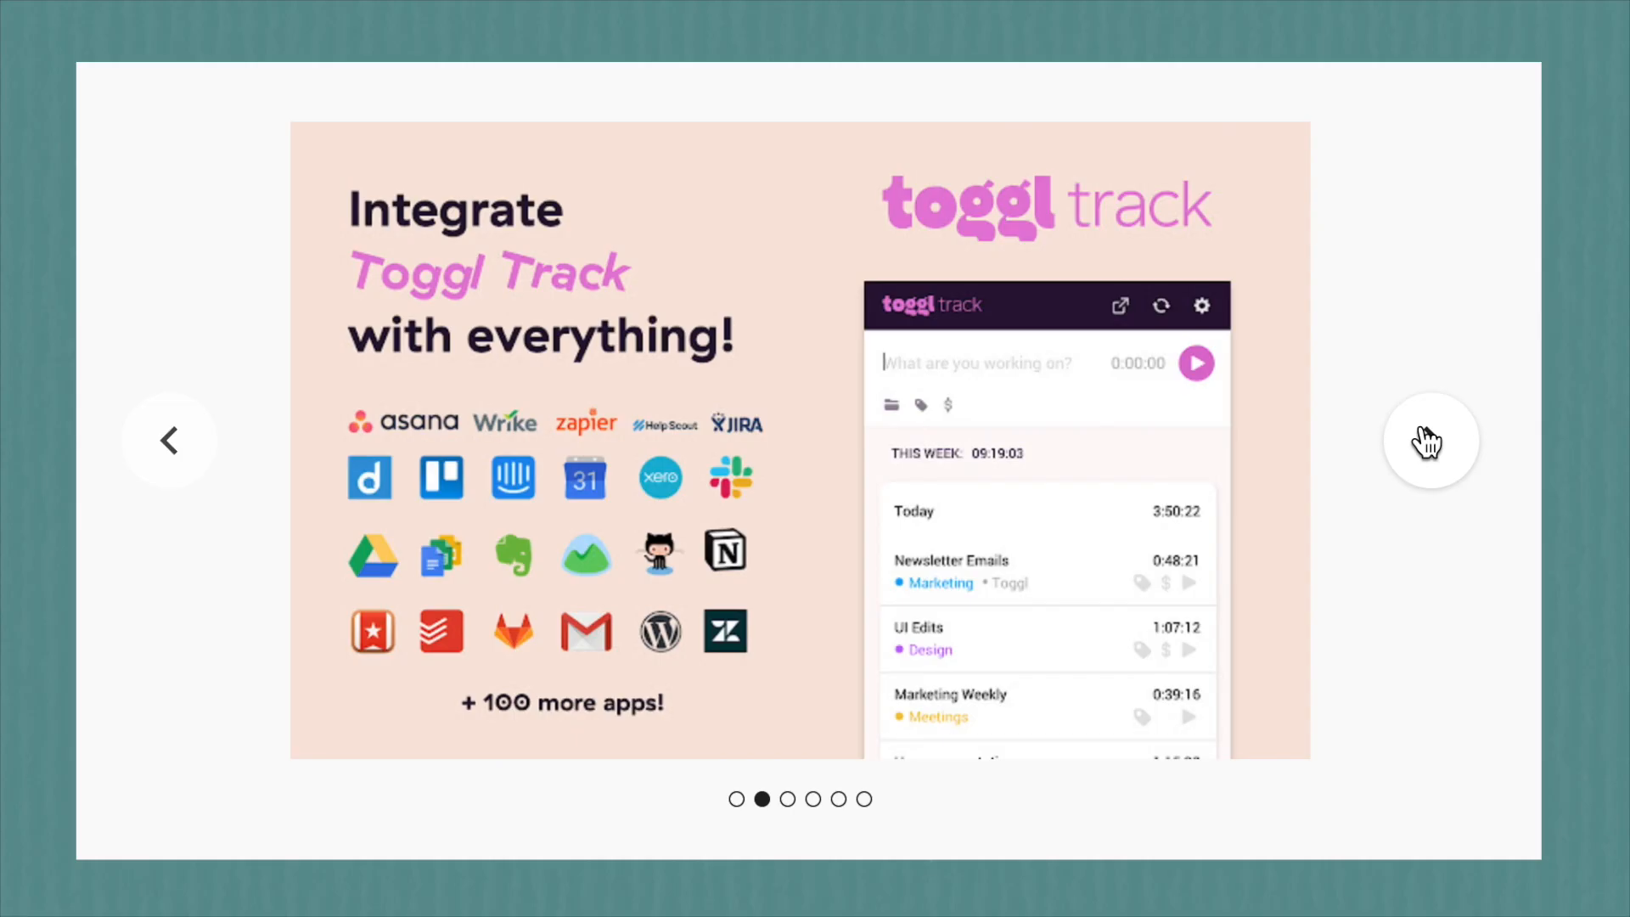
left_click(1430, 440)
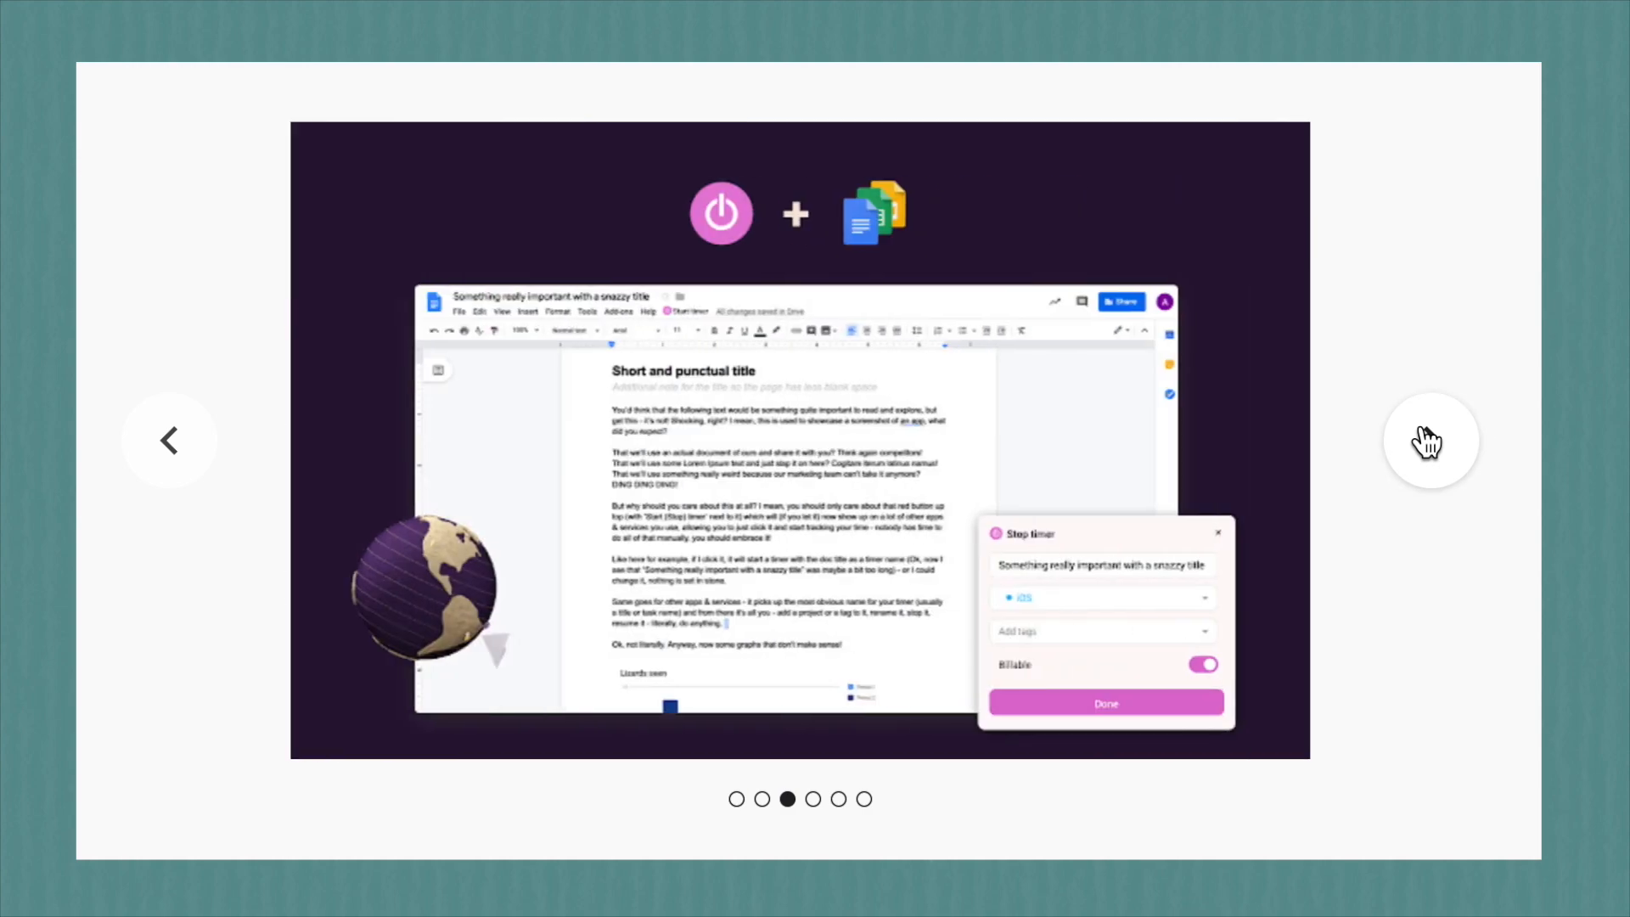
left_click(1430, 440)
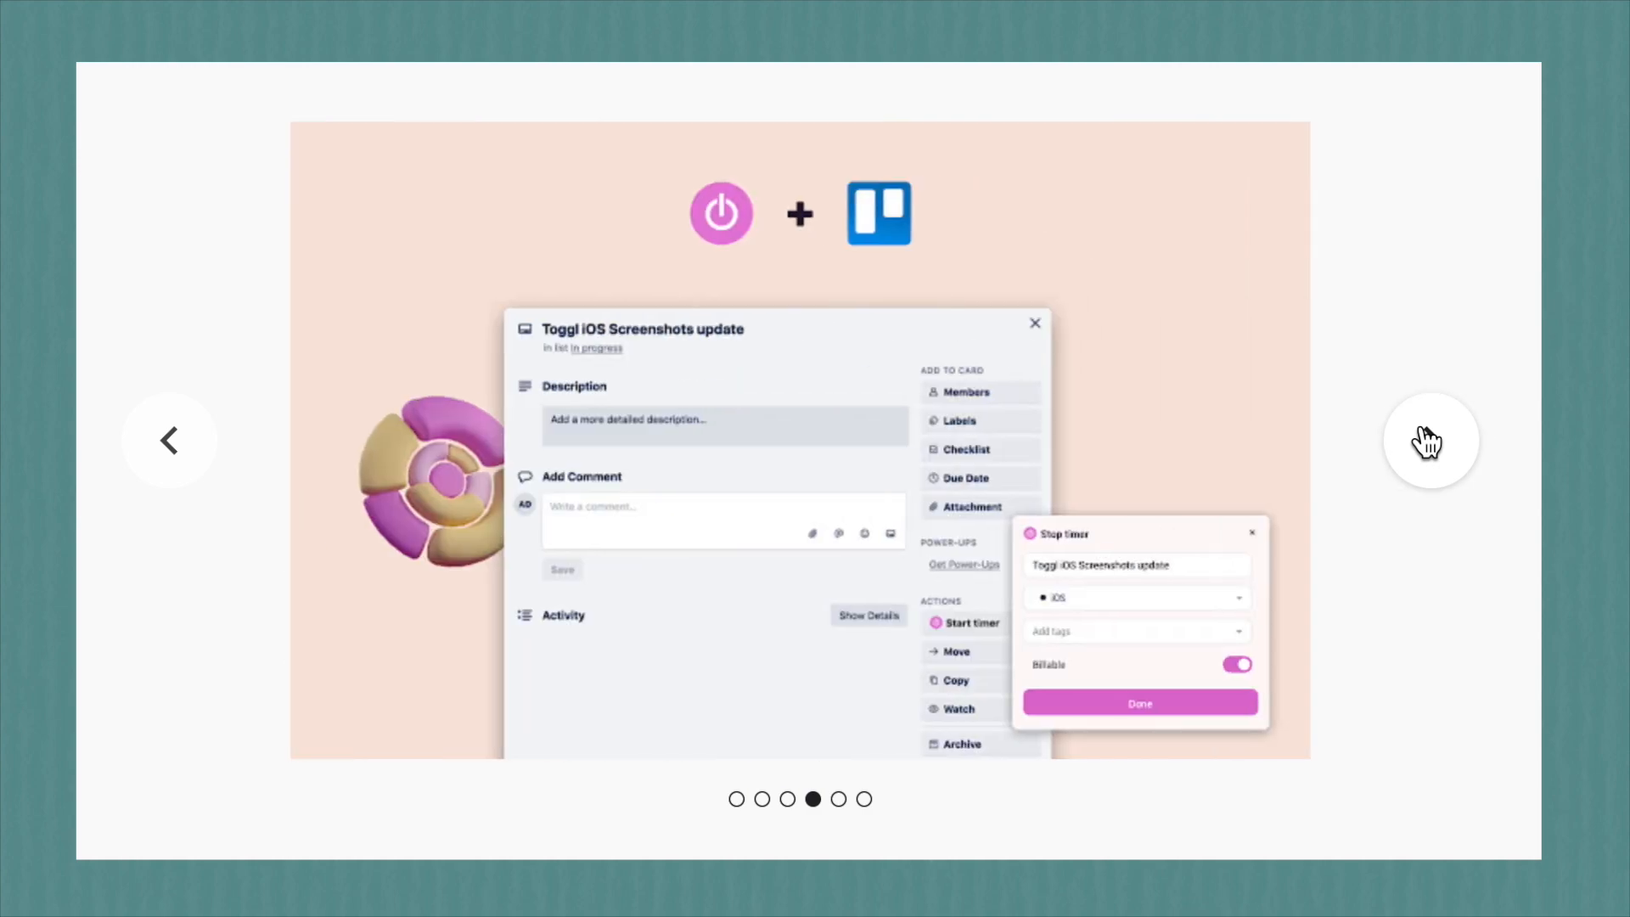
left_click(1429, 440)
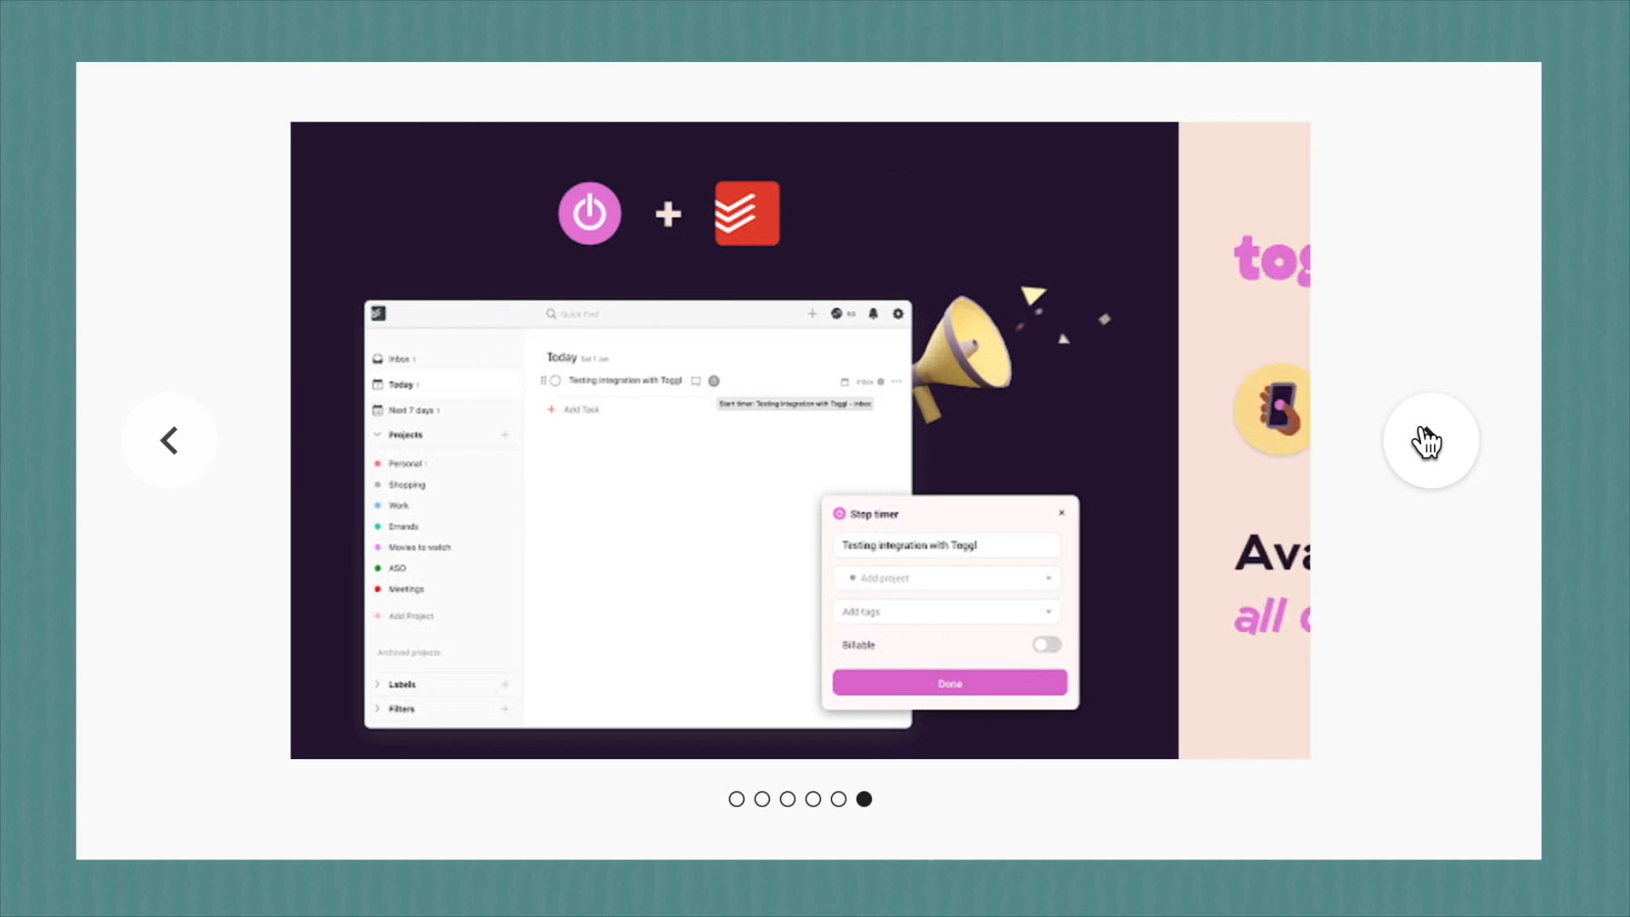
left_click(169, 440)
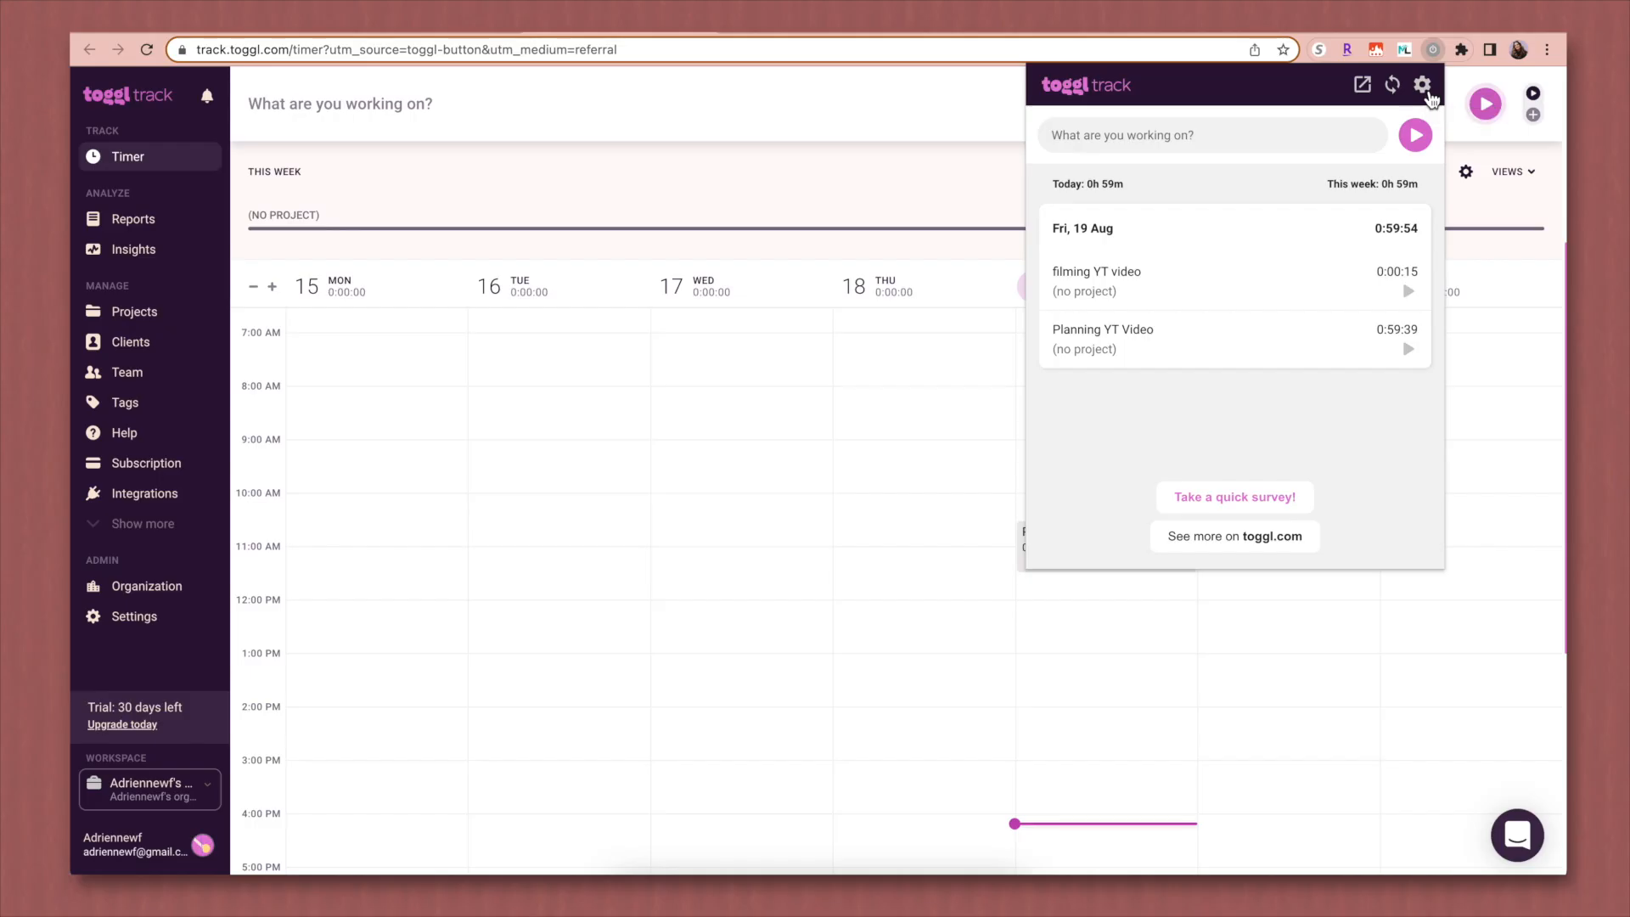
Step: Enable Pomodoro in the Toggl Track extension settings with a 25-minute interval
left_click(1423, 85)
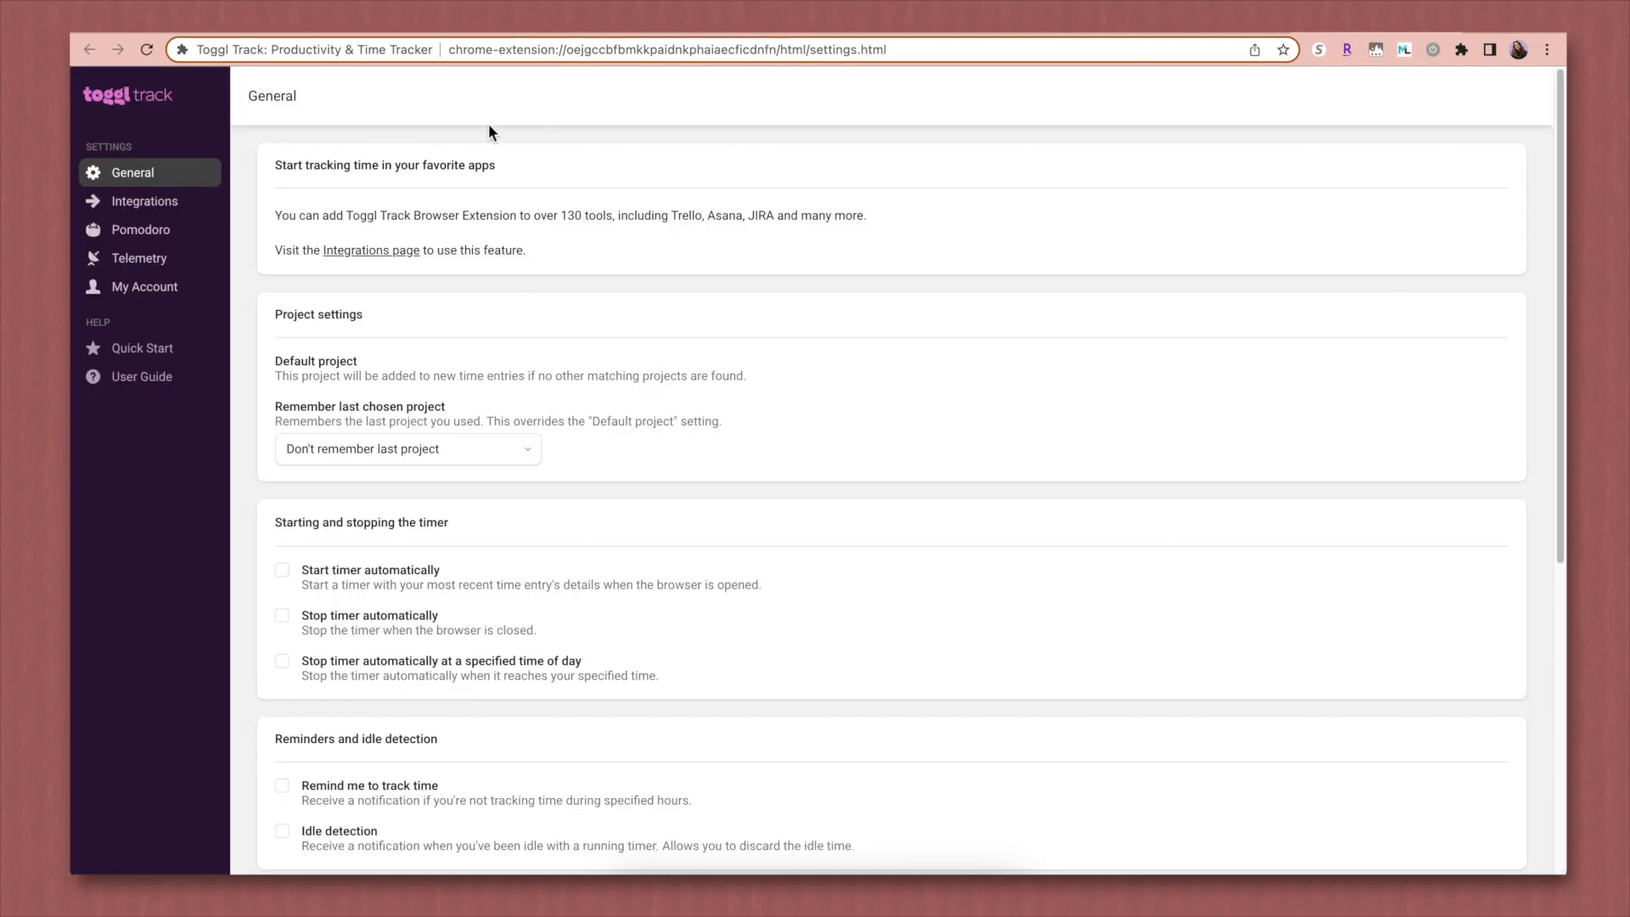
left_click(141, 230)
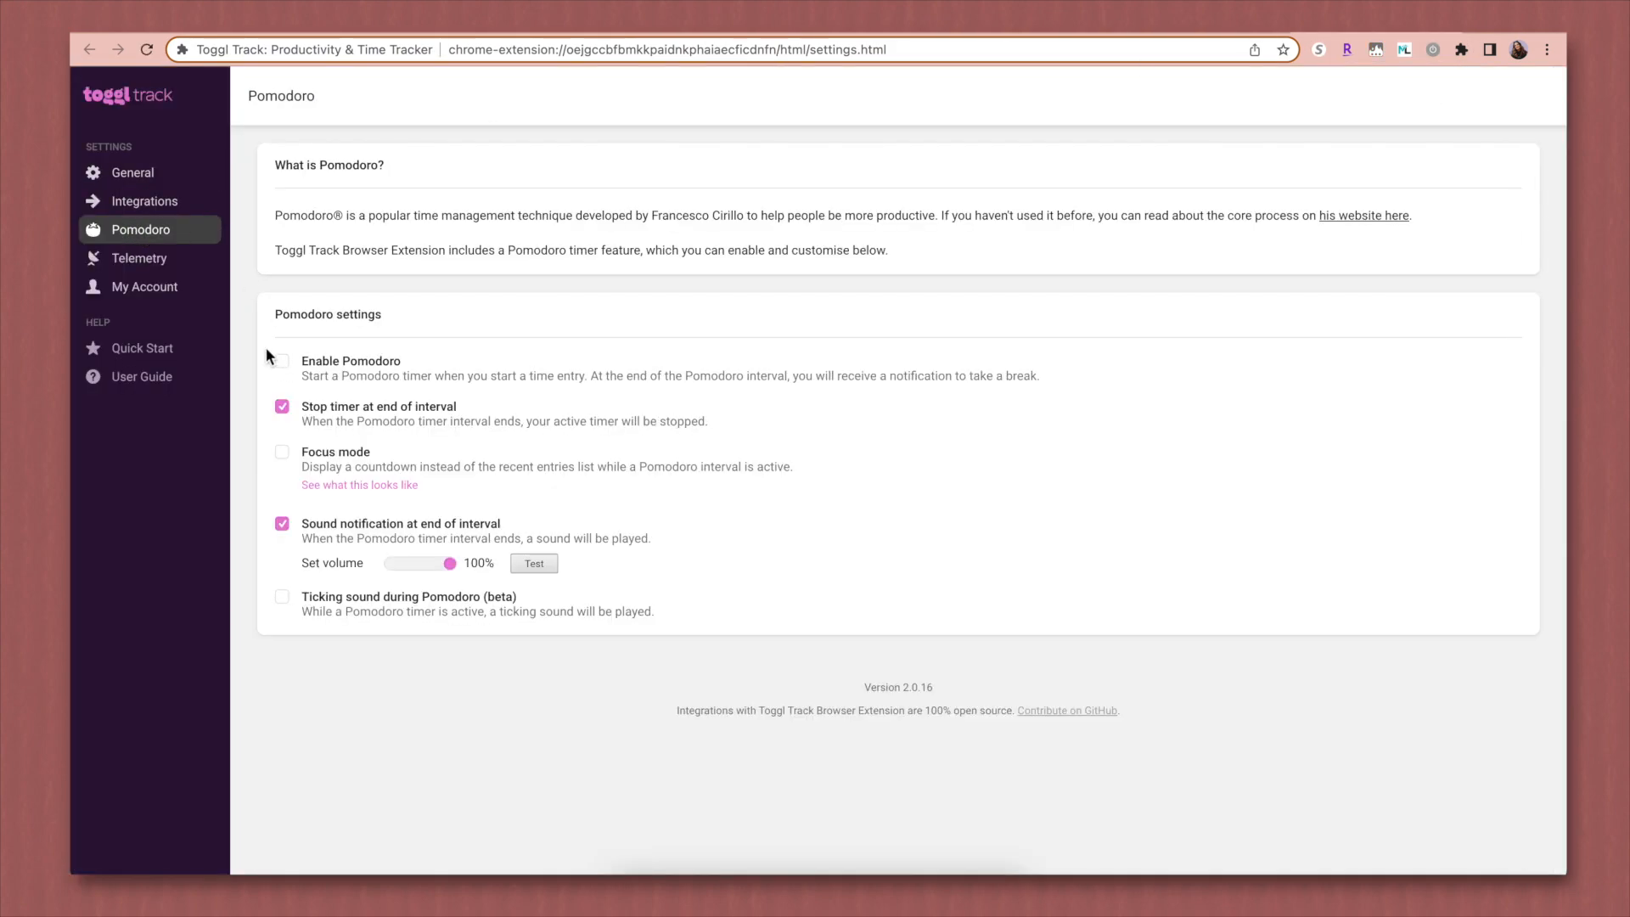
left_click(282, 360)
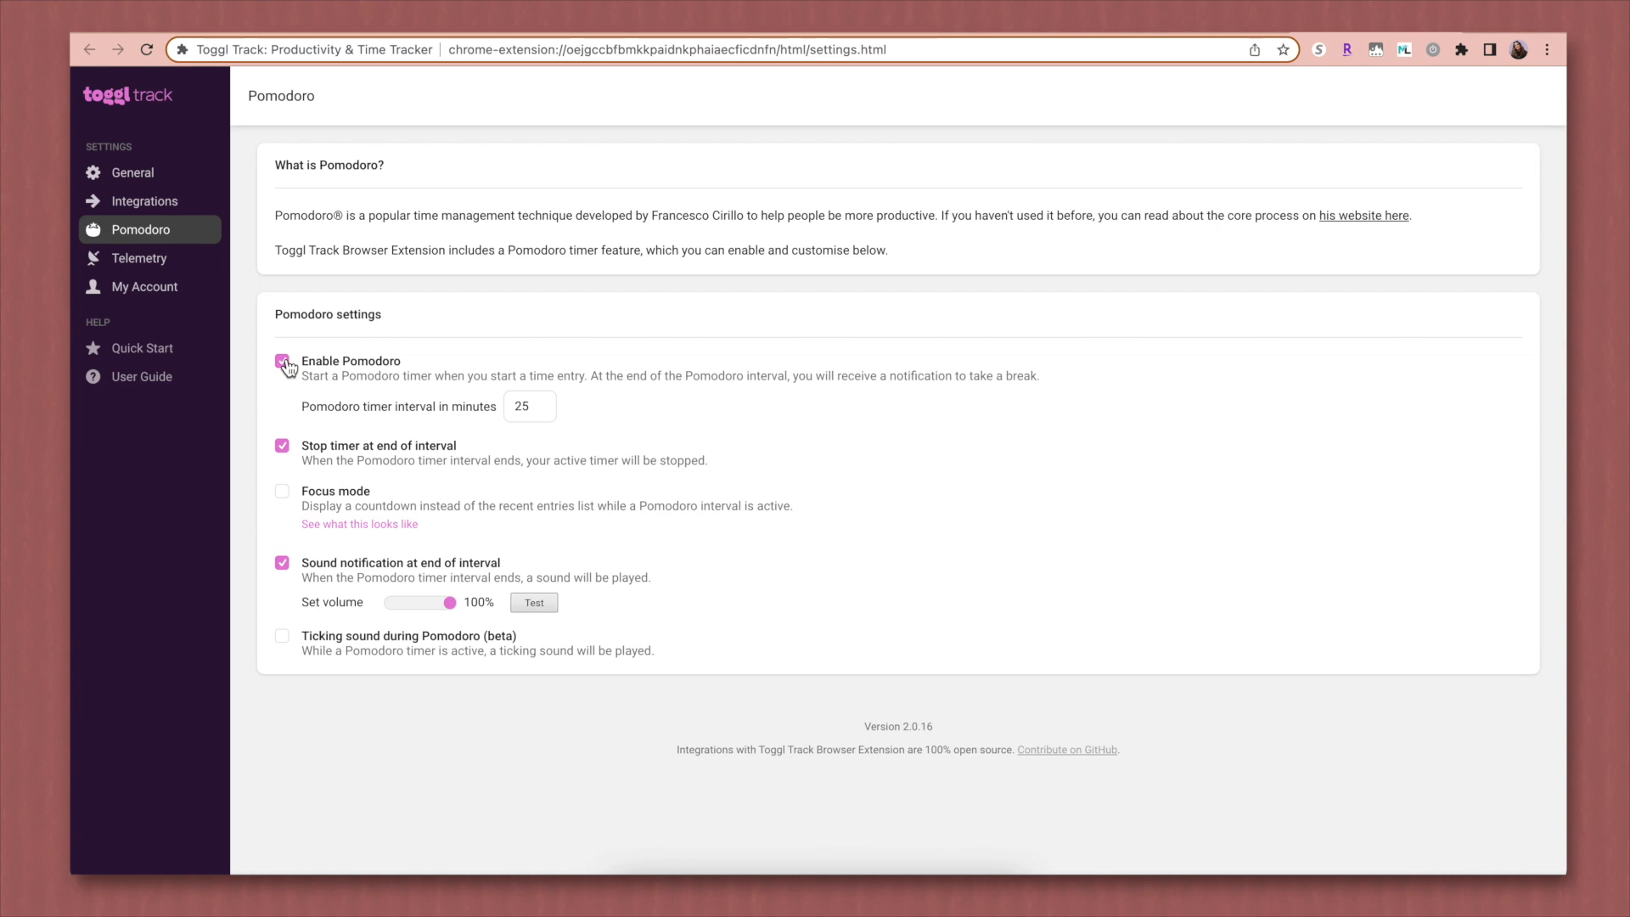